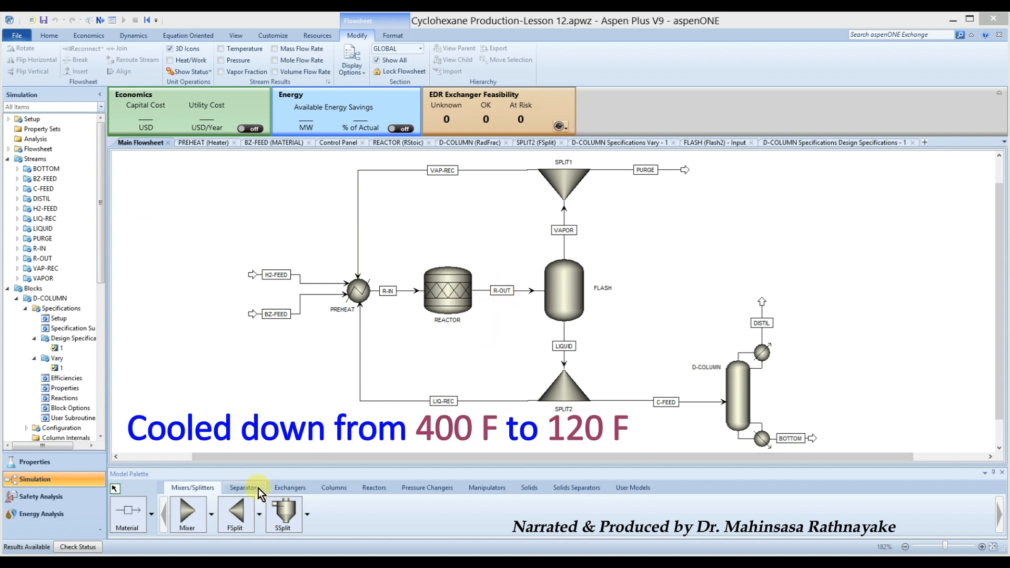
mouse_move(289, 487)
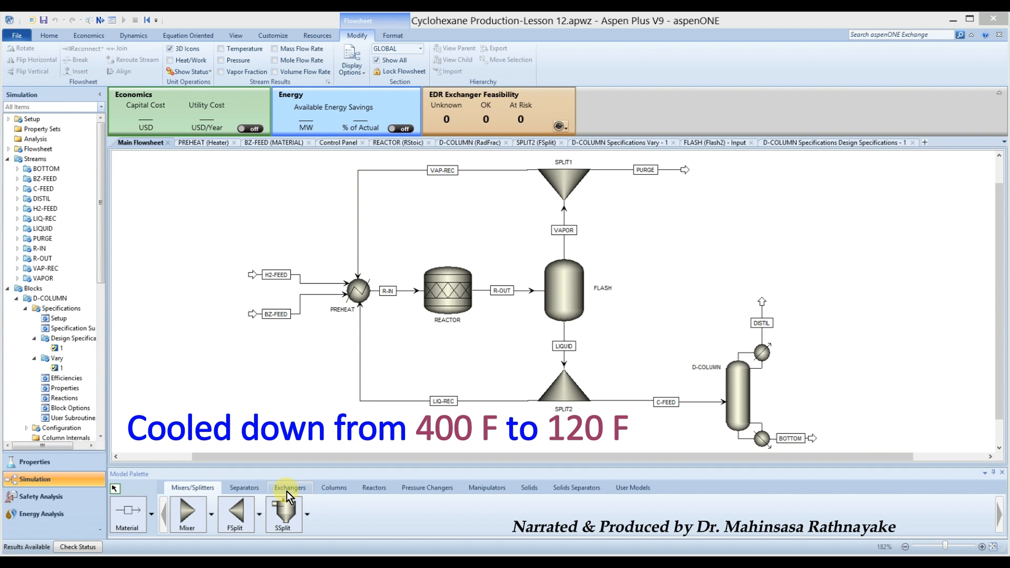
Place a Heater from the Exchangers palette above the reactor outlet and rename it COOLER.
left_click(288, 487)
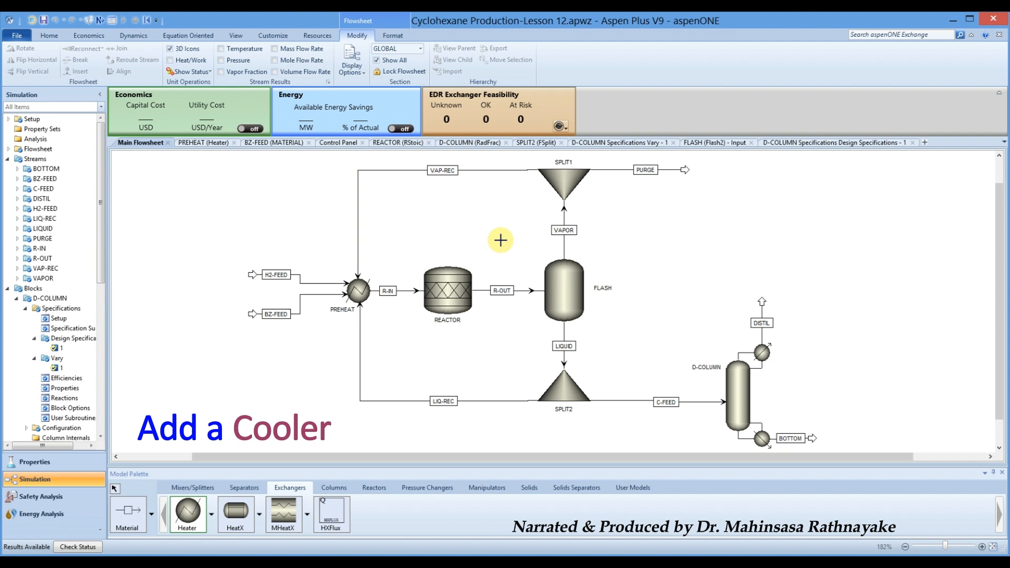
left_click(501, 245)
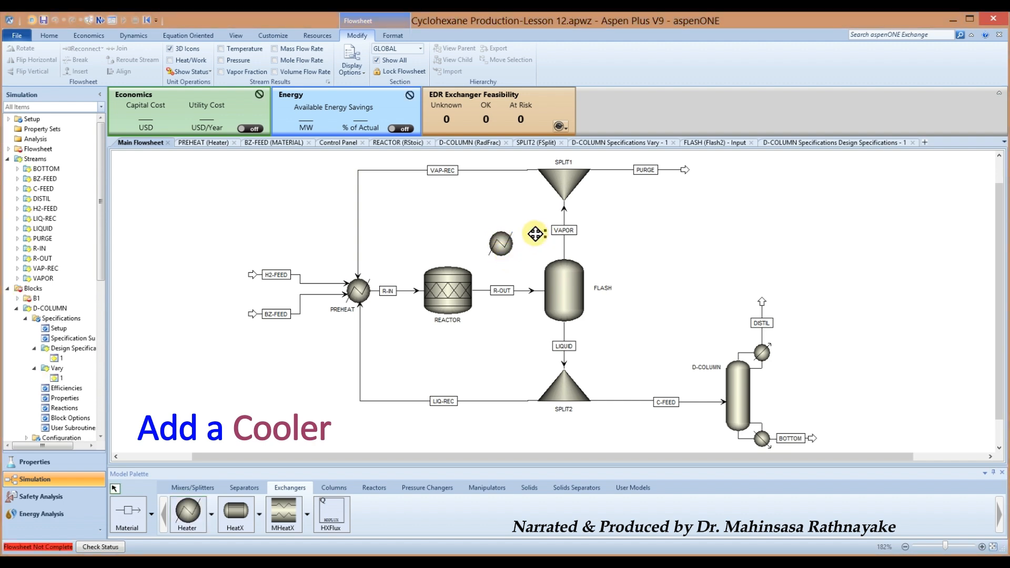
right_click(499, 219)
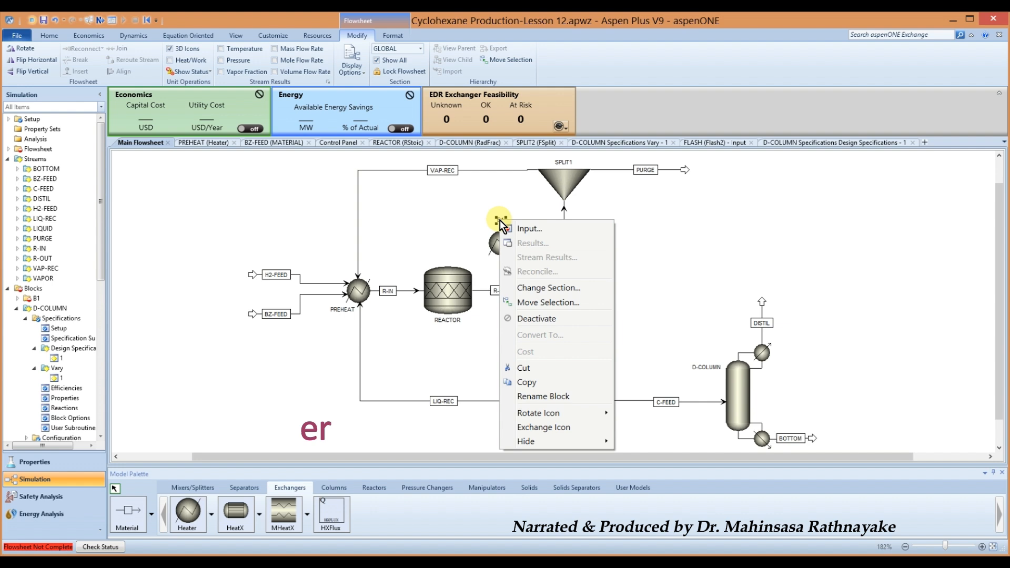
left_click(543, 397)
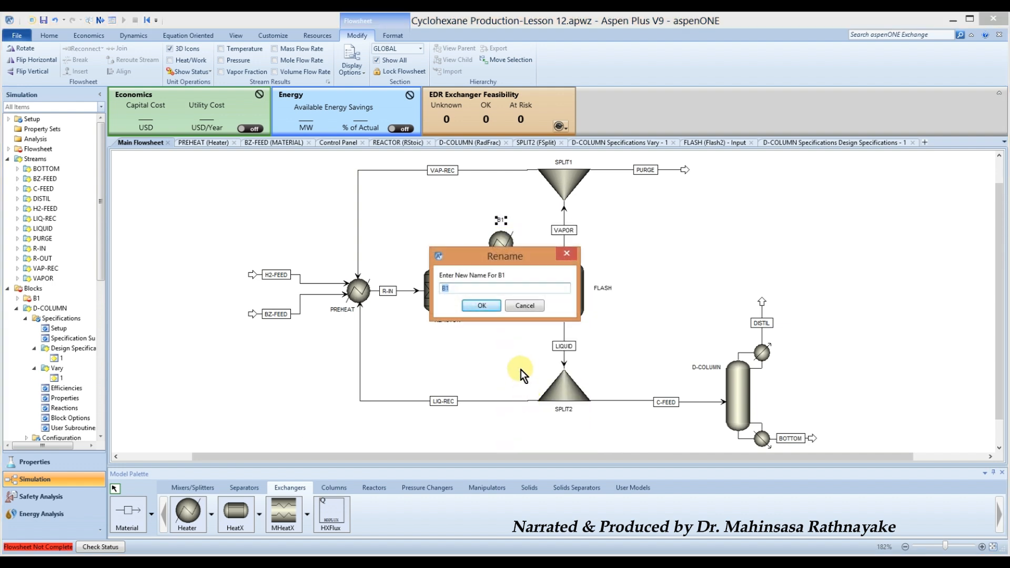
type("COOLER")
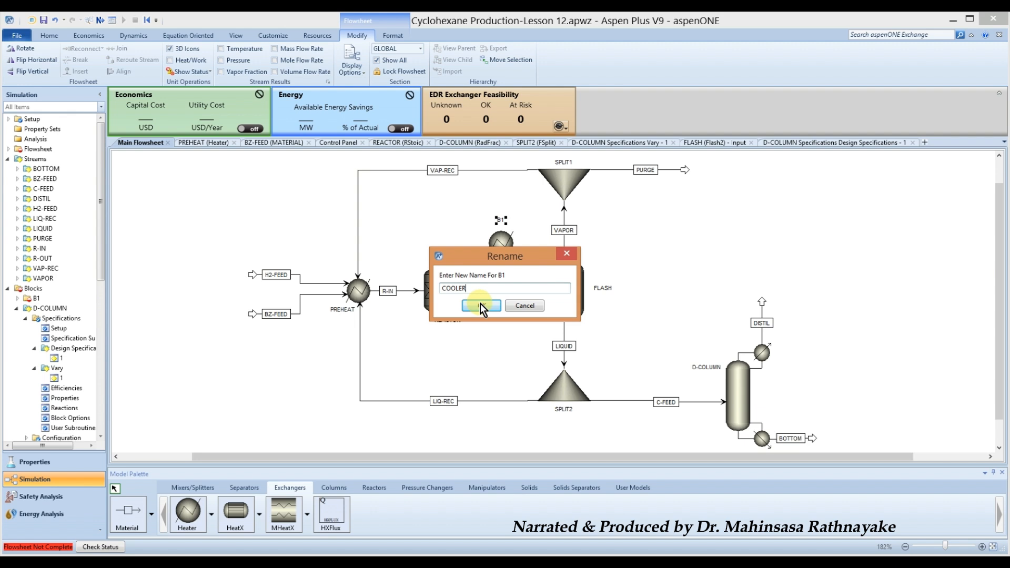
left_click(481, 306)
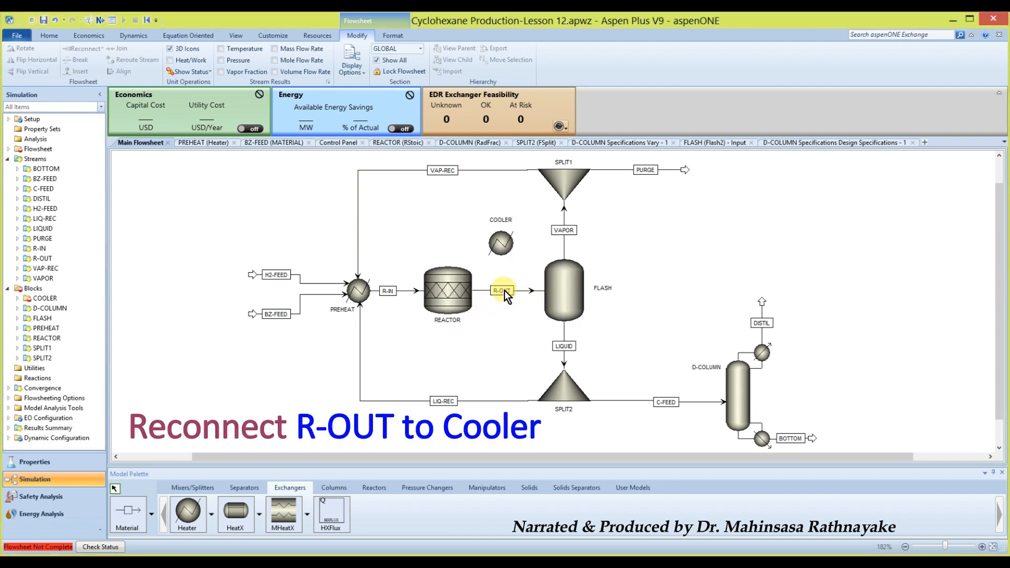
Reconnect the destination of R-OUT to the COOLER inlet.
right_click(505, 290)
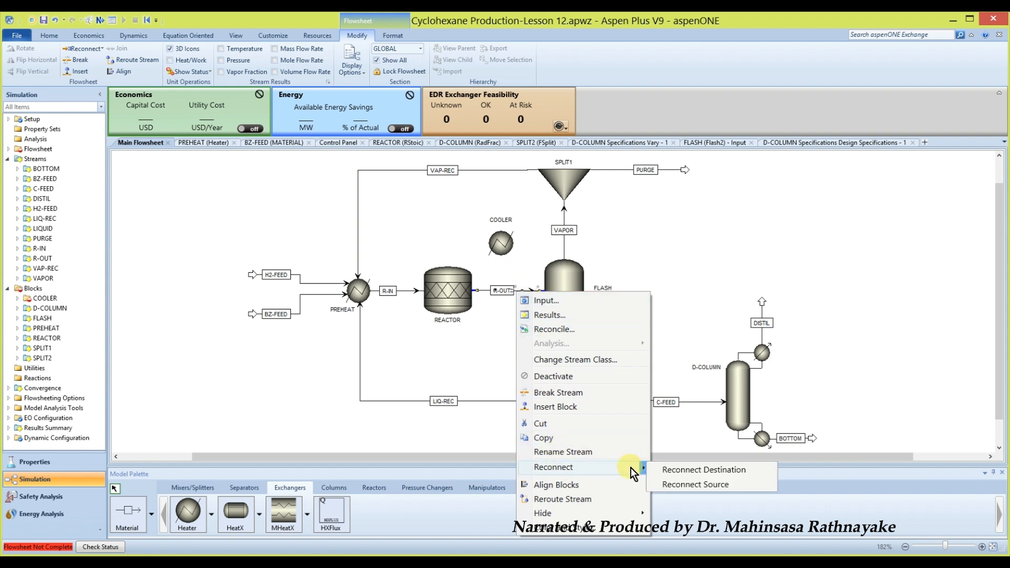
left_click(695, 485)
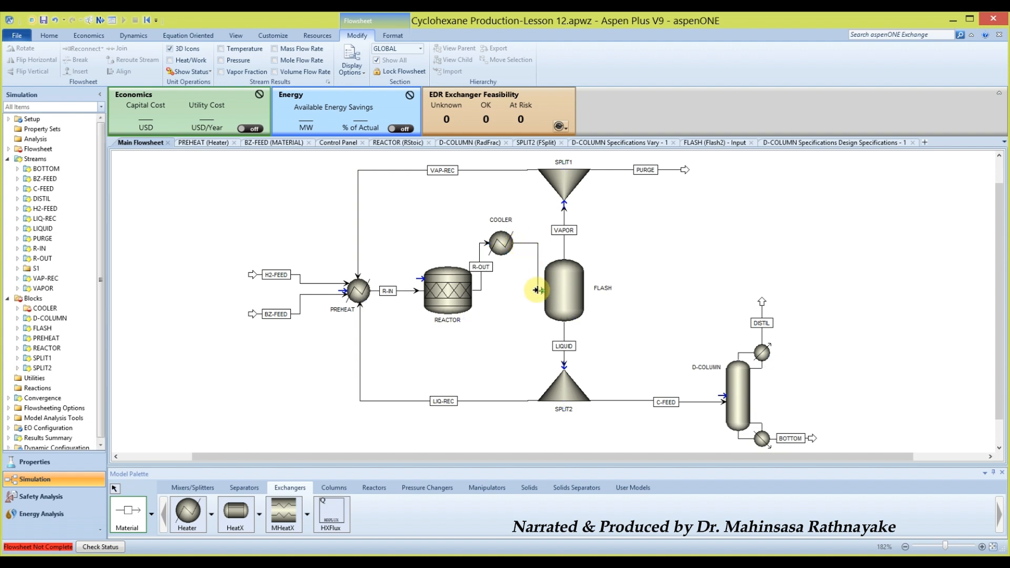
mouse_move(536, 291)
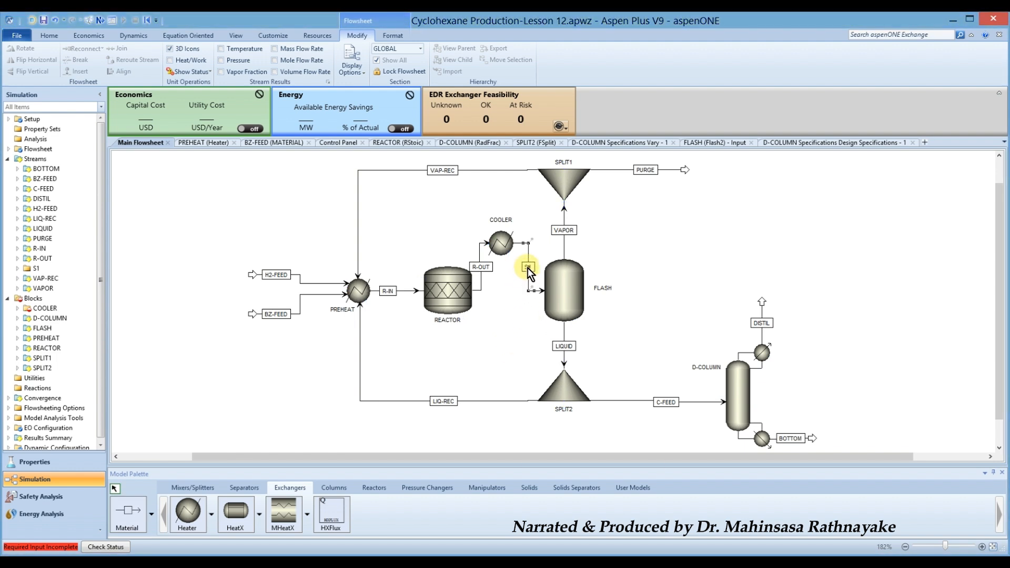
Rename the new COOLER-to-FLASH outlet stream to R-COOLED.
right_click(527, 267)
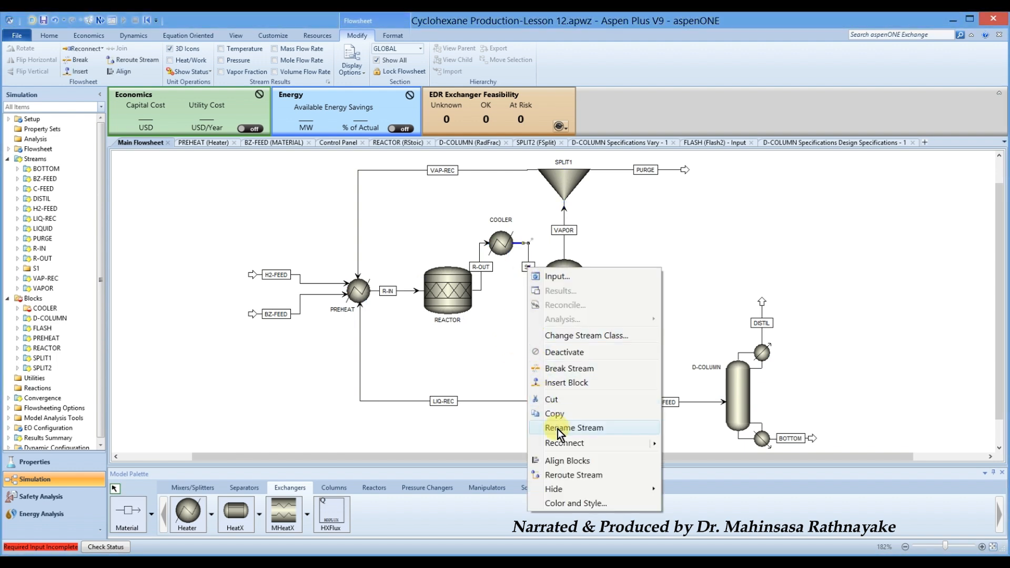
left_click(573, 428)
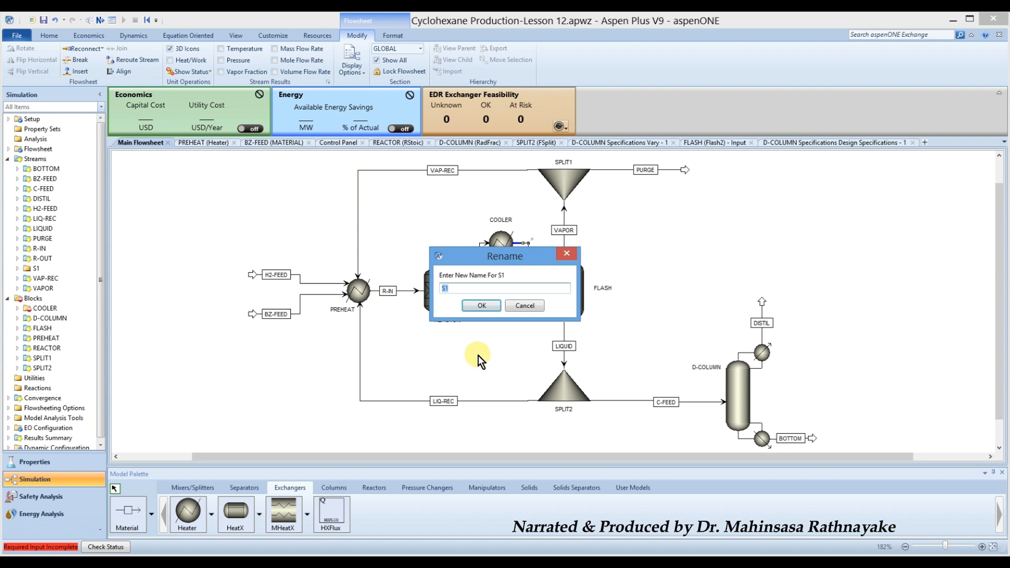
type("R-")
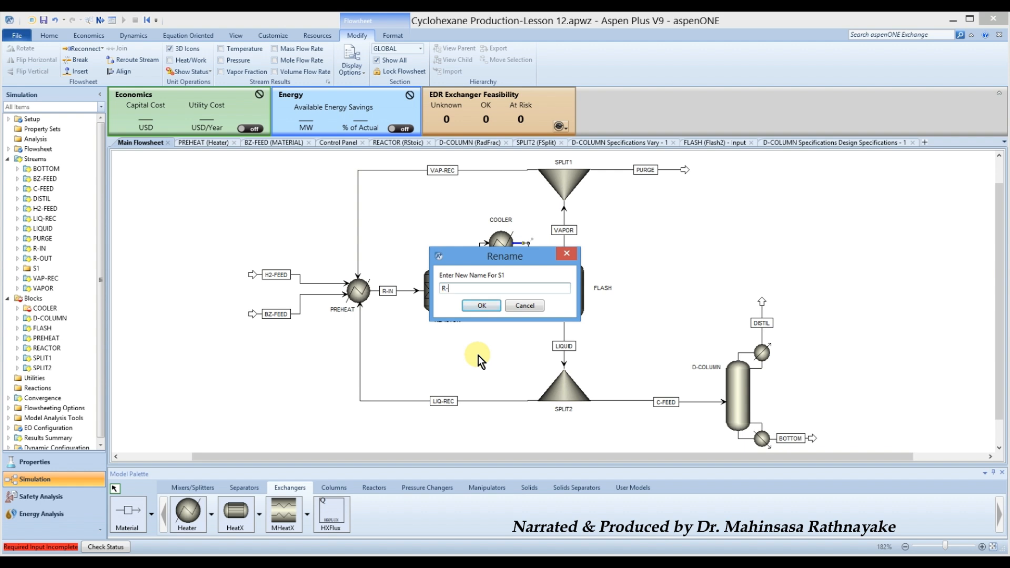
type("COOLED")
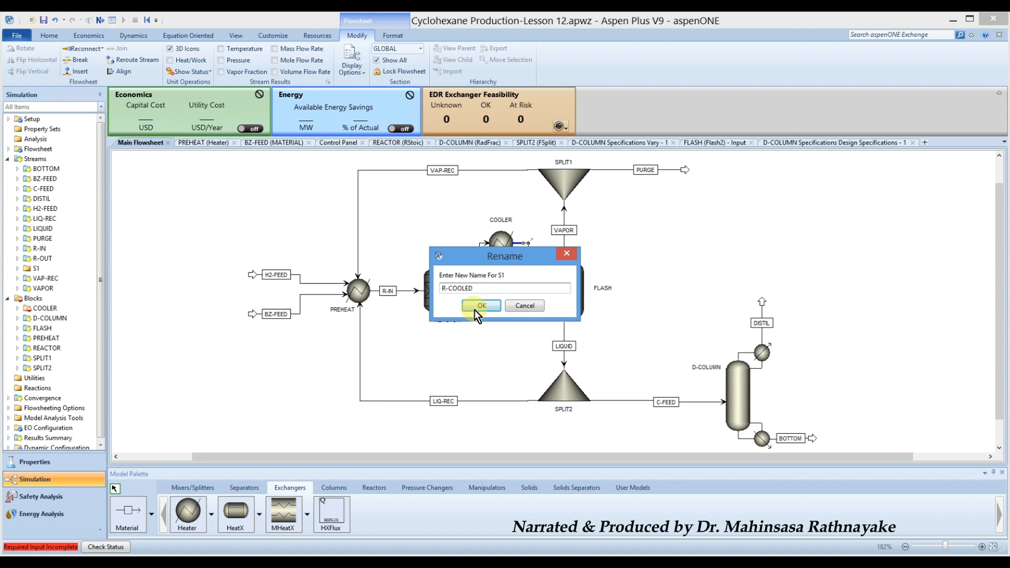
left_click(481, 305)
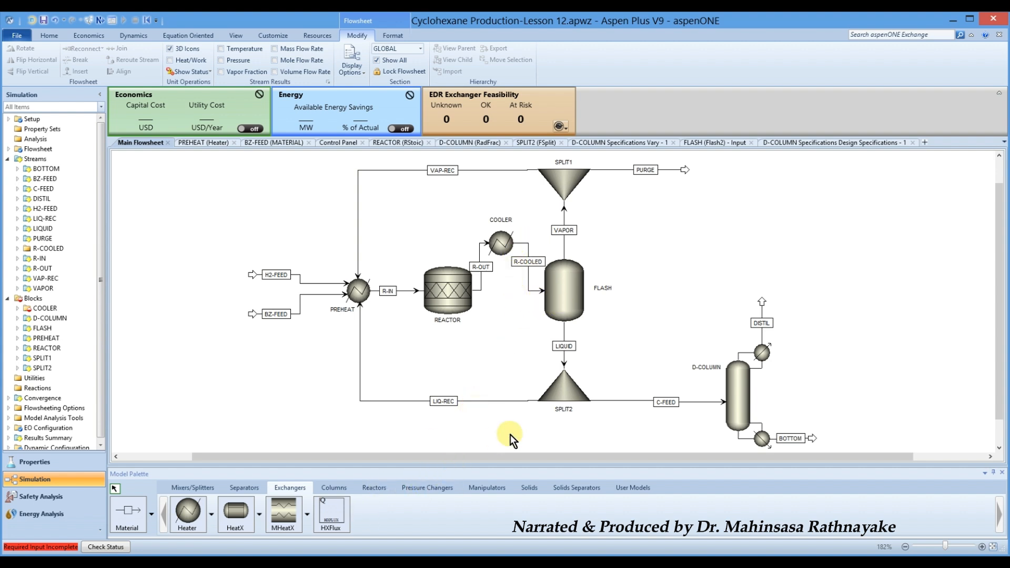
Specify COOLER outlet temperature 120 F and pressure 0 psi, then return to the main flowsheet.
left_click(499, 243)
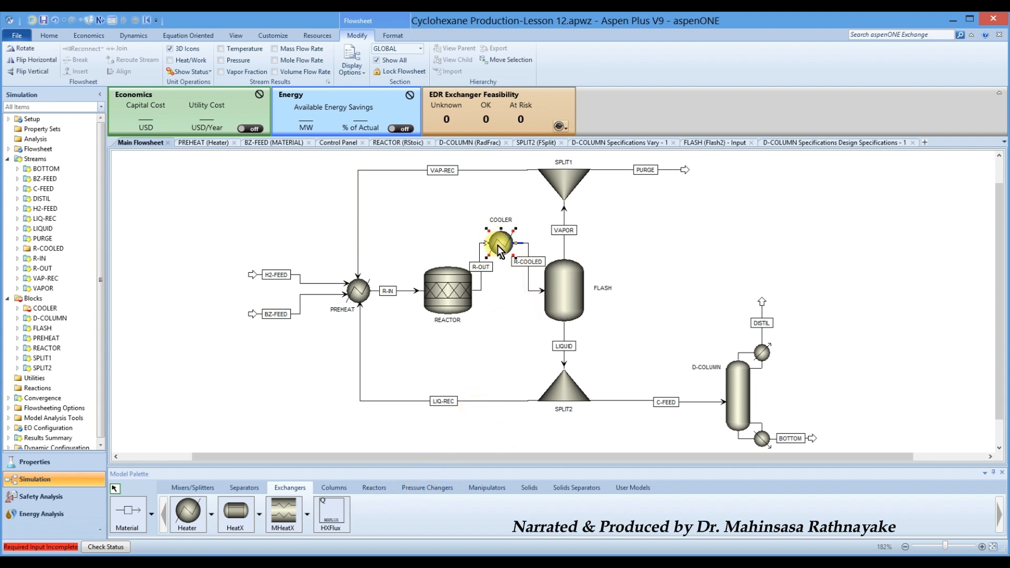
double_click(499, 243)
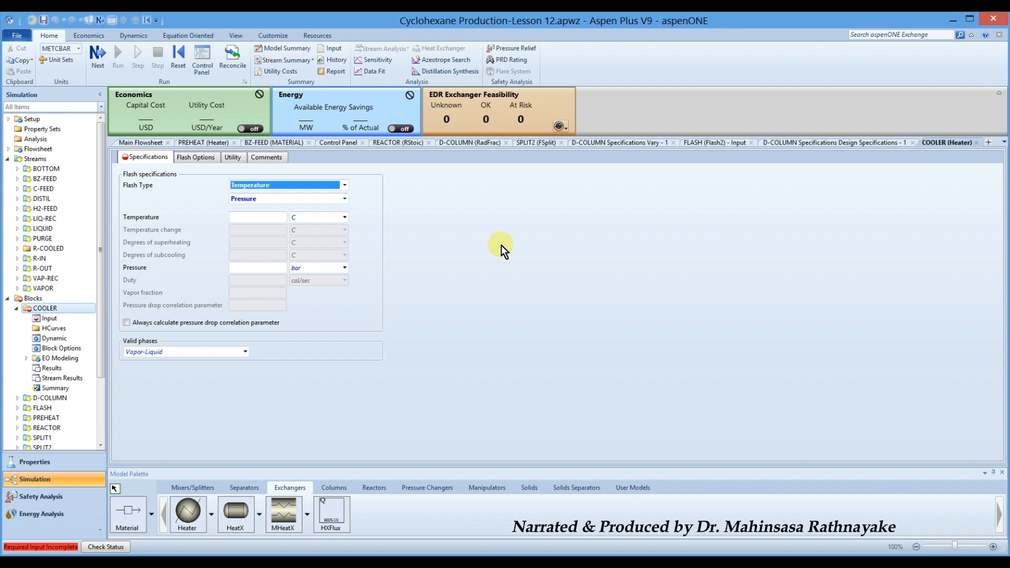
left_click(257, 217)
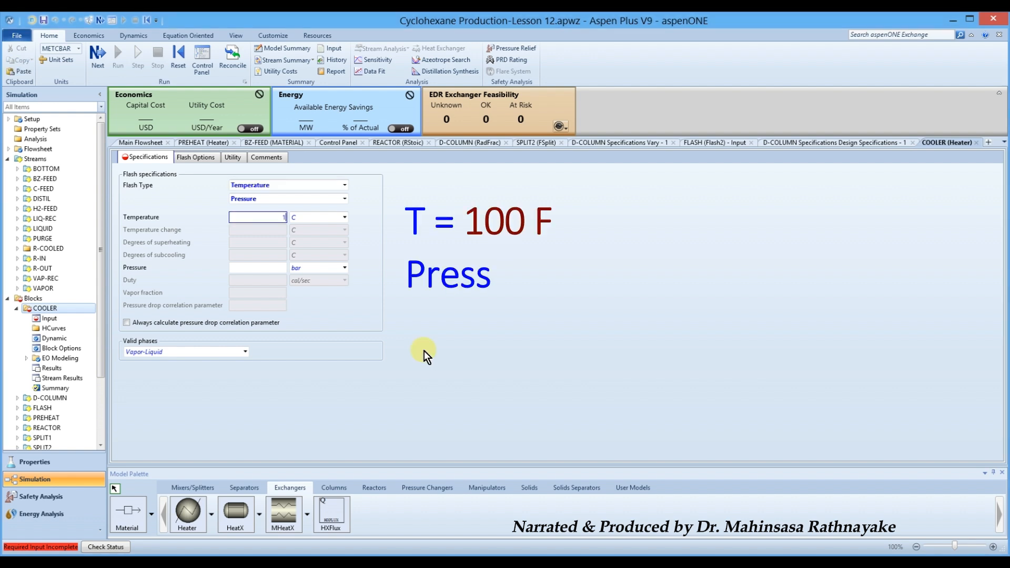
type("120")
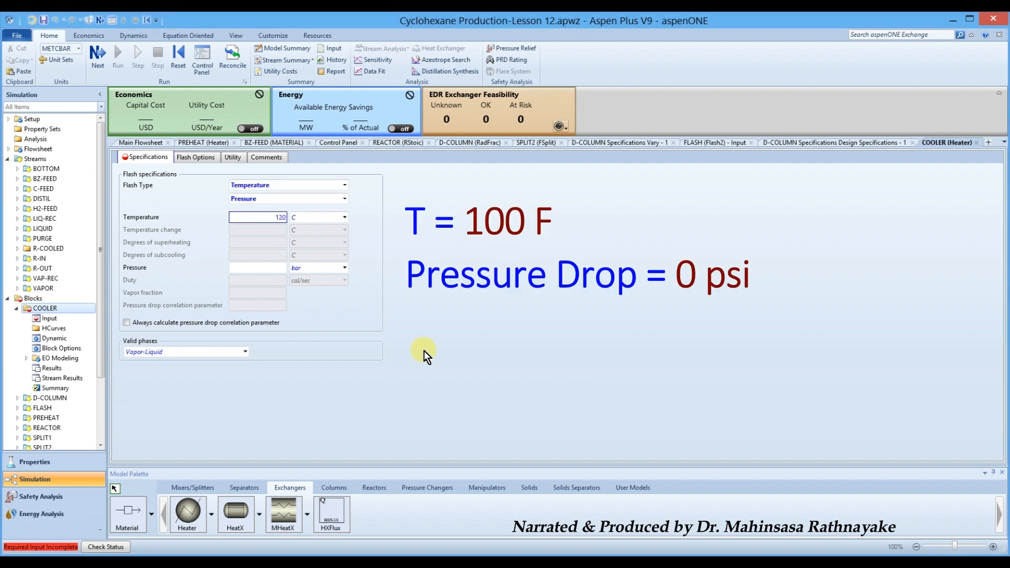
left_click(344, 217)
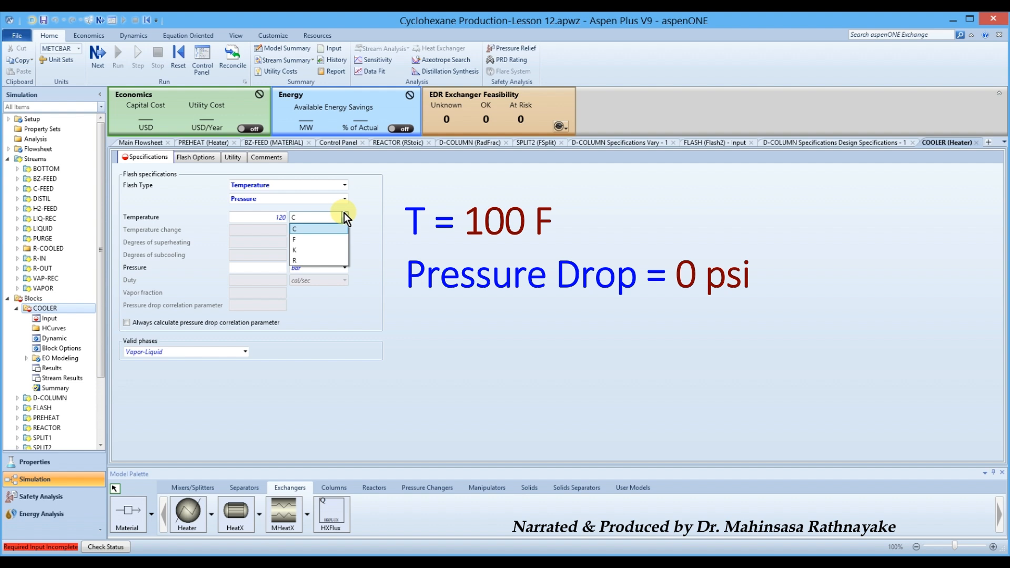
left_click(293, 239)
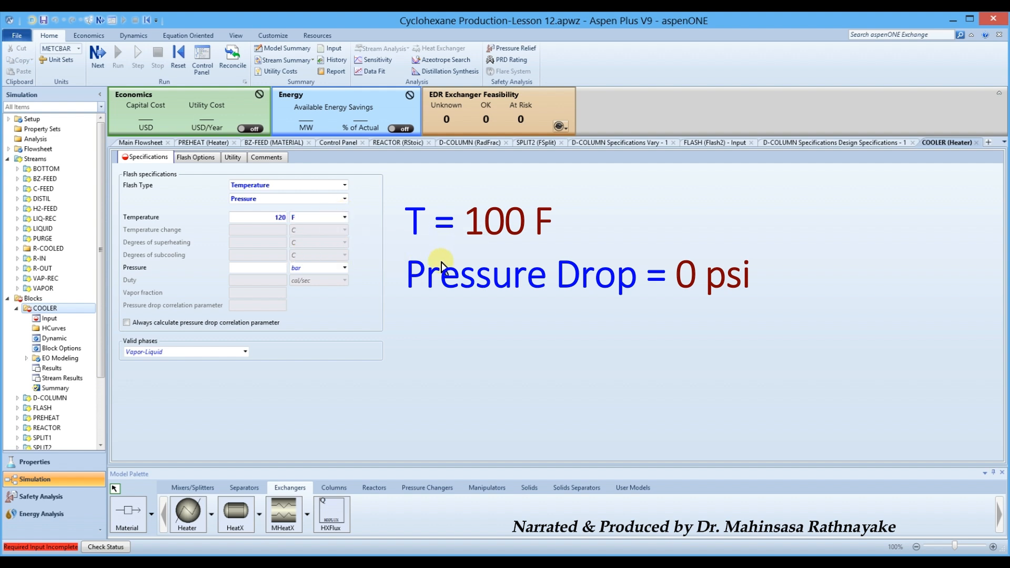
left_click(344, 267)
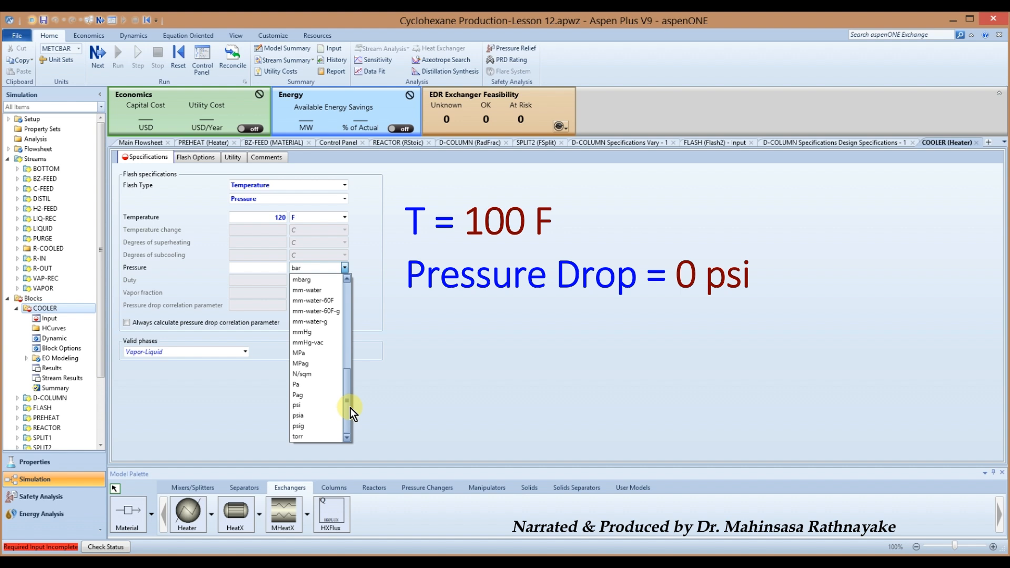
mouse_move(298, 416)
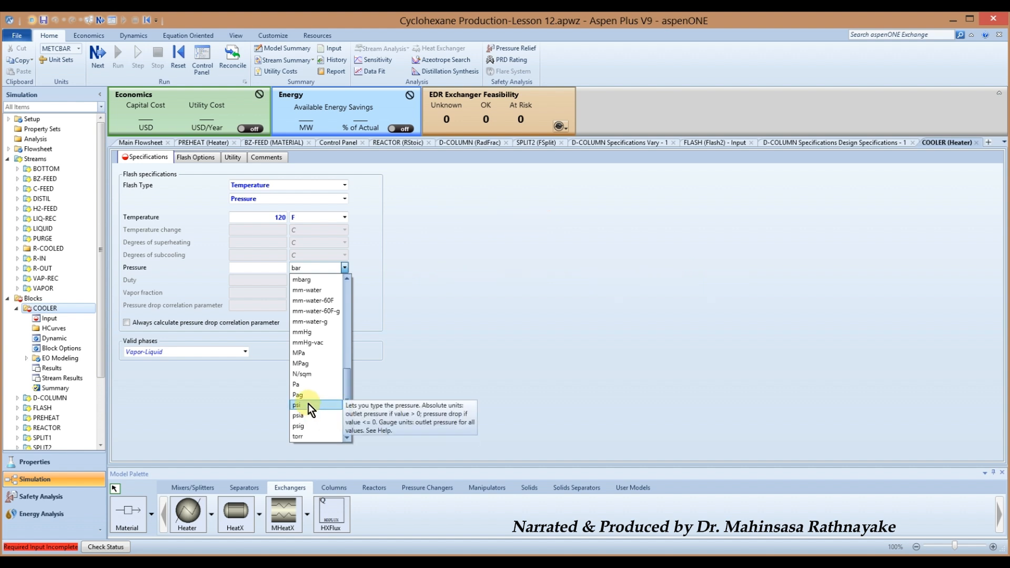
left_click(297, 405)
type("0")
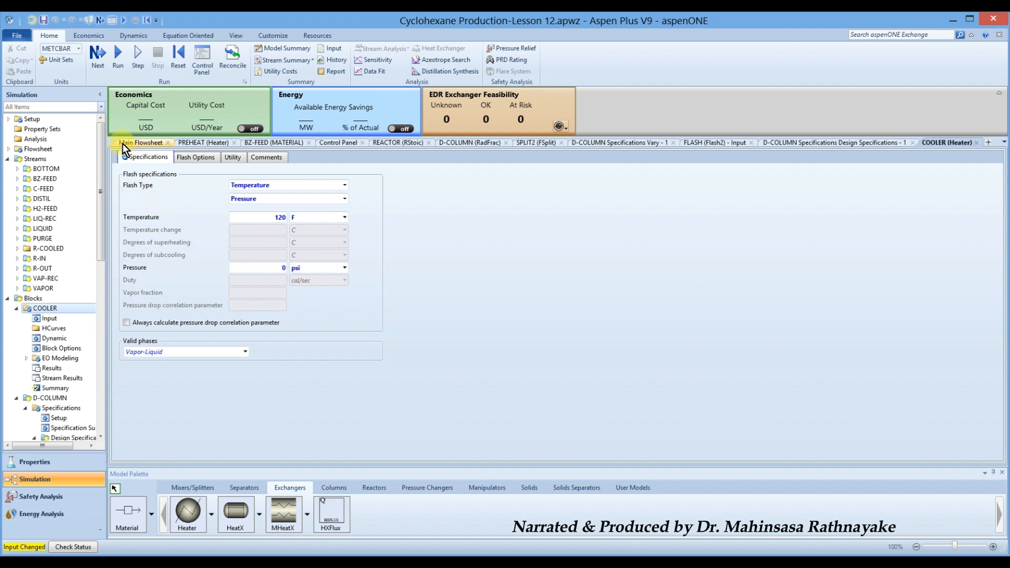
left_click(140, 142)
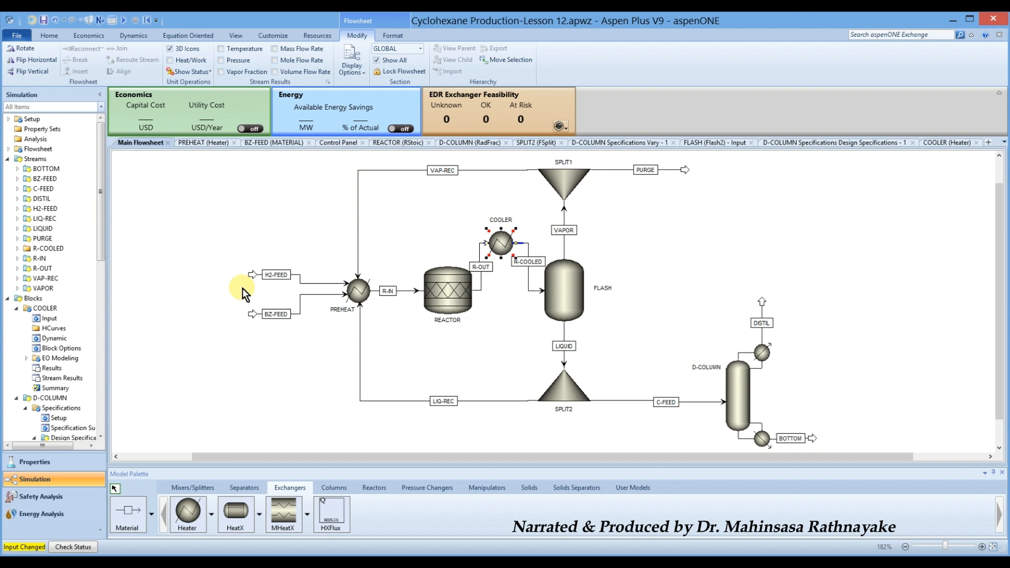
mouse_move(233, 297)
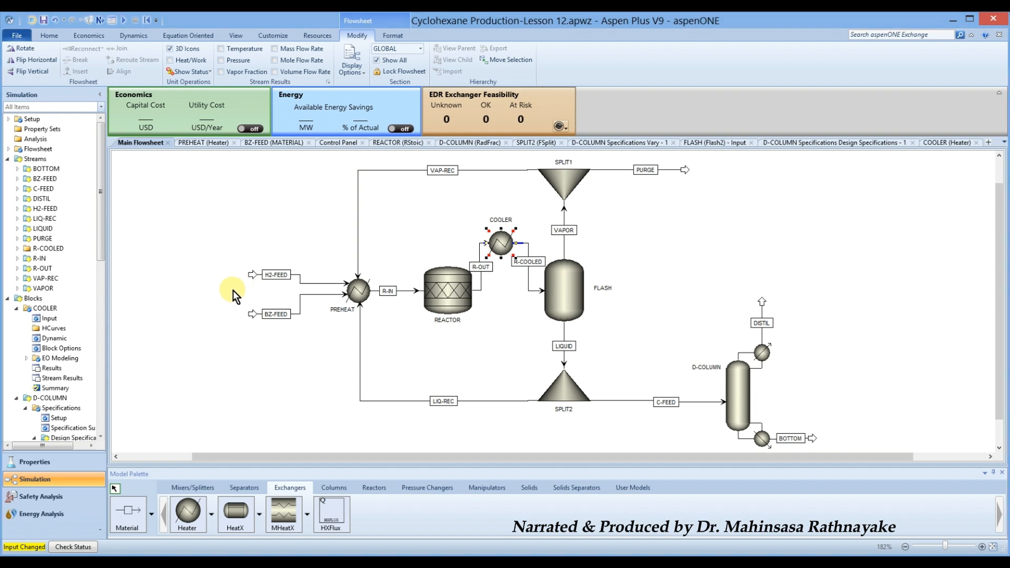
mouse_move(267, 274)
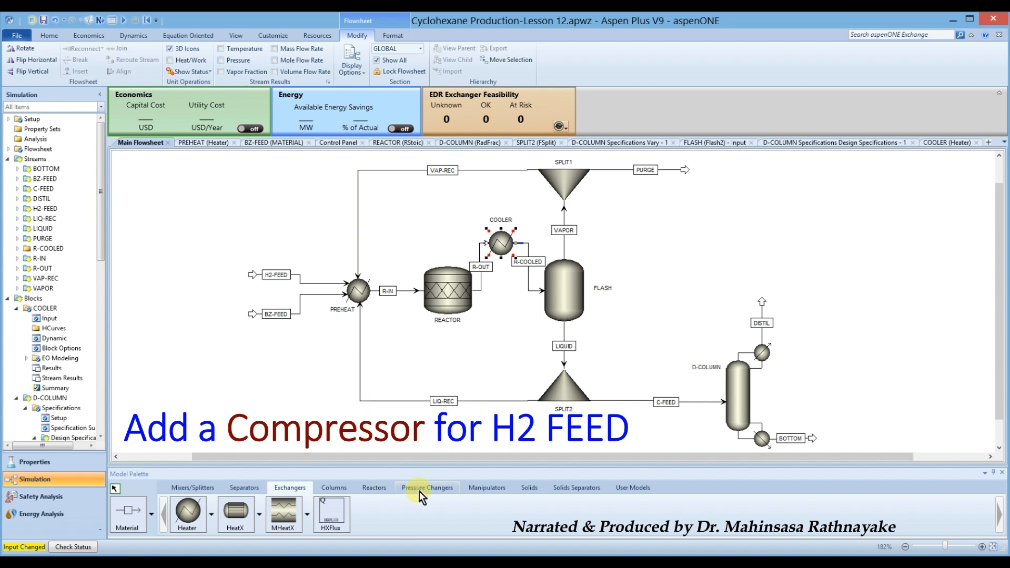
Place a Compr block from Pressure Changers above H2-FEED and name it COMPRESS.
left_click(427, 488)
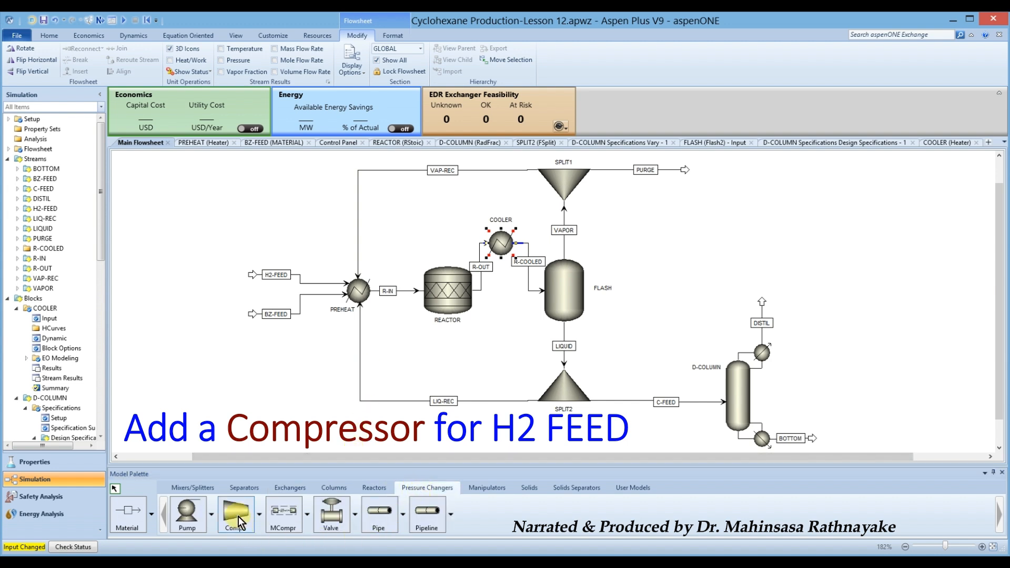
mouse_move(234, 512)
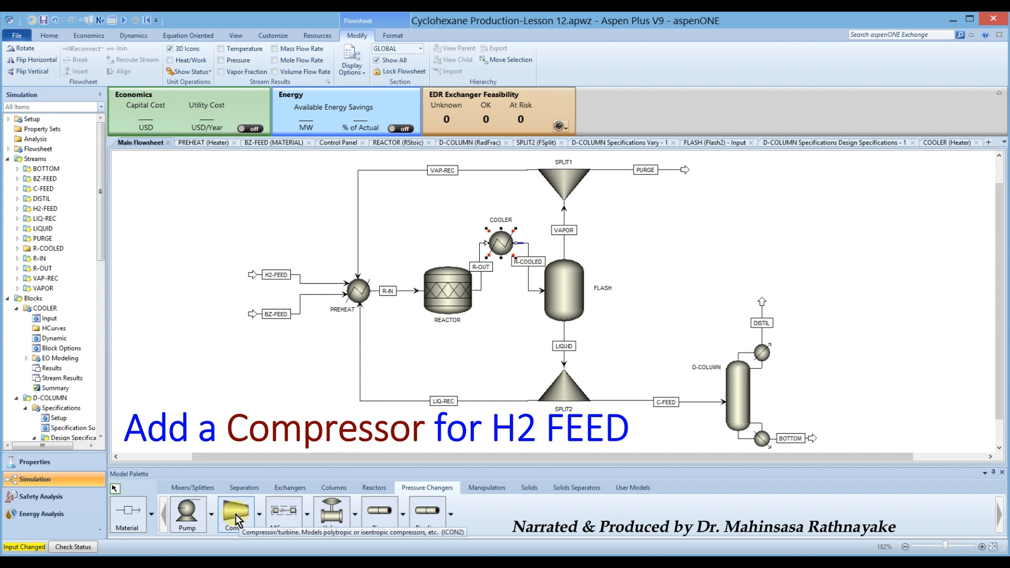
left_click(236, 513)
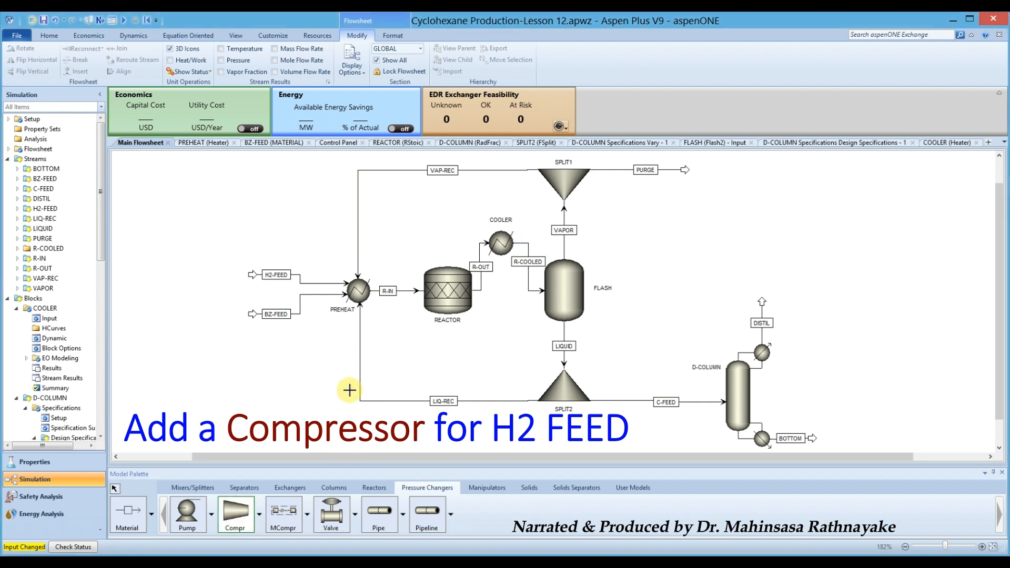
mouse_move(274, 227)
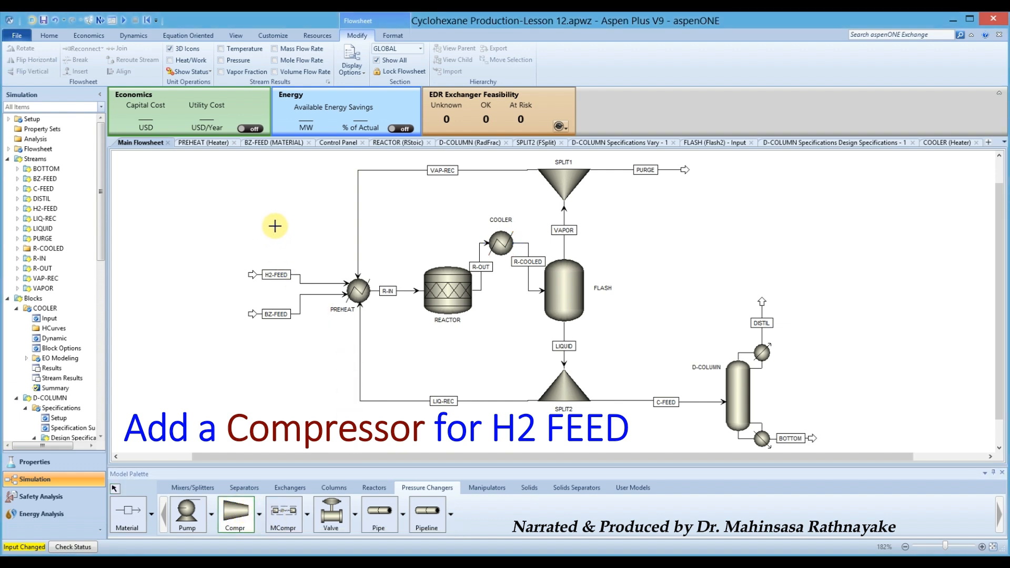
left_click(275, 227)
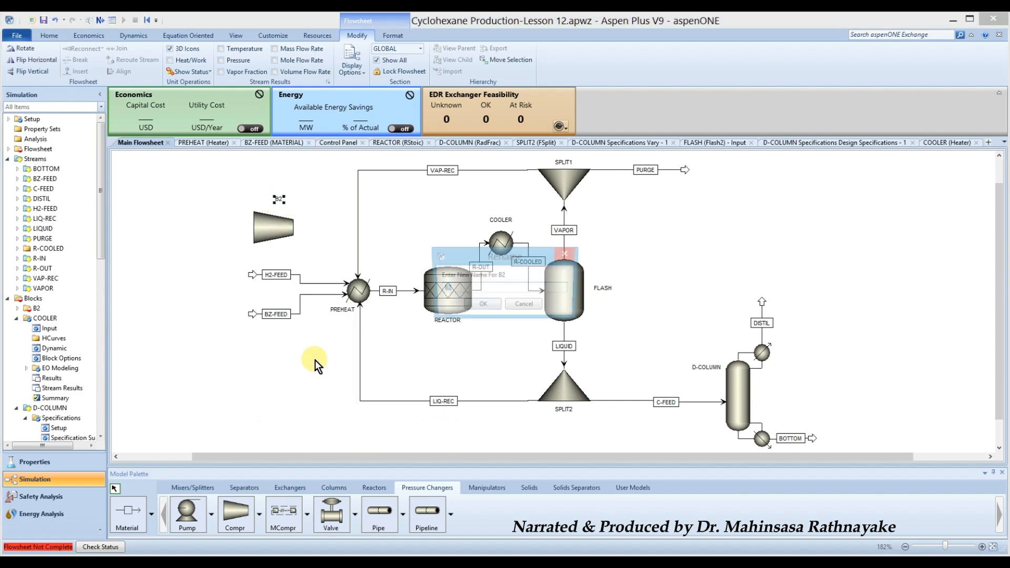
type("COMPRESS")
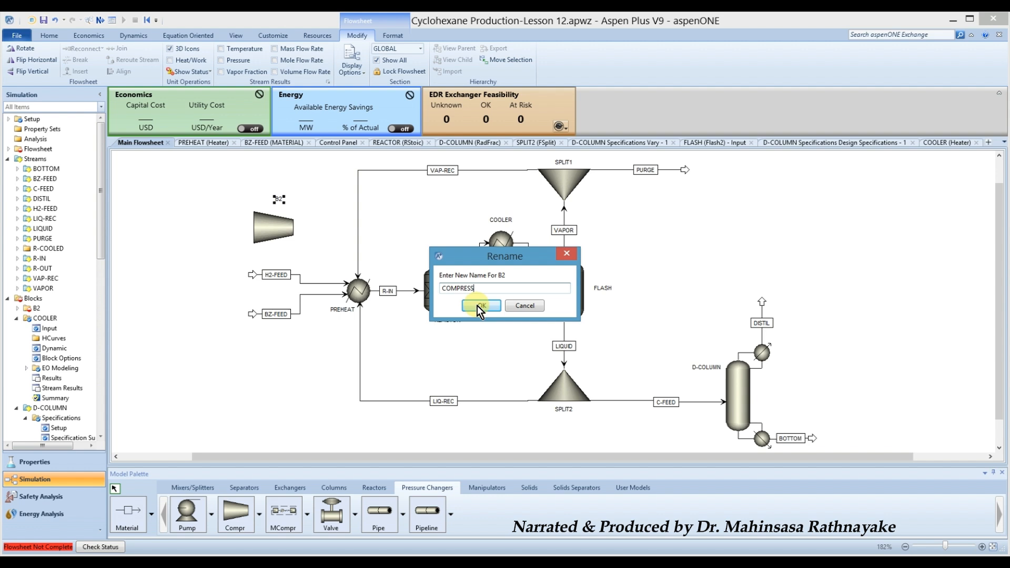
left_click(480, 306)
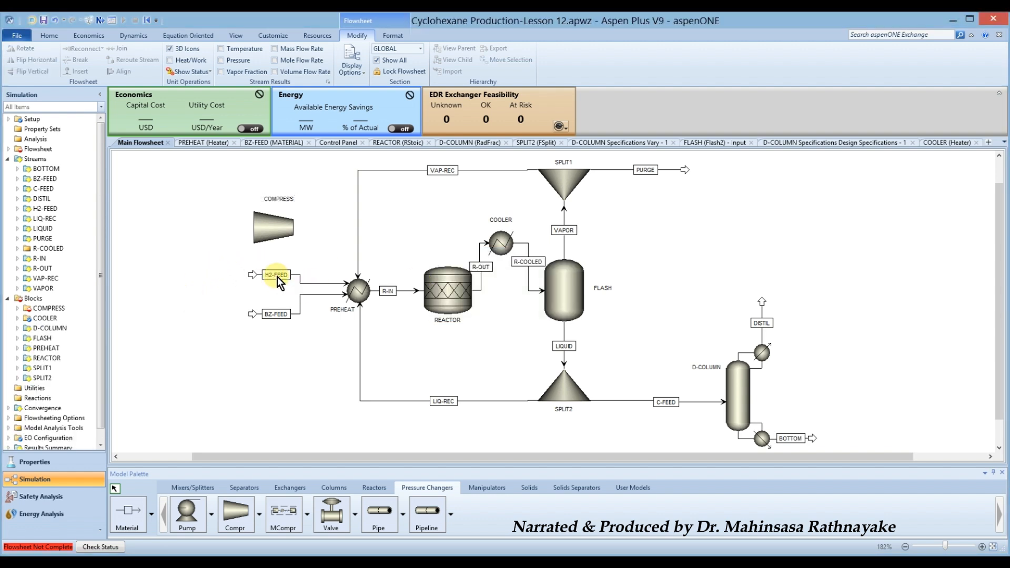
Reconnect the destination of H2-FEED to the COMPRESS inlet.
right_click(303, 282)
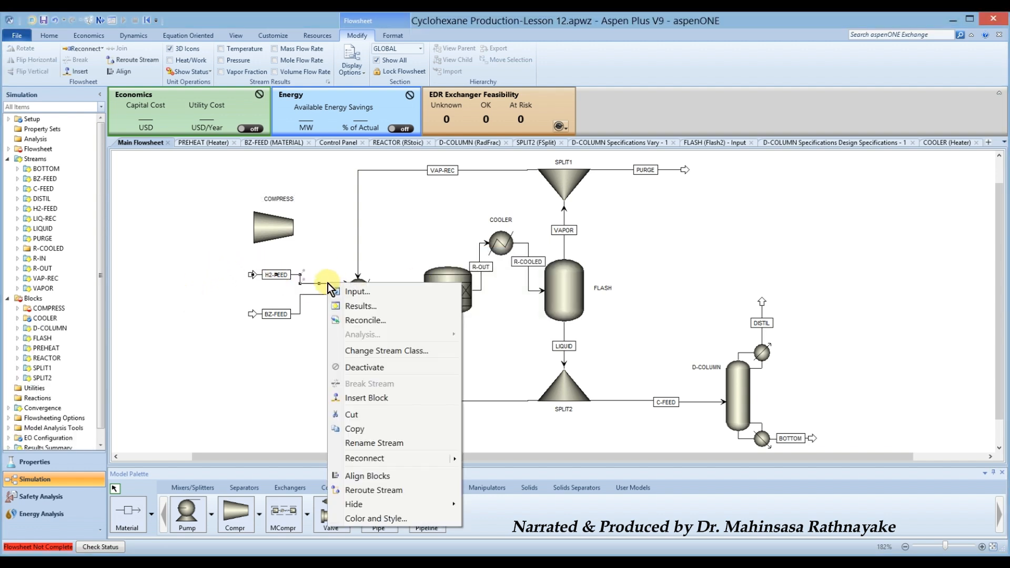
mouse_move(365, 458)
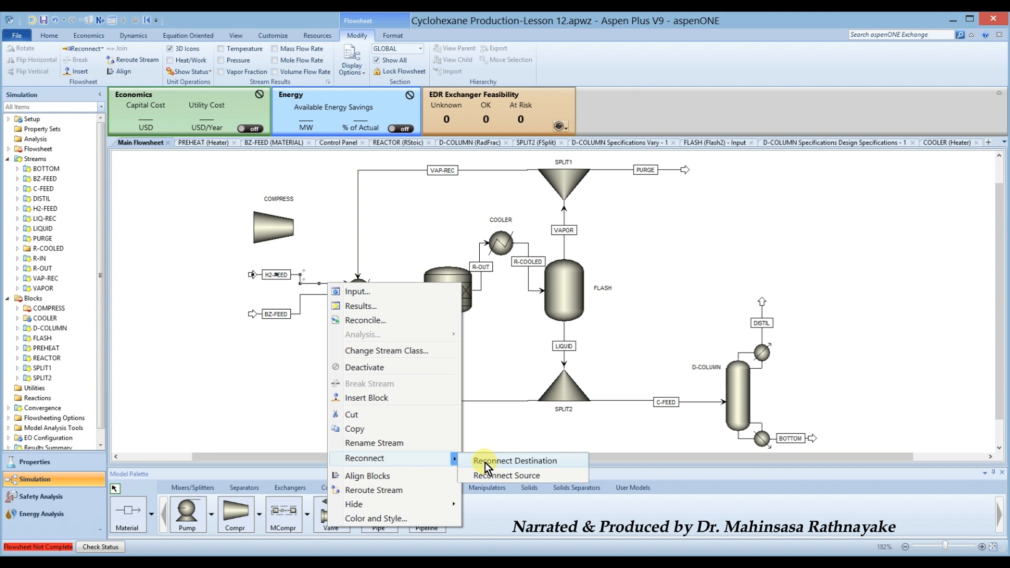
left_click(514, 461)
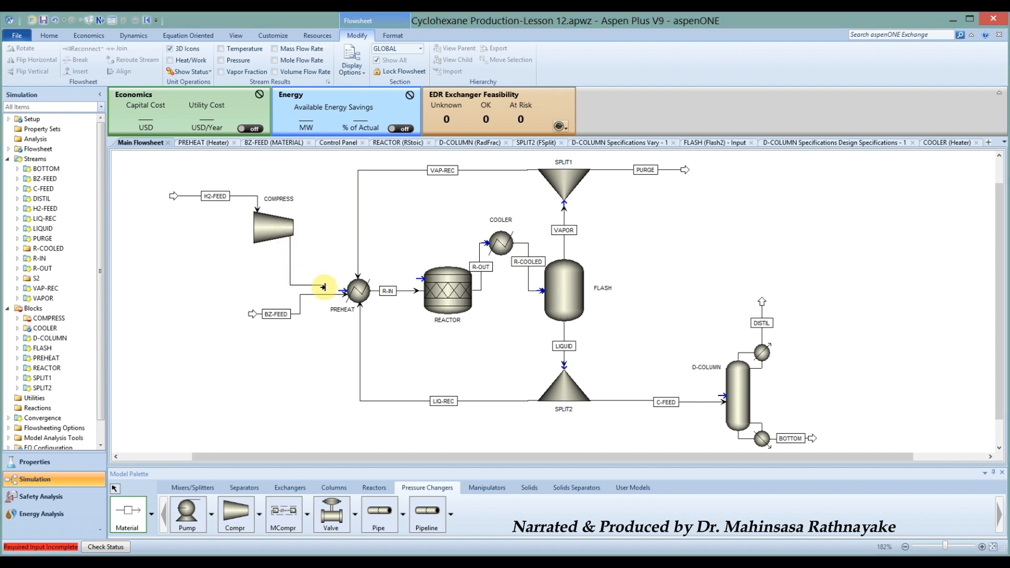
mouse_move(334, 289)
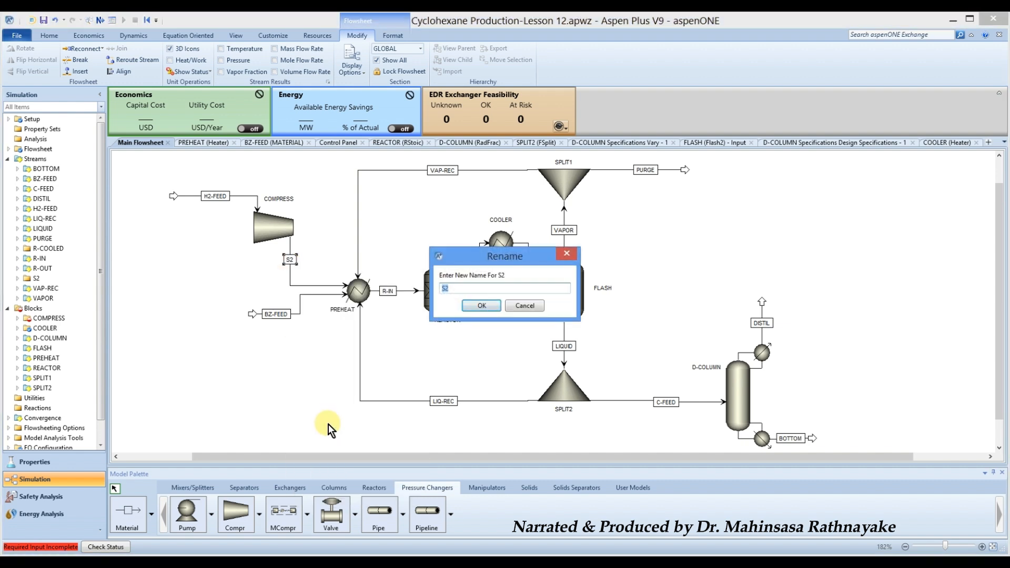
Name the COMPRESS-to-PREHEAT outlet stream H2-COMP.
type("H2")
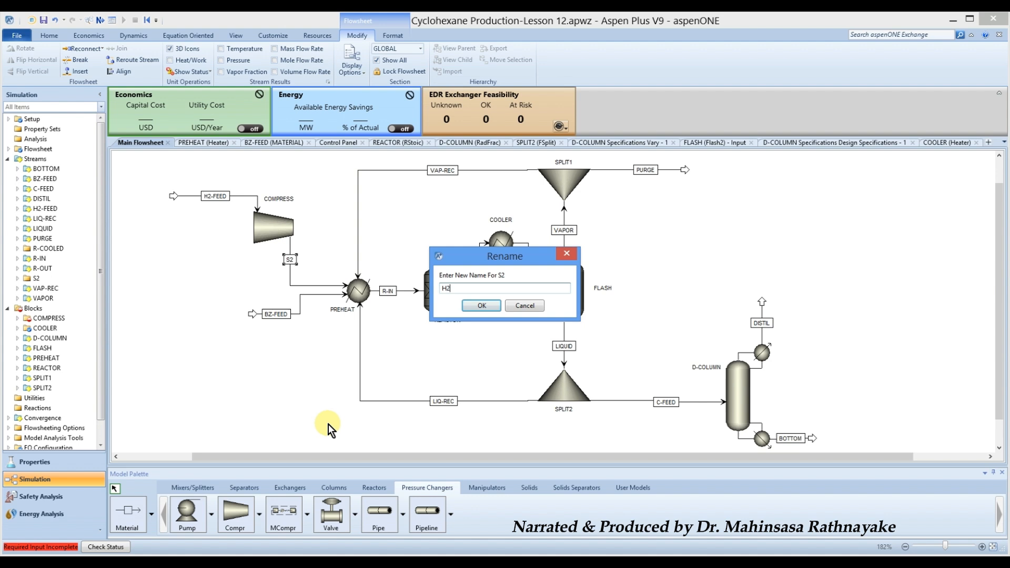
type("-")
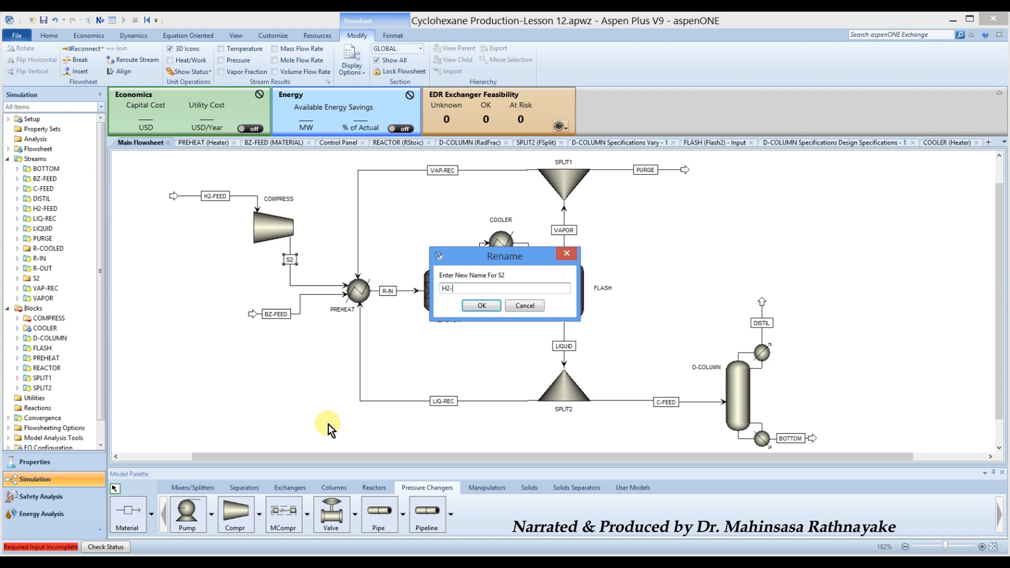
type("COMP")
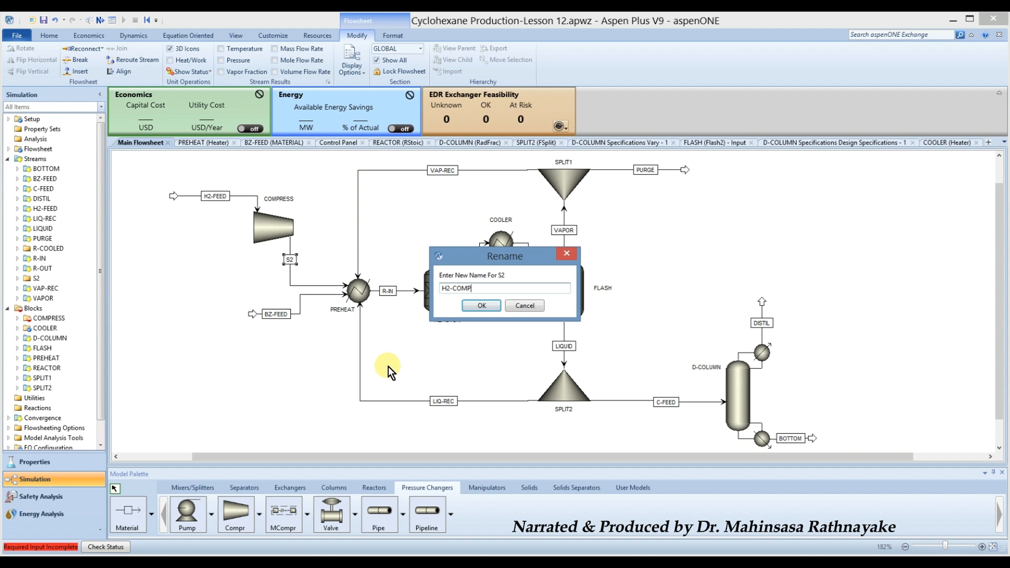
left_click(480, 305)
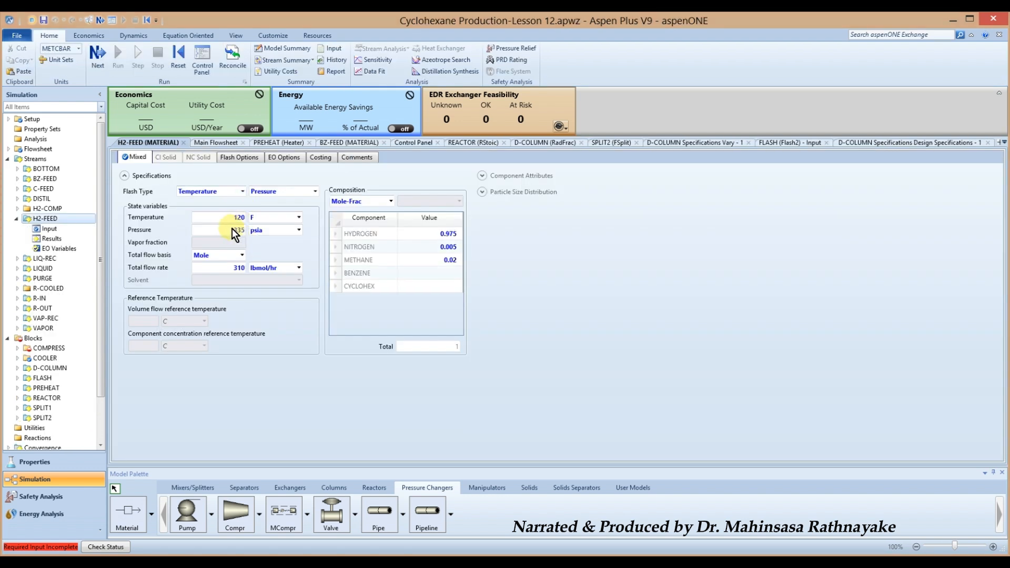
Set H2-FEED pressure to 50 psia and go back to the flowsheet with COMPRESS selected.
left_click(222, 229)
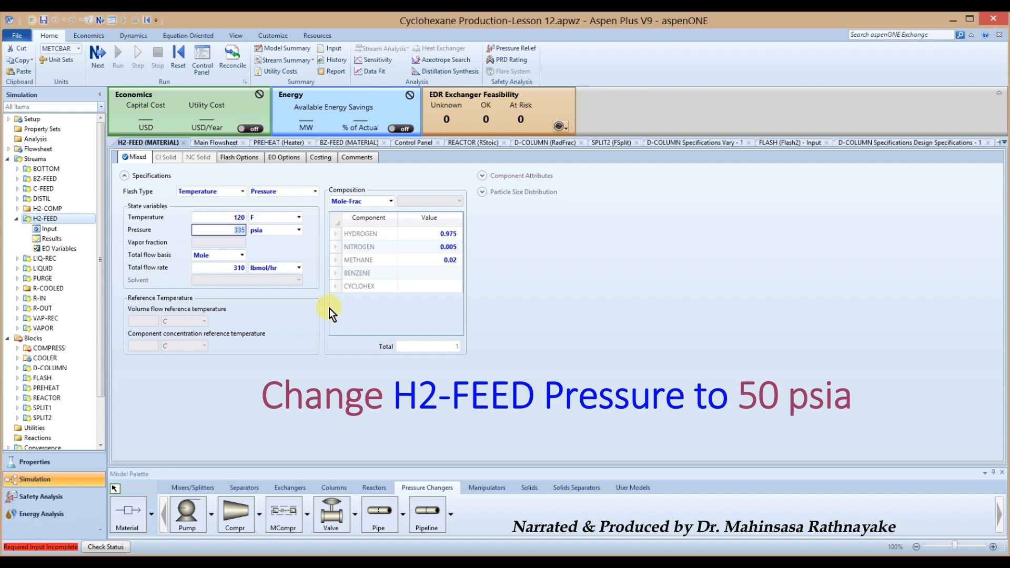
type("50")
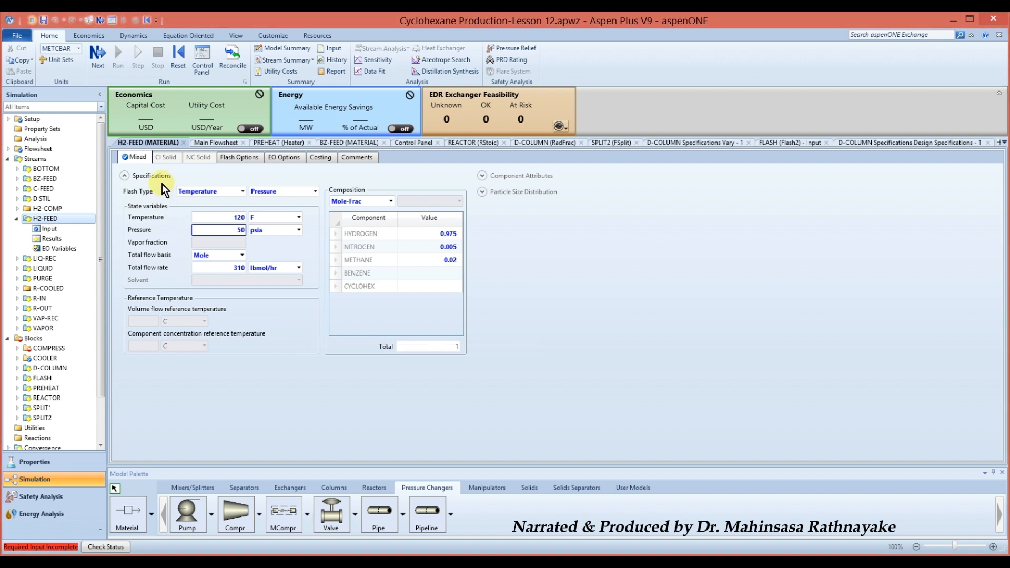
left_click(216, 142)
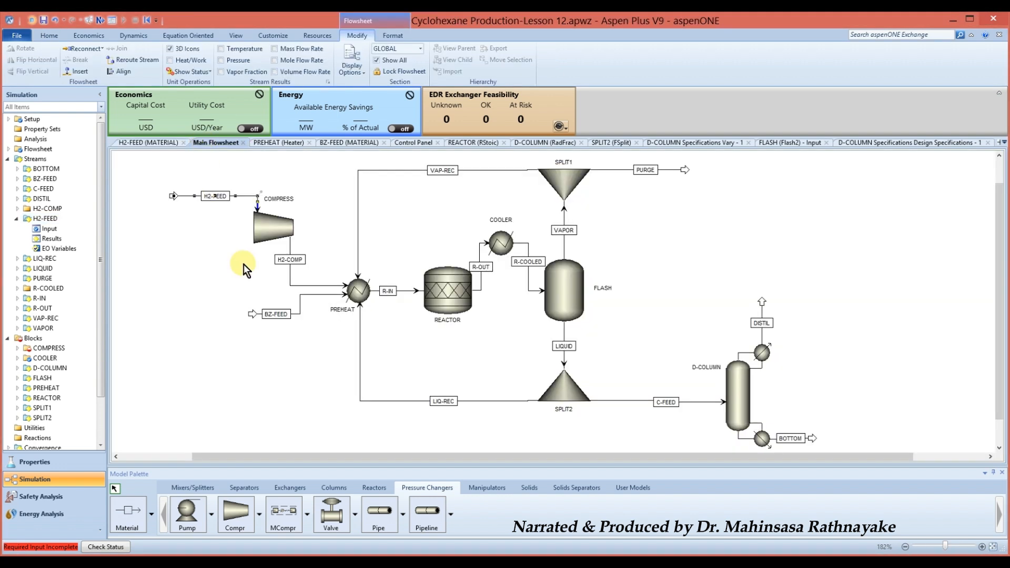
left_click(270, 229)
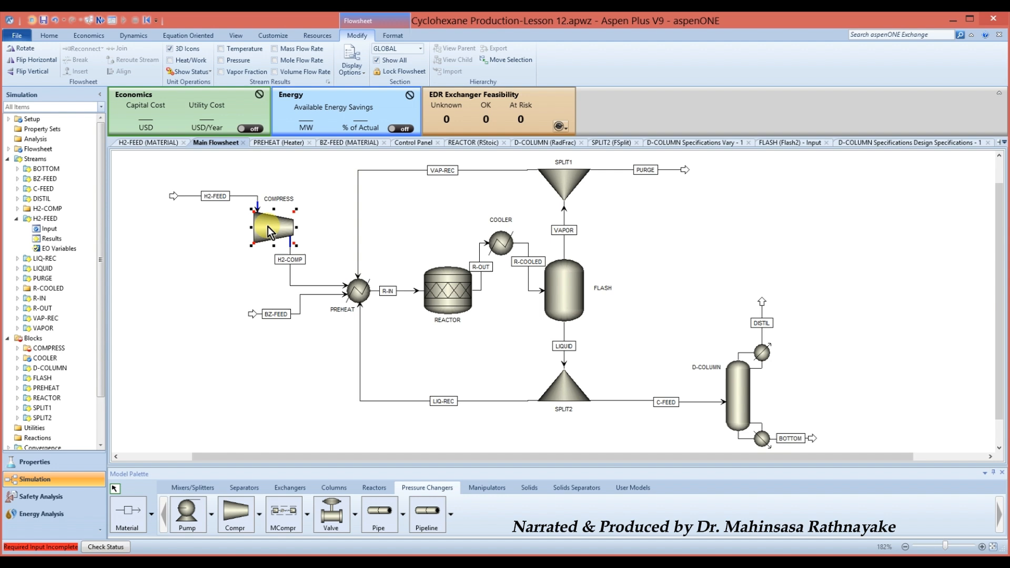
mouse_move(273, 231)
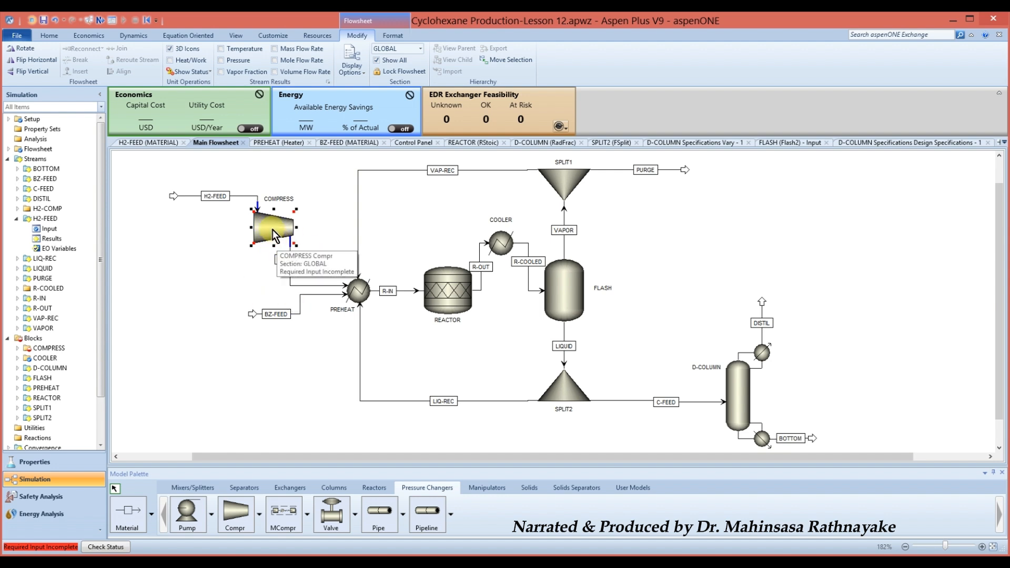
Specify COMPRESS as an isentropic compressor with 335 psia discharge pressure, then return to the flowsheet.
double_click(274, 228)
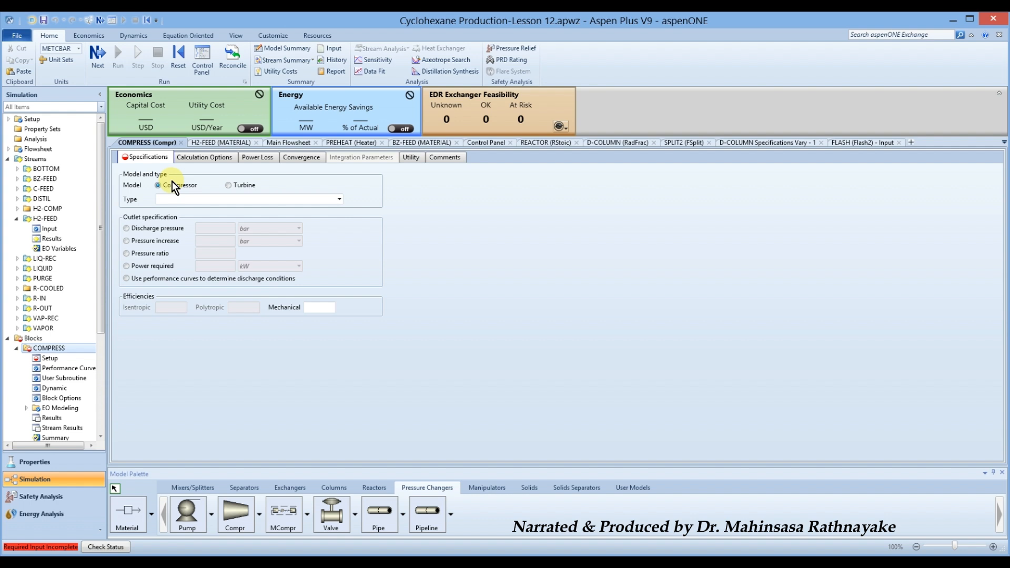
left_click(338, 199)
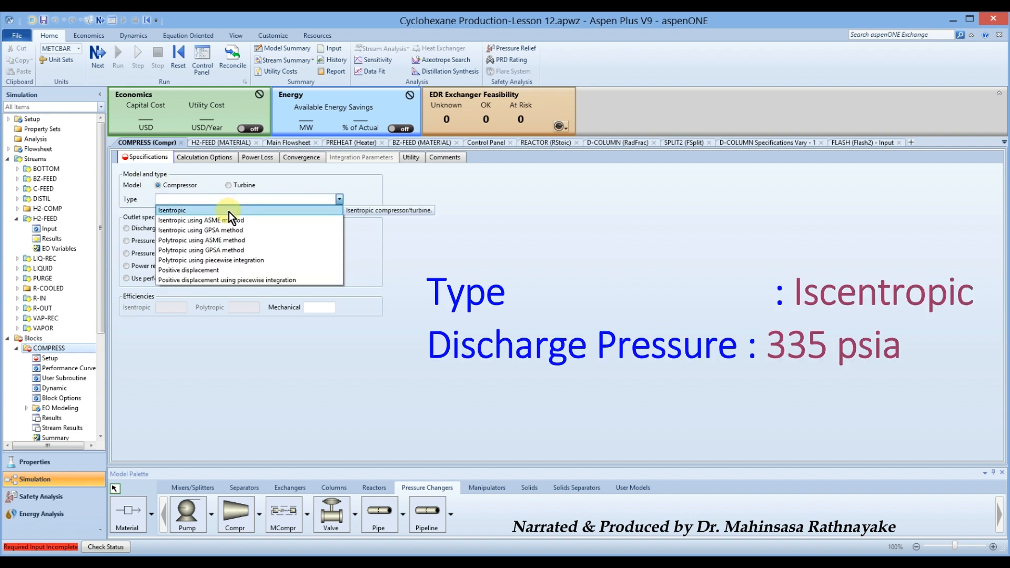
left_click(172, 210)
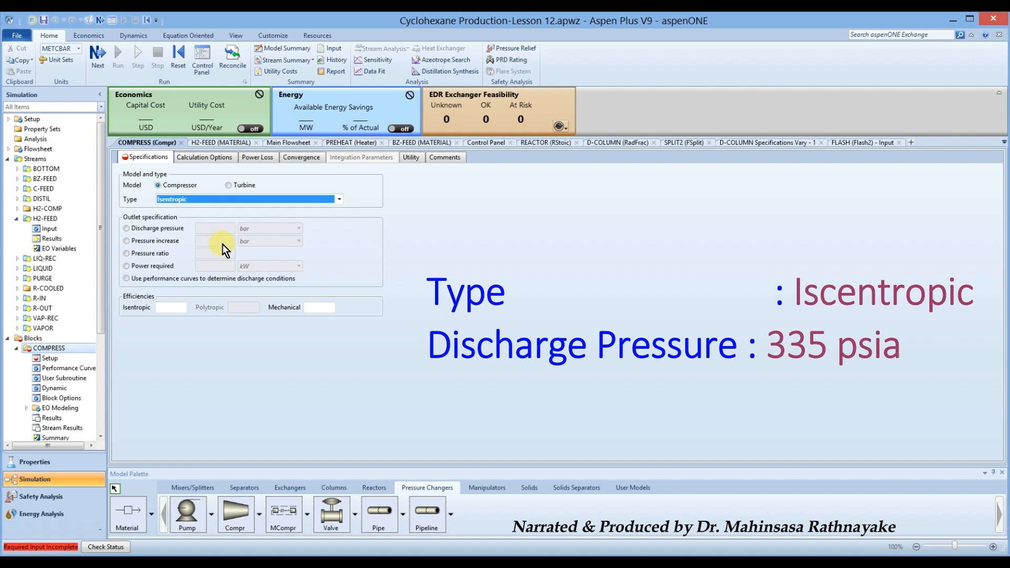
left_click(126, 228)
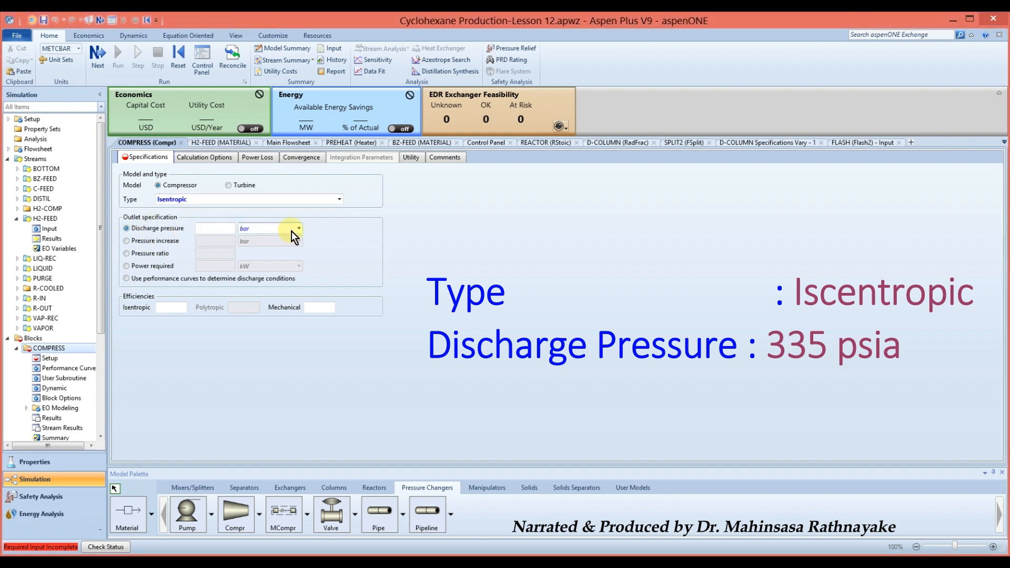
left_click(298, 228)
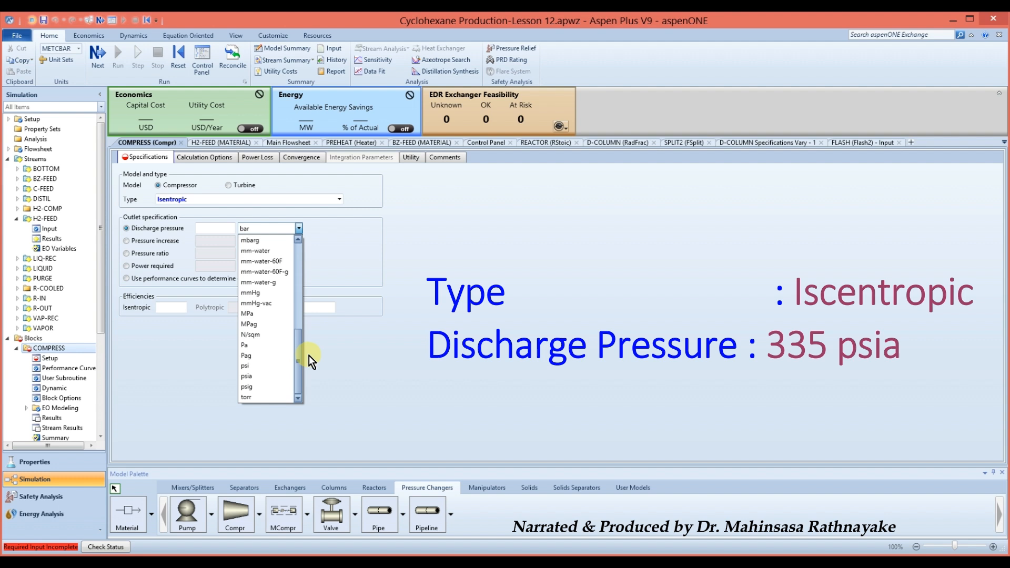
left_click(246, 377)
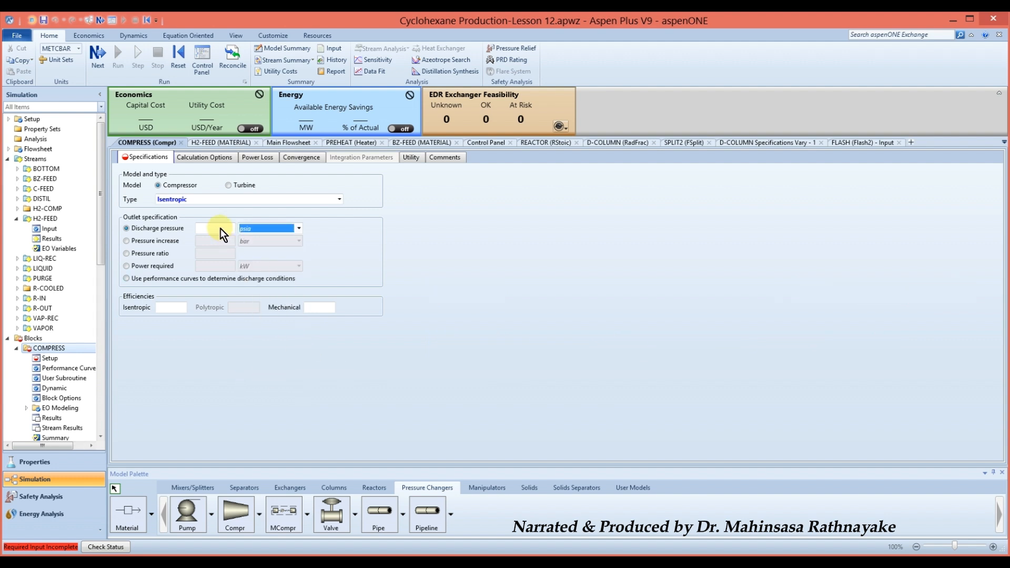
left_click(215, 228)
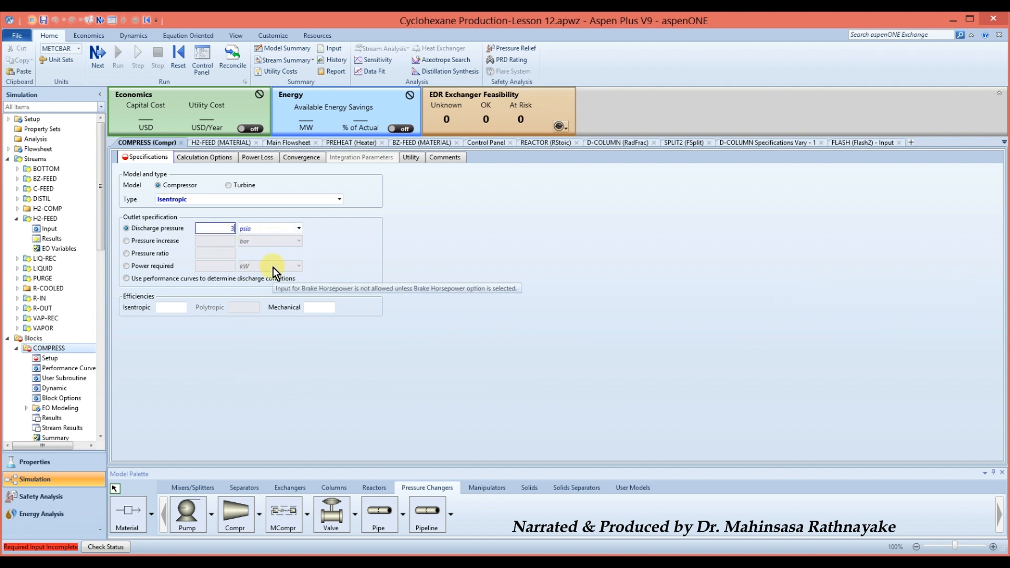
type("335")
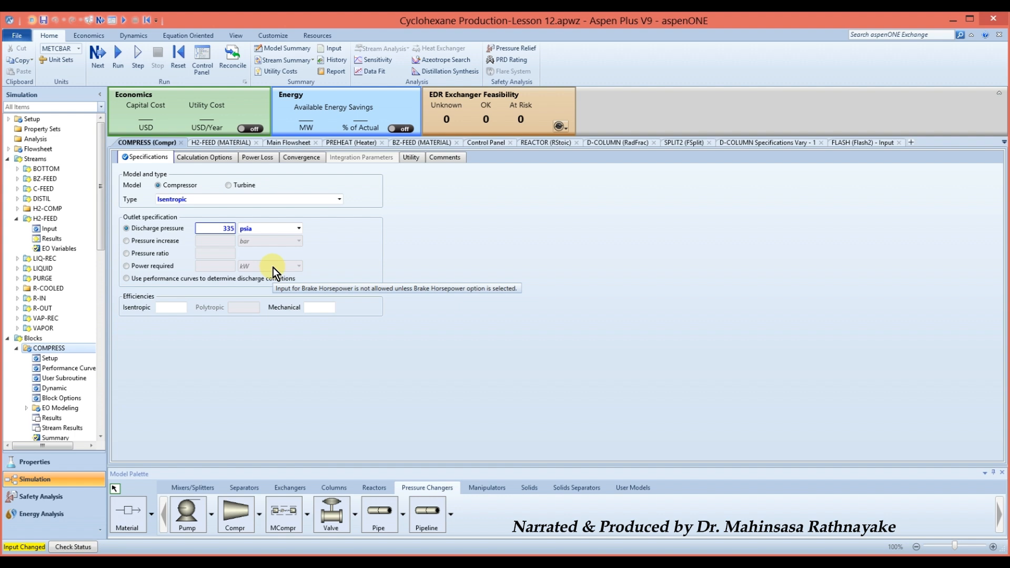
mouse_move(225, 258)
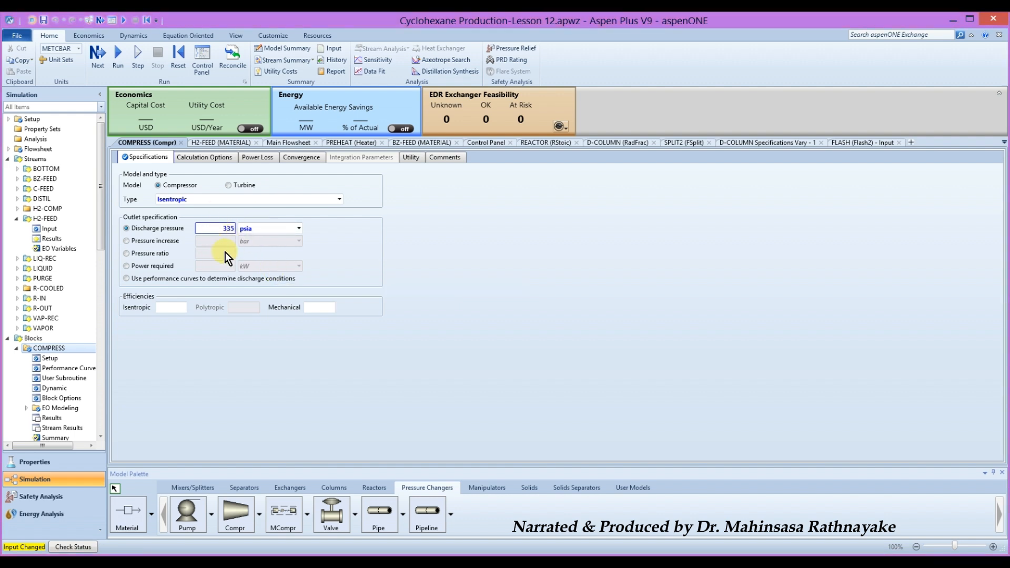
mouse_move(255, 269)
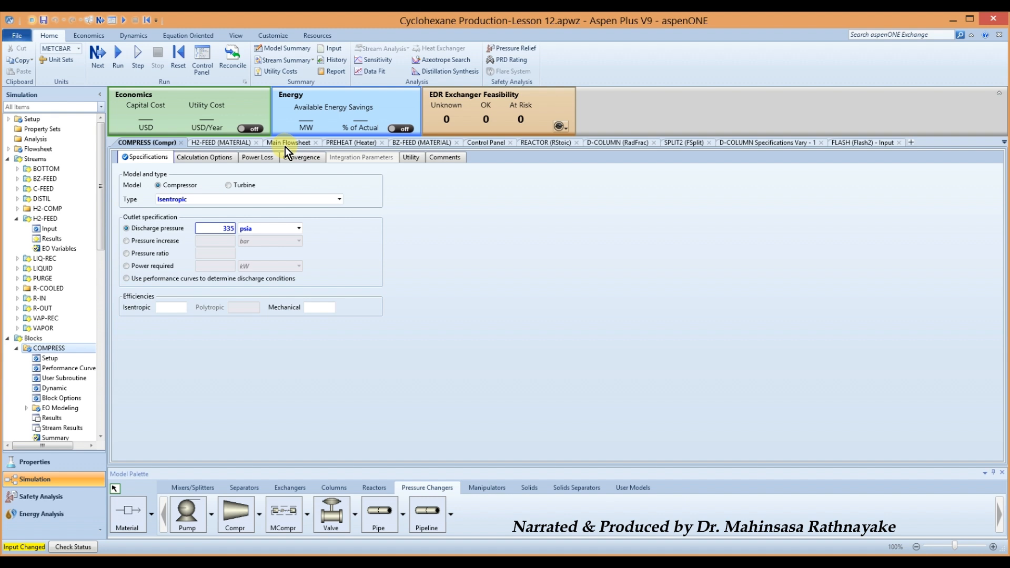
left_click(288, 142)
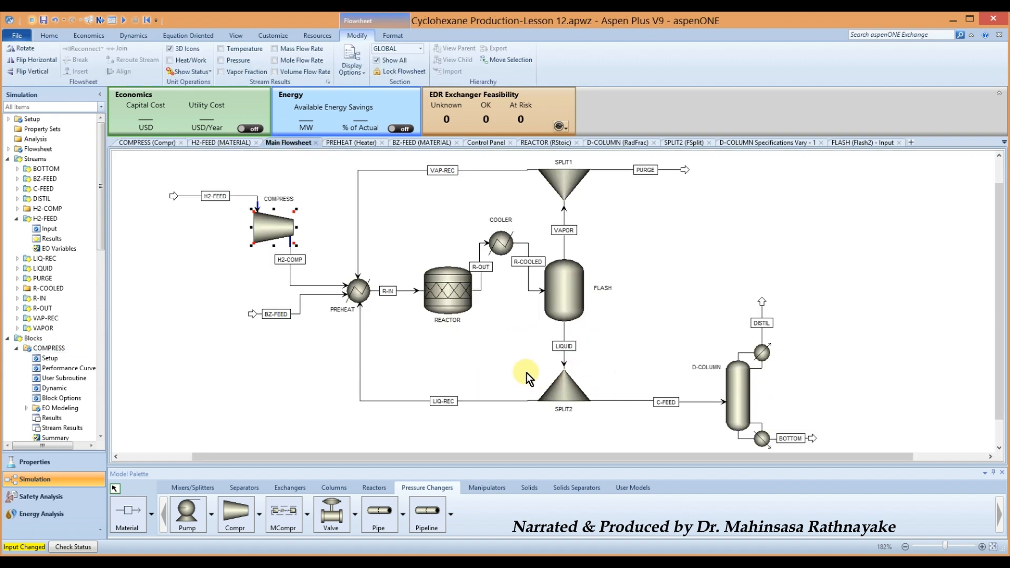
Open the Setup Stream Price input form from the navigation pane.
left_click(48, 36)
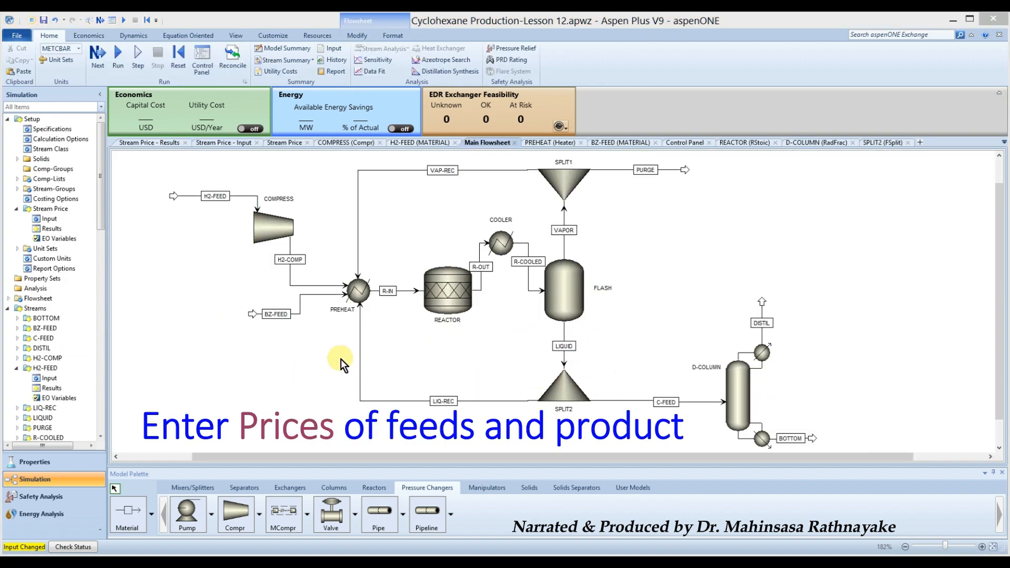
mouse_move(294, 377)
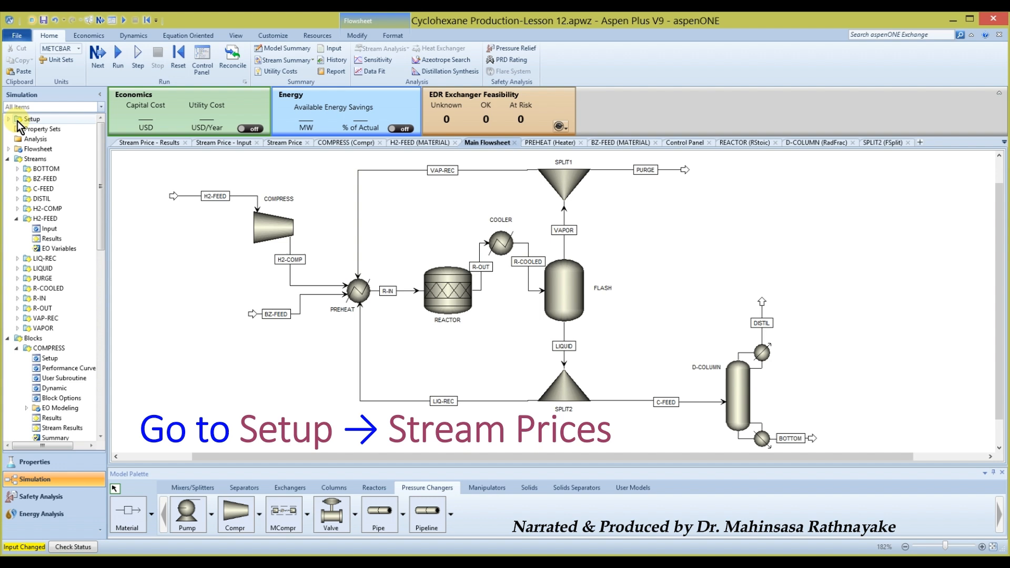
left_click(8, 119)
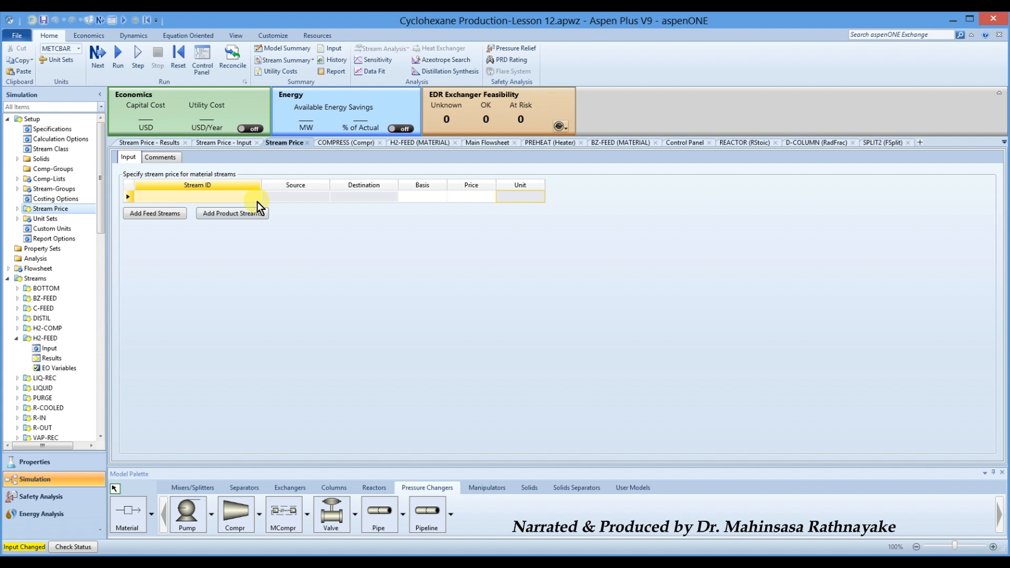
Price feed streams H2-FEED at 1.8 $/kg and BZ-FEED at 0.45 $/kg.
left_click(257, 196)
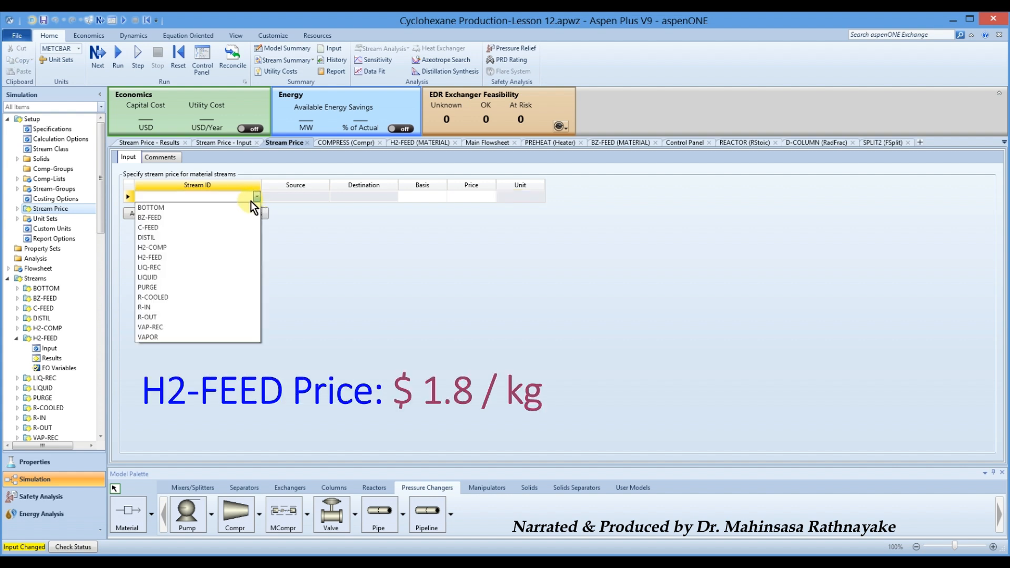
mouse_move(180, 258)
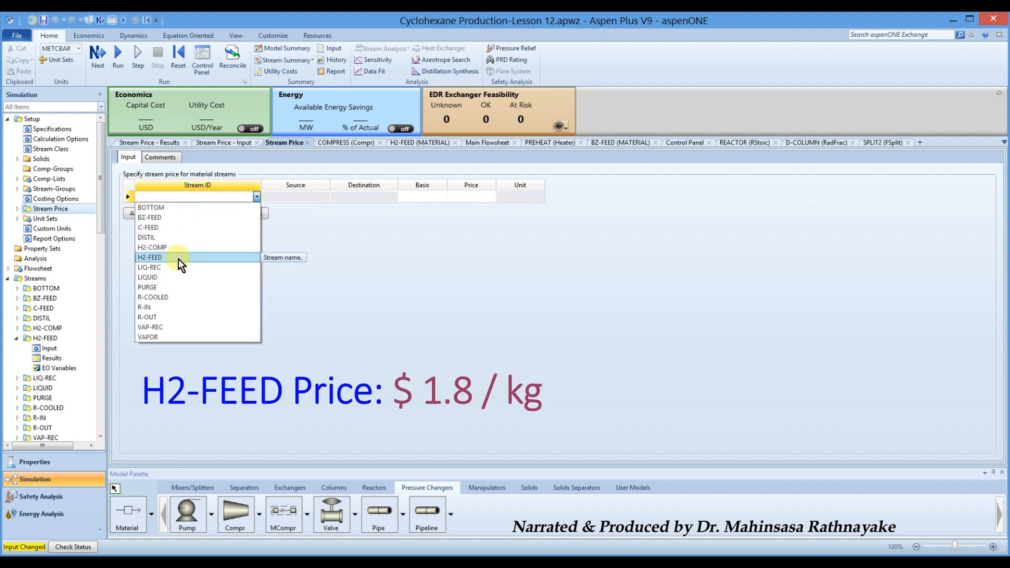
left_click(149, 257)
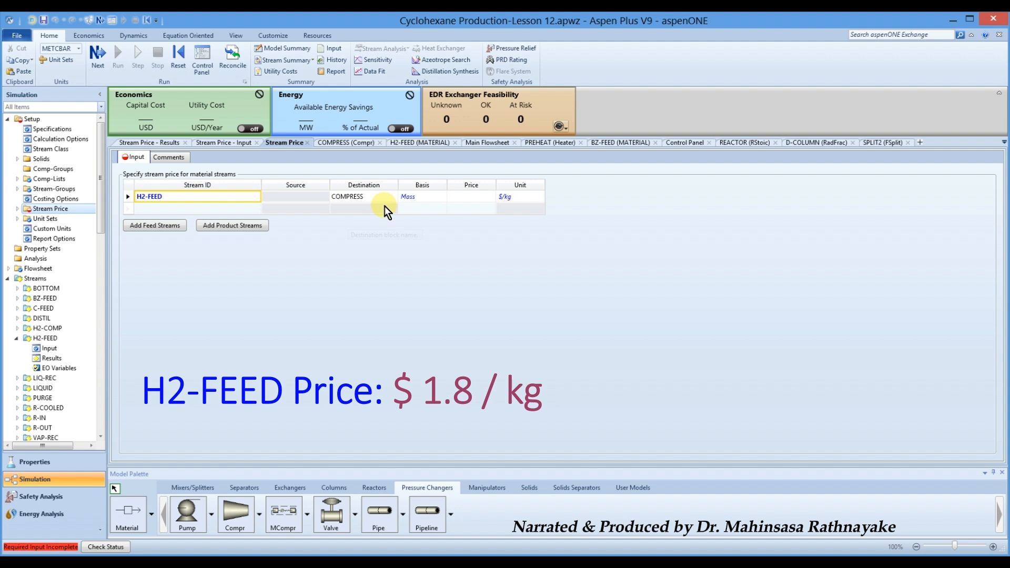
left_click(472, 197)
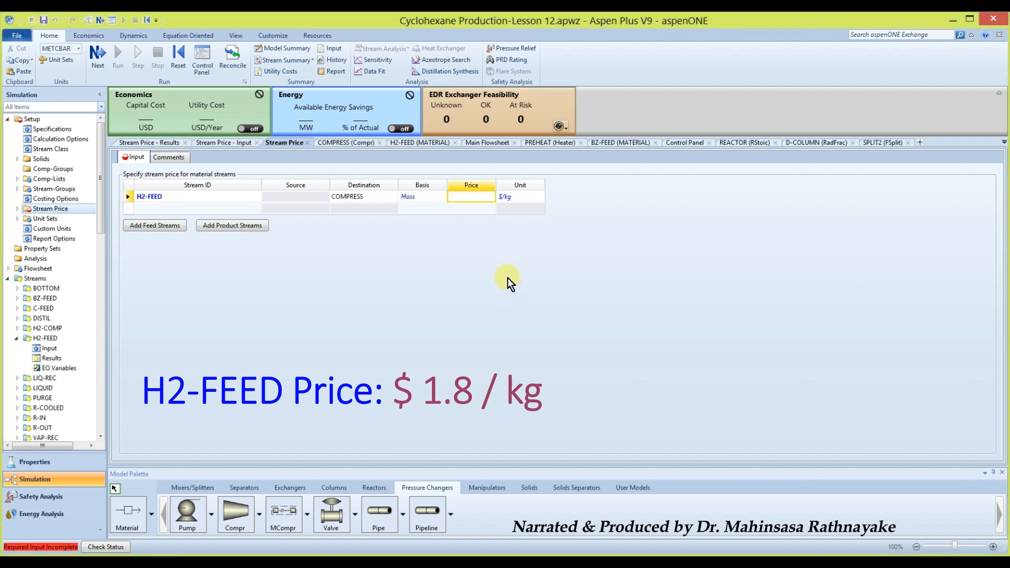
type("1")
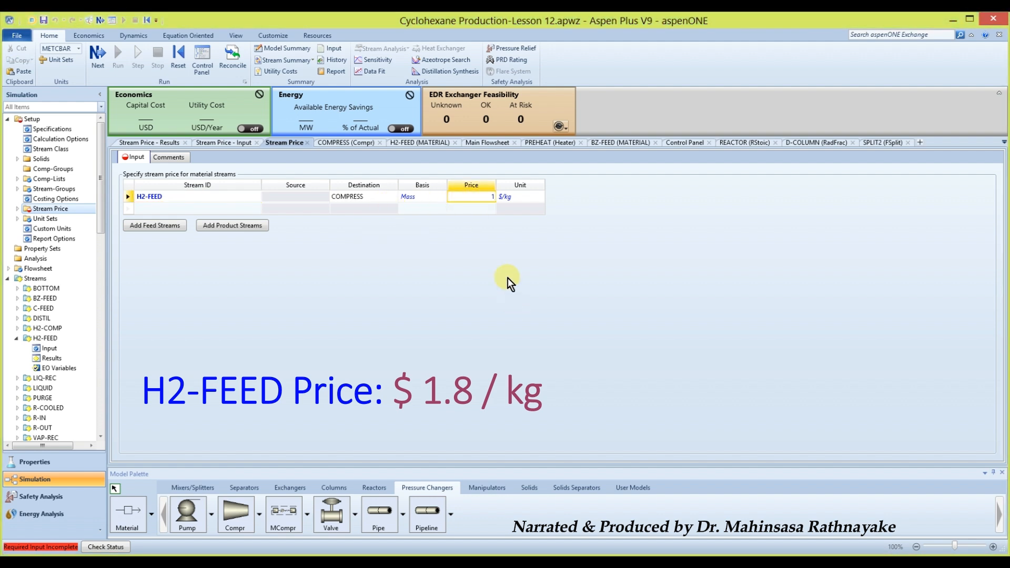
type("1.8")
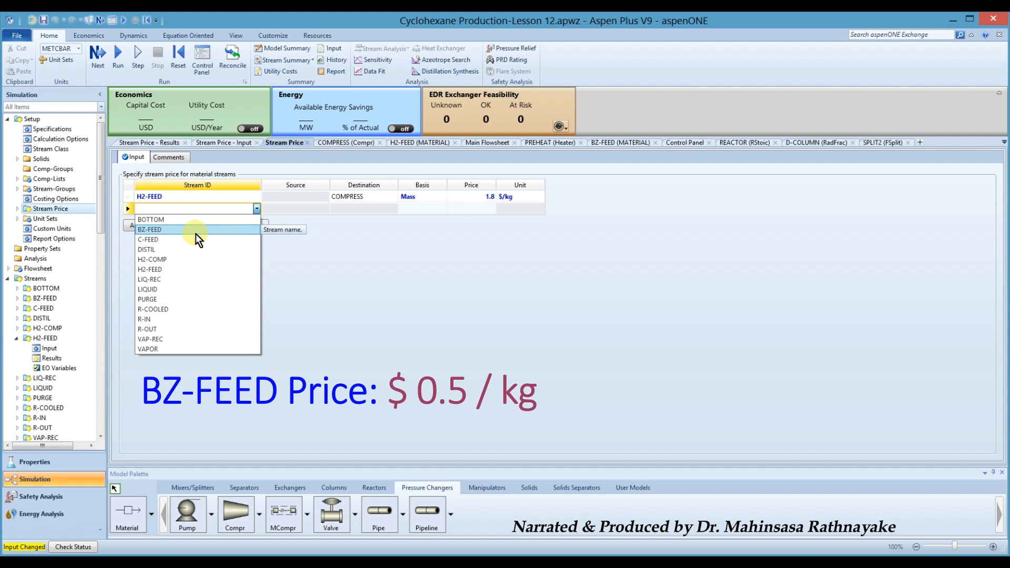
left_click(151, 230)
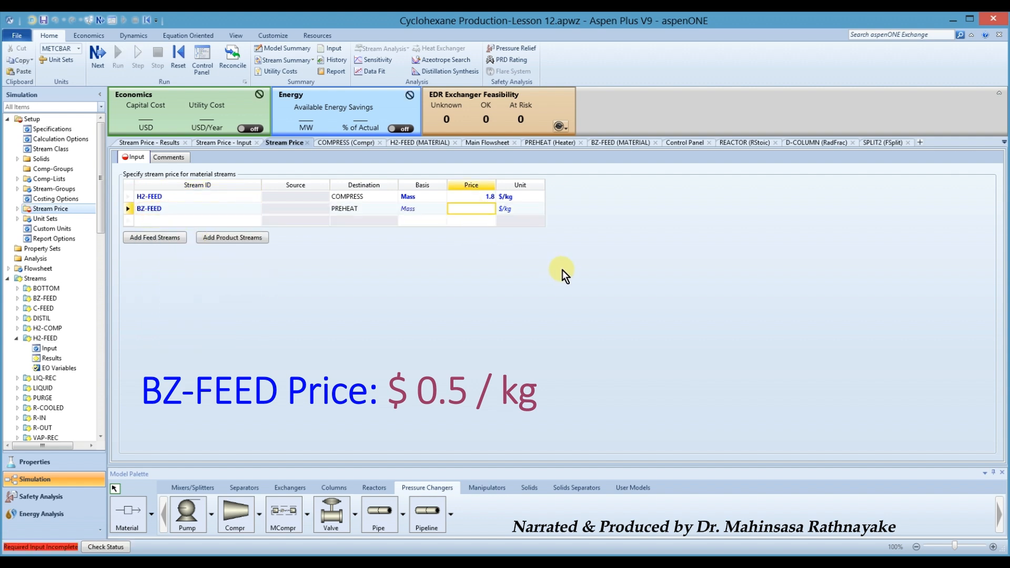
type("0.45")
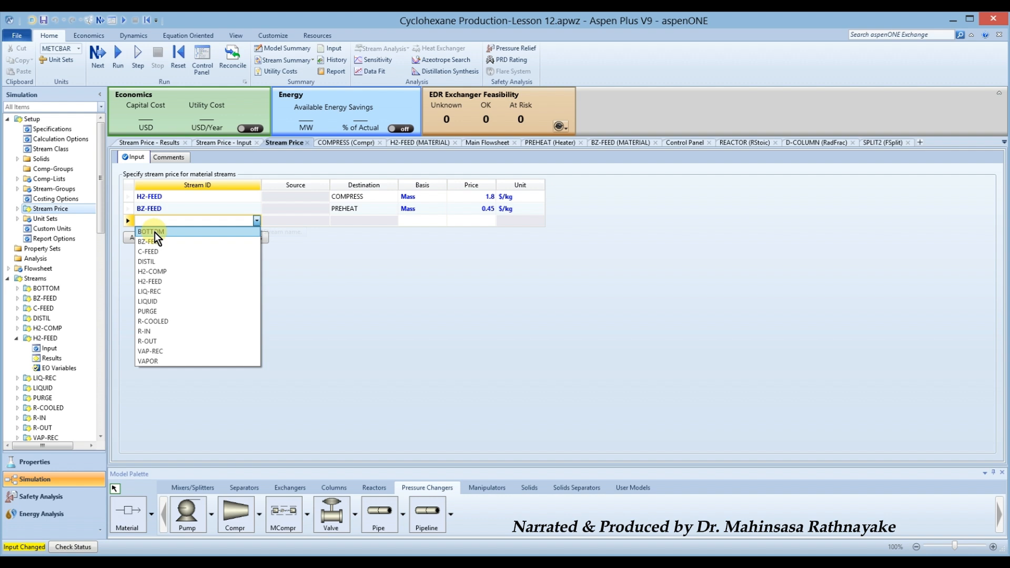
Price the product stream BOTTOM at 1250 $/tonne.
left_click(150, 231)
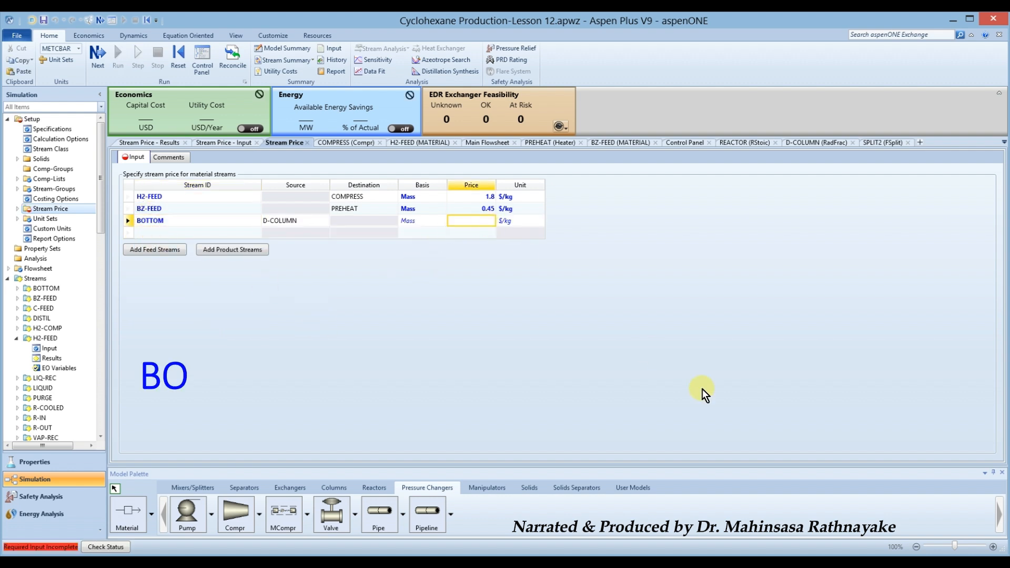
type("1250")
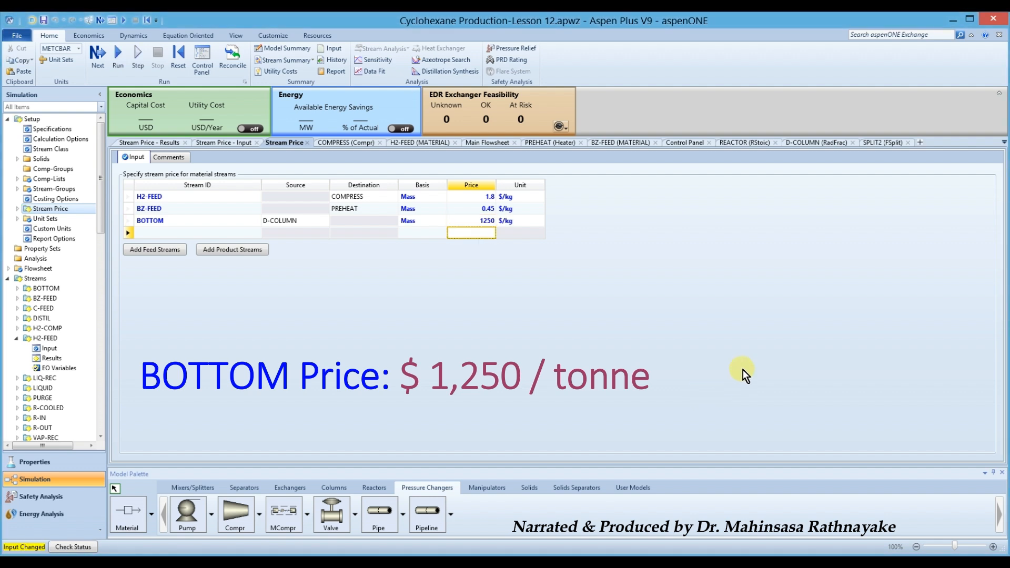
left_click(539, 220)
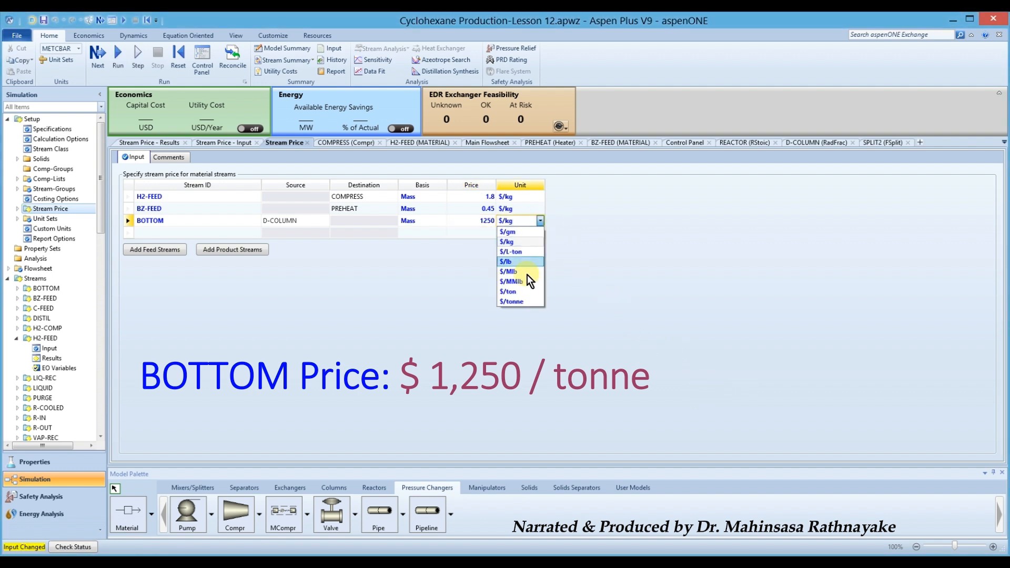
left_click(512, 301)
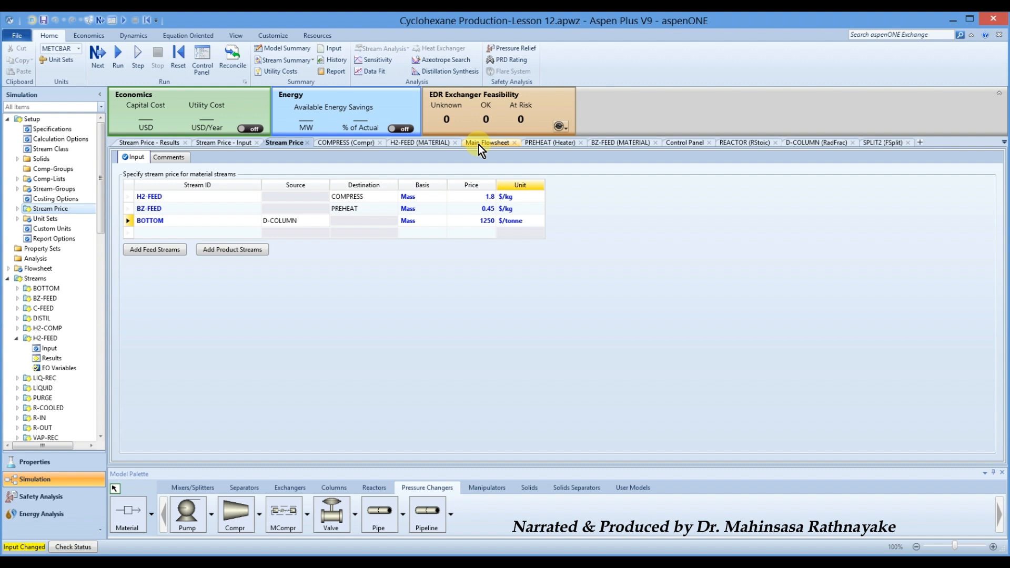
Review the main flowsheet and run the simulation with the new stream prices.
left_click(490, 142)
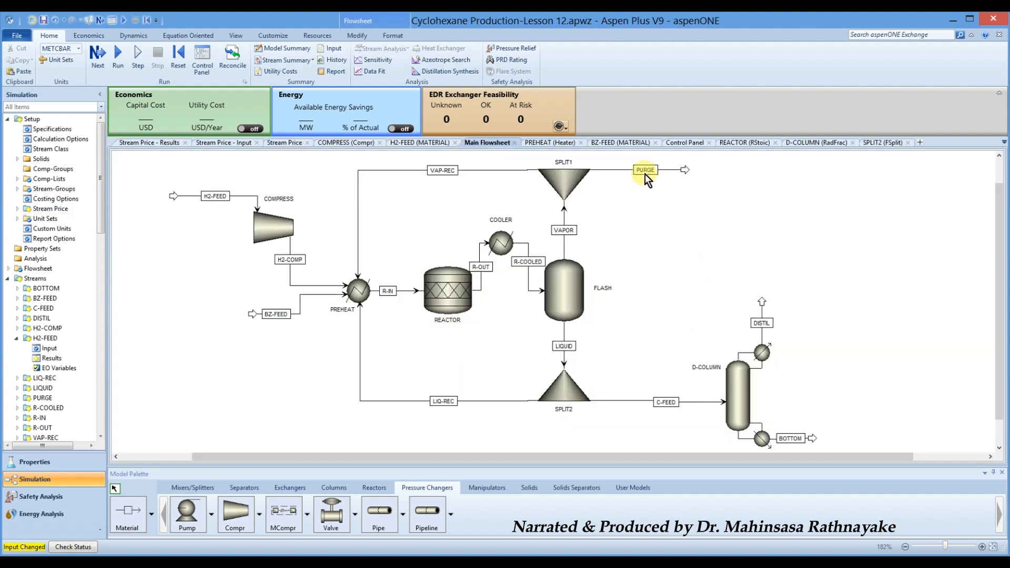
mouse_move(638, 161)
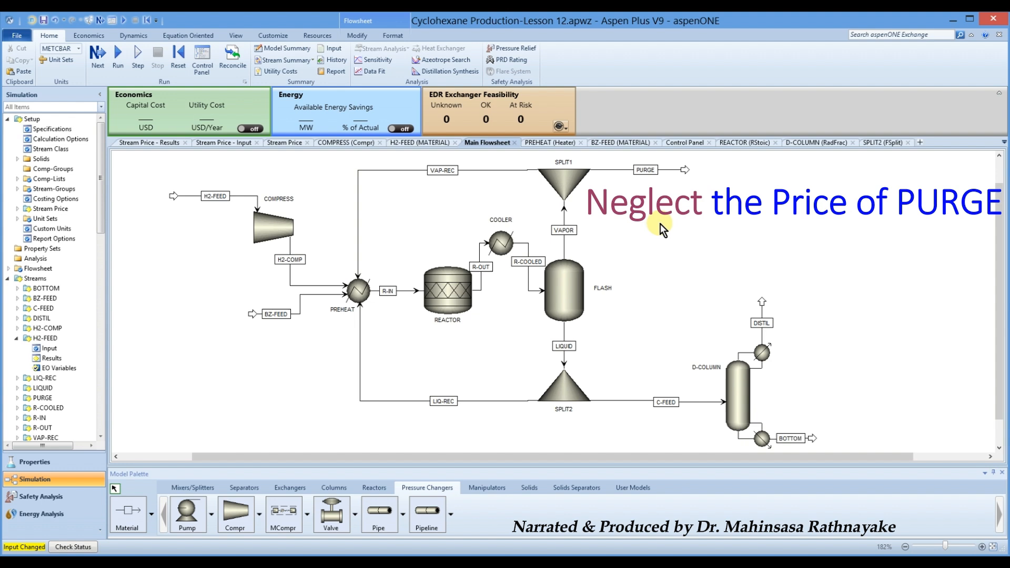
mouse_move(658, 223)
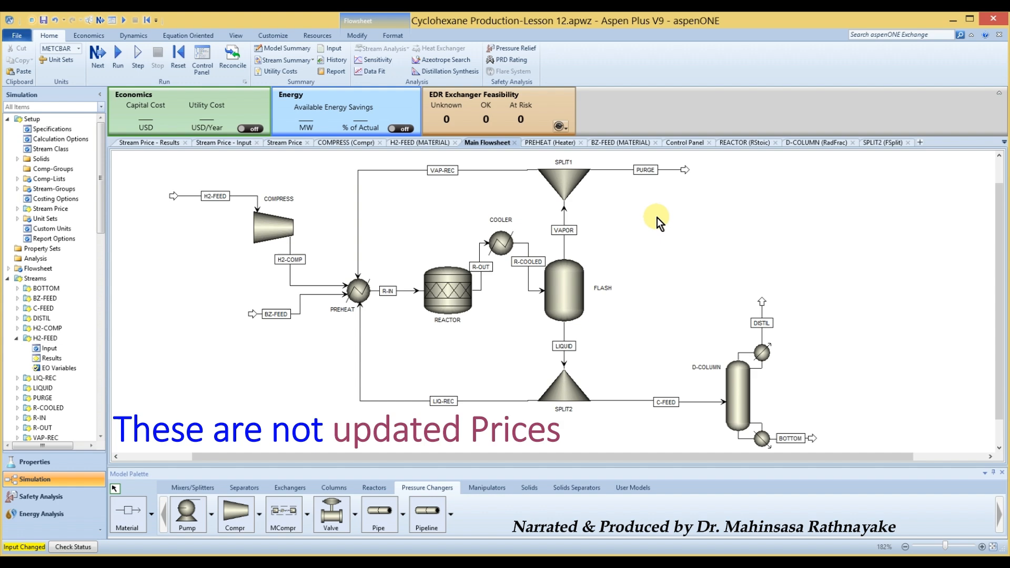
left_click(202, 58)
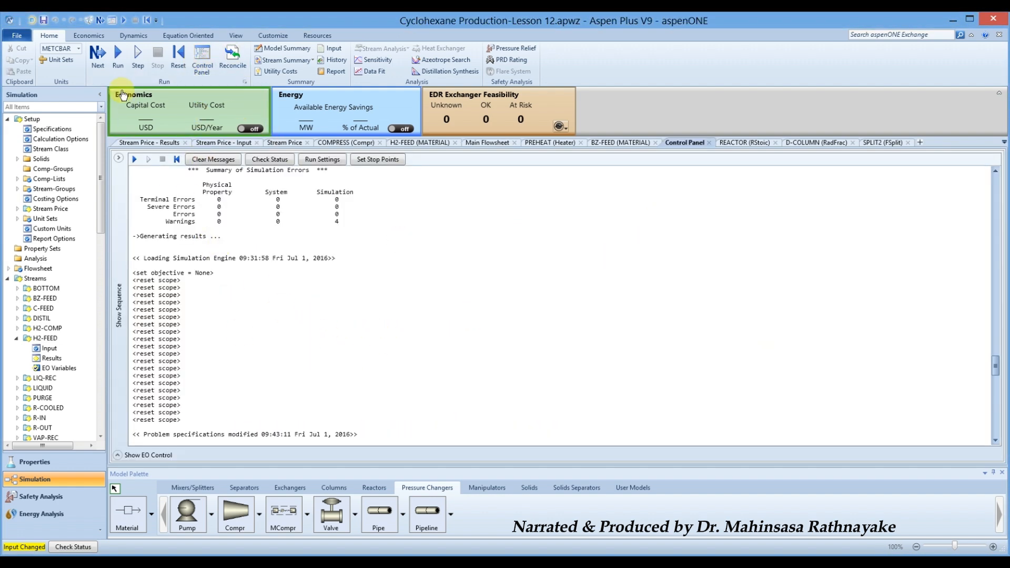
Show Stream Price results with 614.134, 1594.43 and 4764.57 $/hr for H2-FEED, BZ-FEED and BOTTOM.
left_click(117, 55)
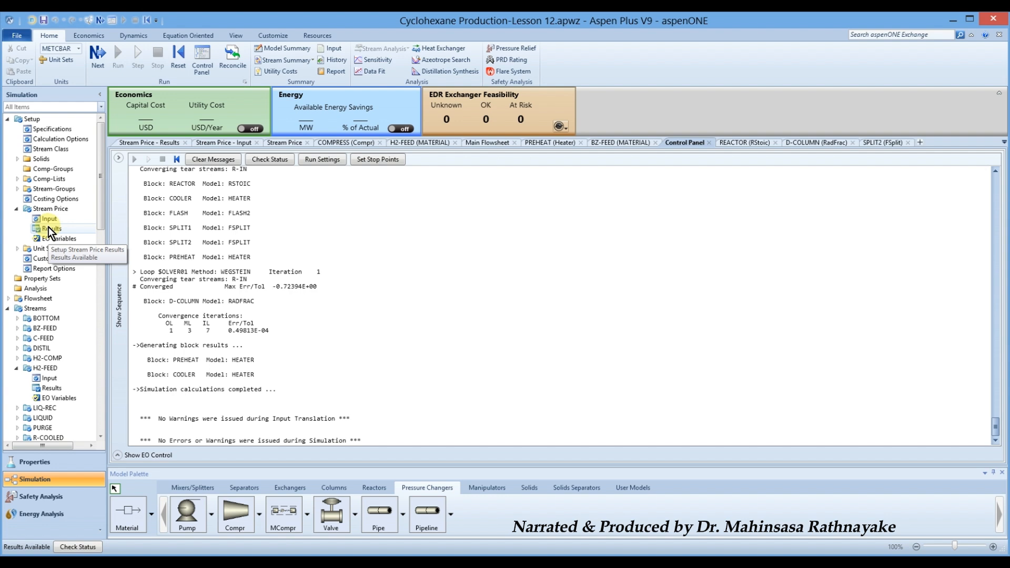
left_click(50, 229)
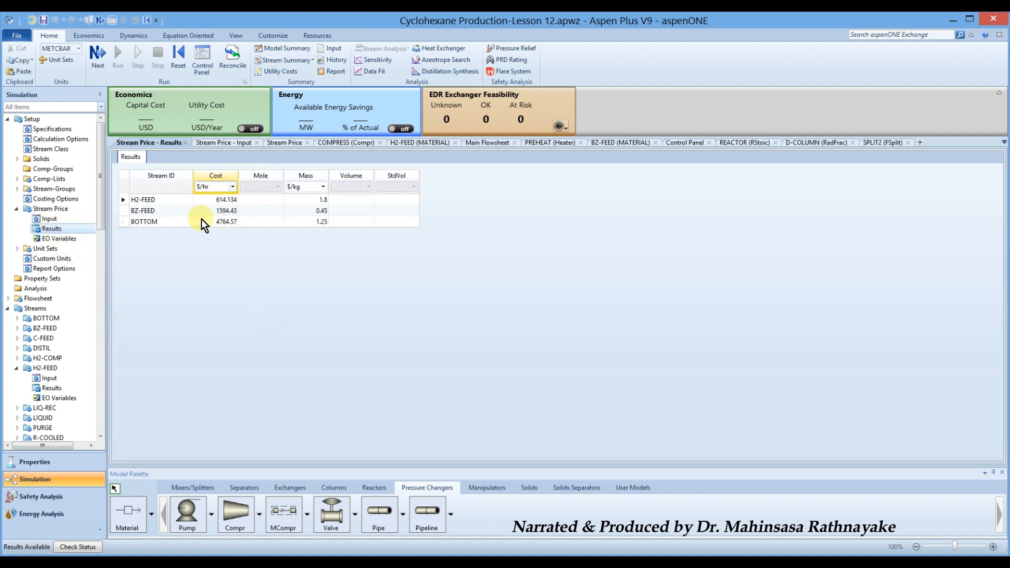
scroll("down", 3)
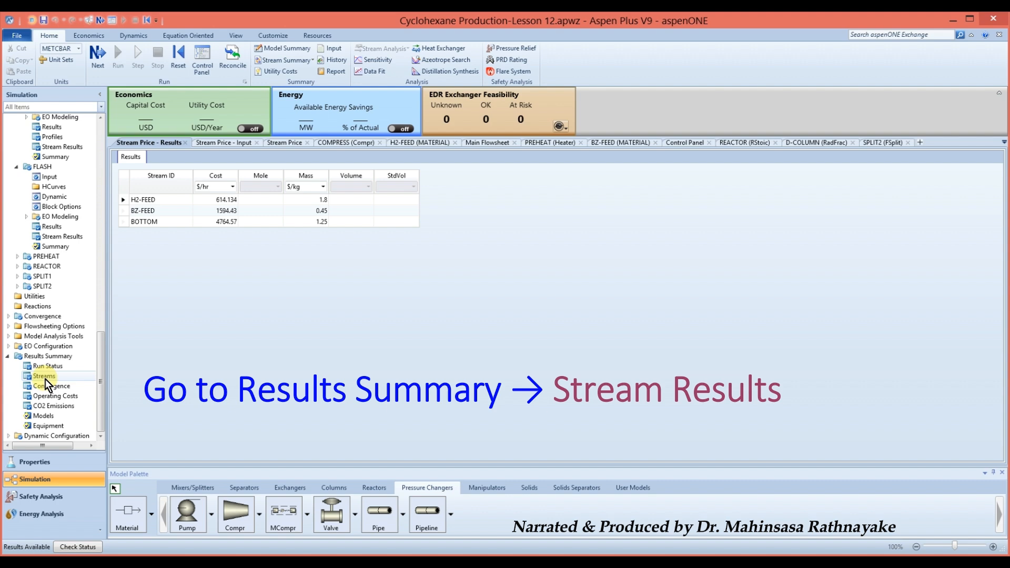
Review the stream results summary cost flows, then go to the empty Utilities object manager.
left_click(43, 377)
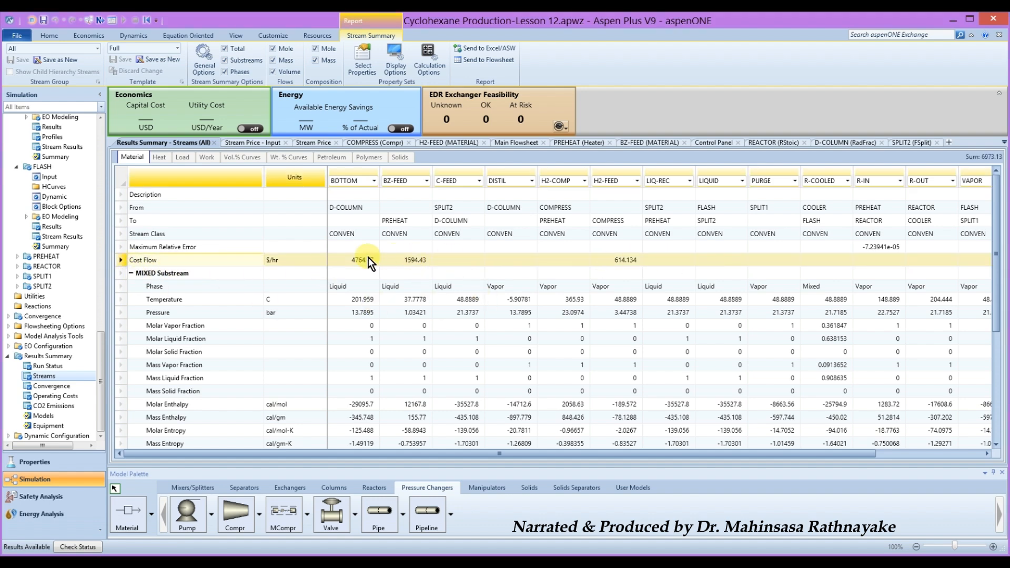
mouse_move(625, 260)
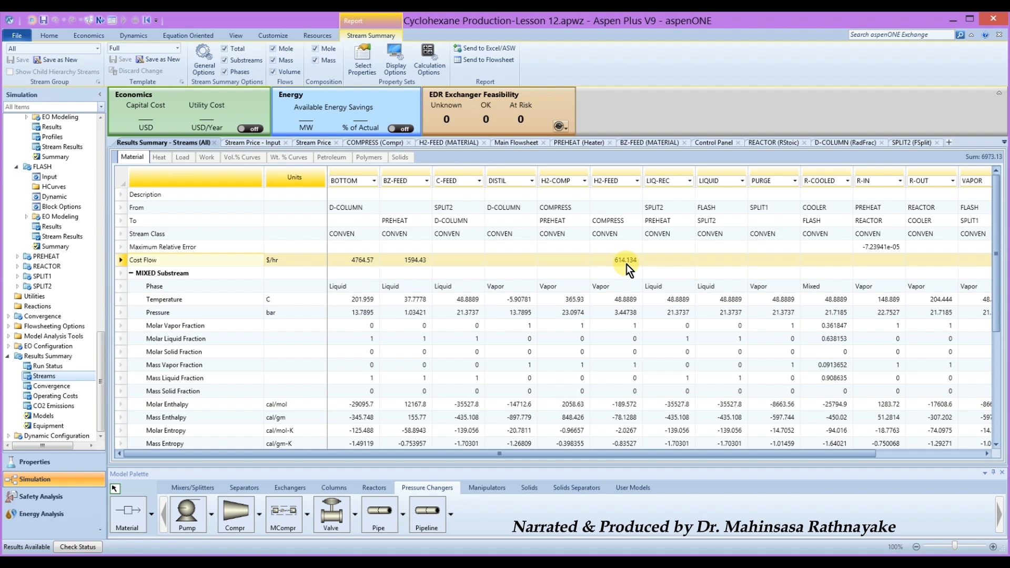
mouse_move(525, 231)
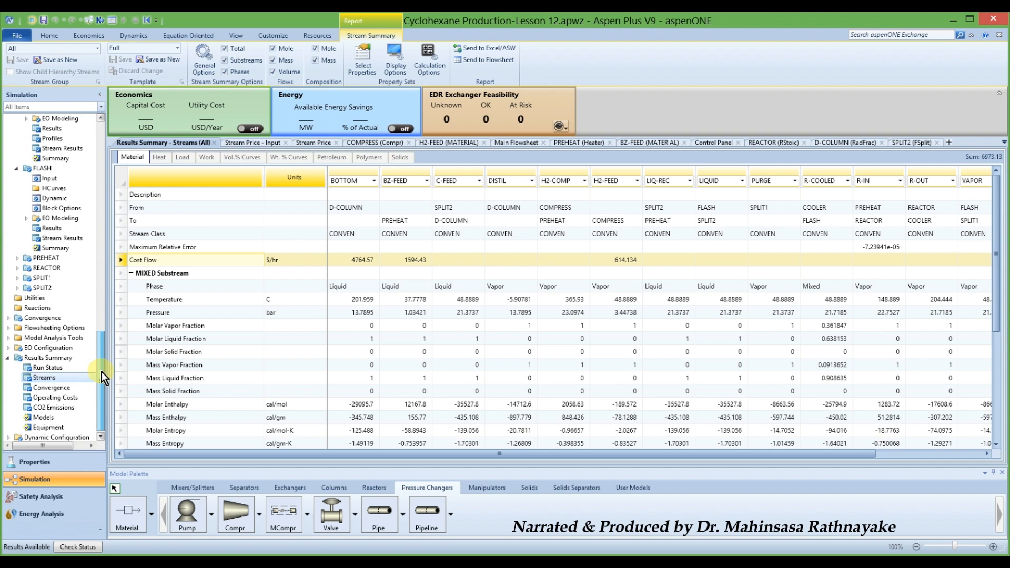
left_click(33, 296)
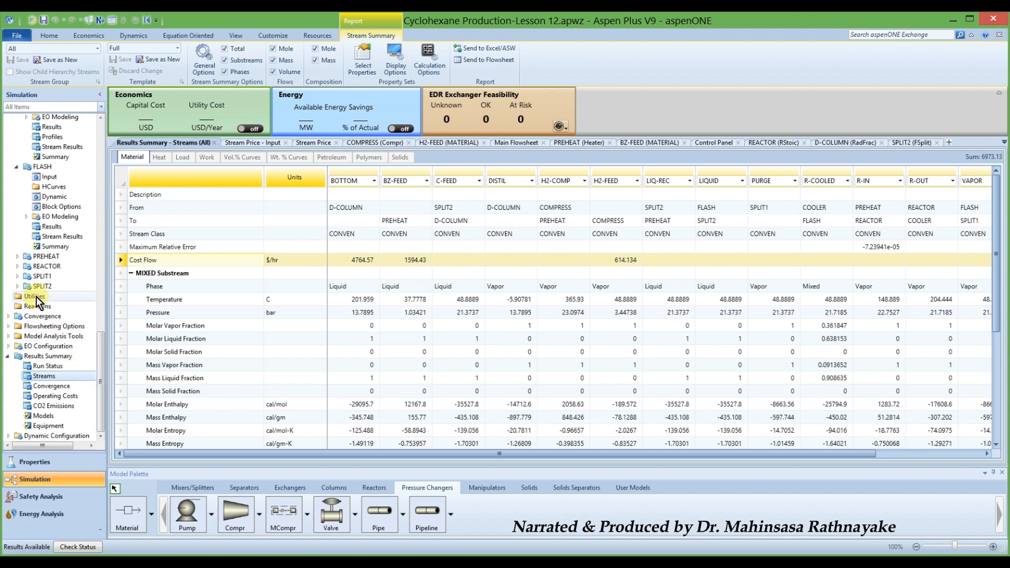
mouse_move(33, 297)
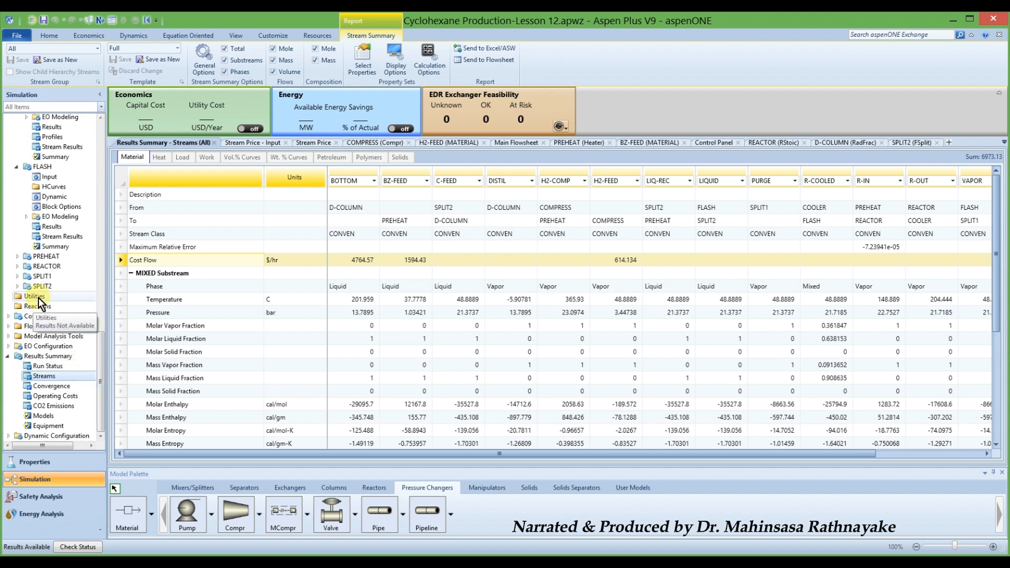
left_click(34, 297)
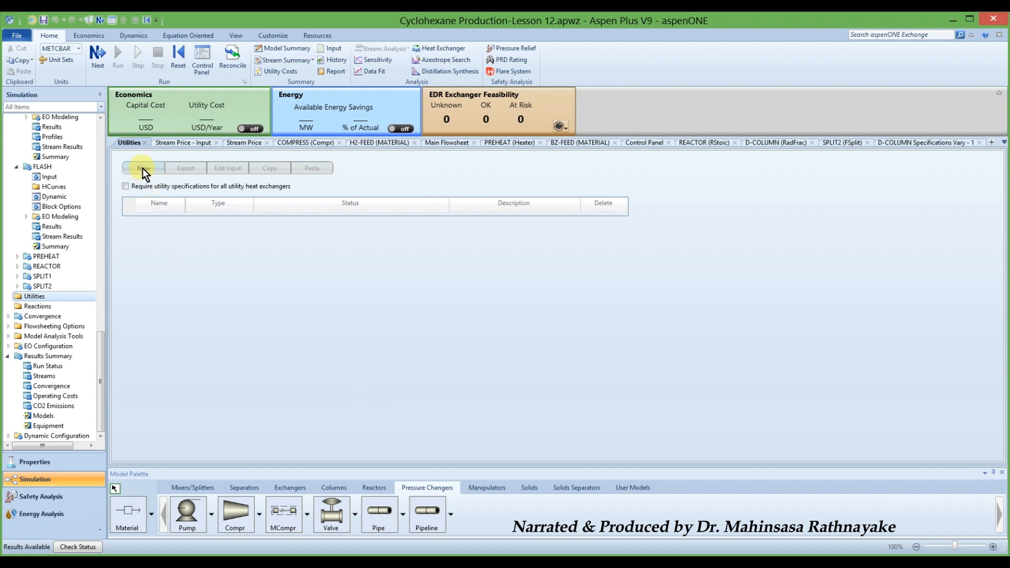
Create utility ELECT of type Electricity with a purchase price of 0.1 $/kWhr.
left_click(143, 168)
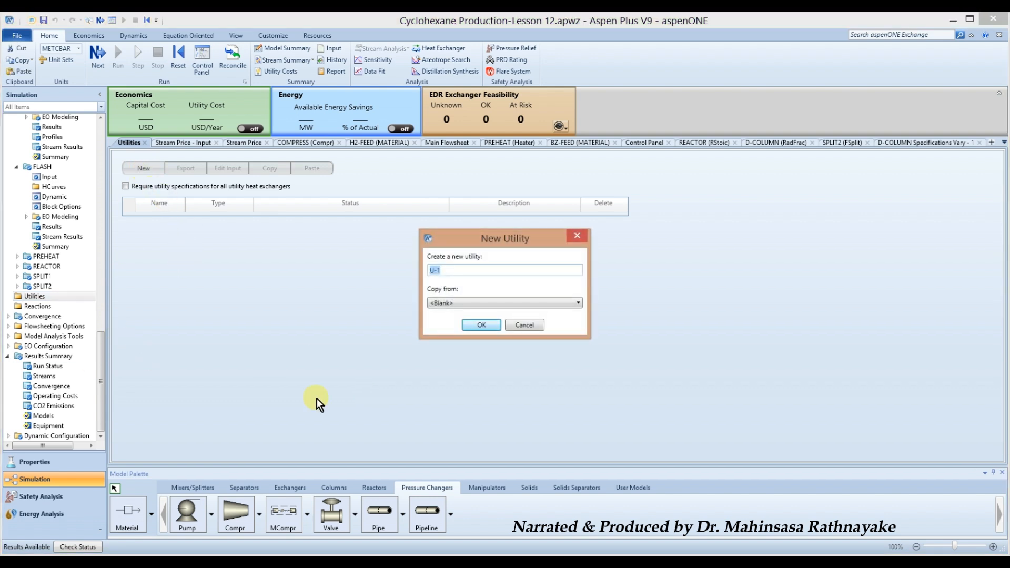
type("ELE")
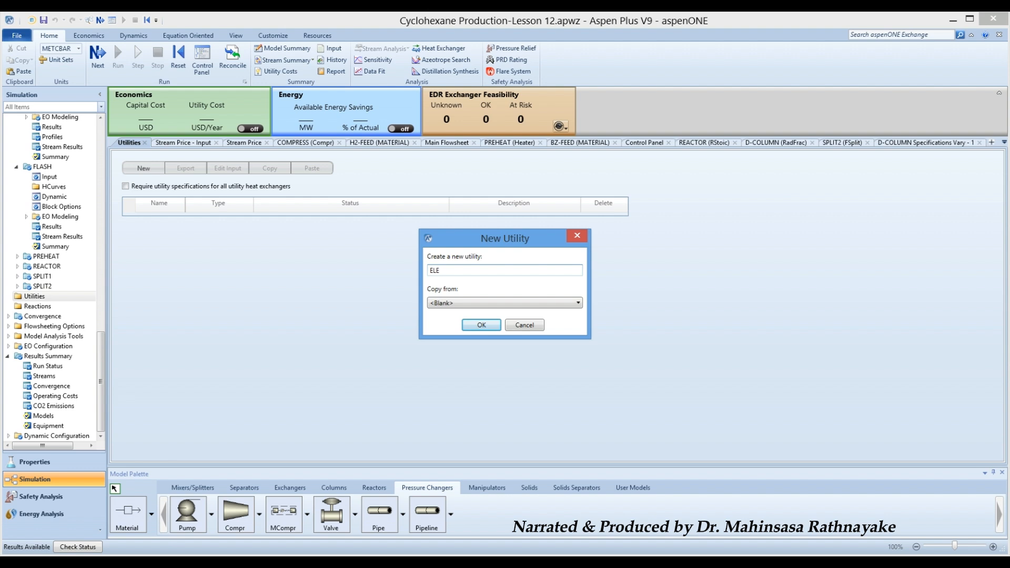
left_click(480, 325)
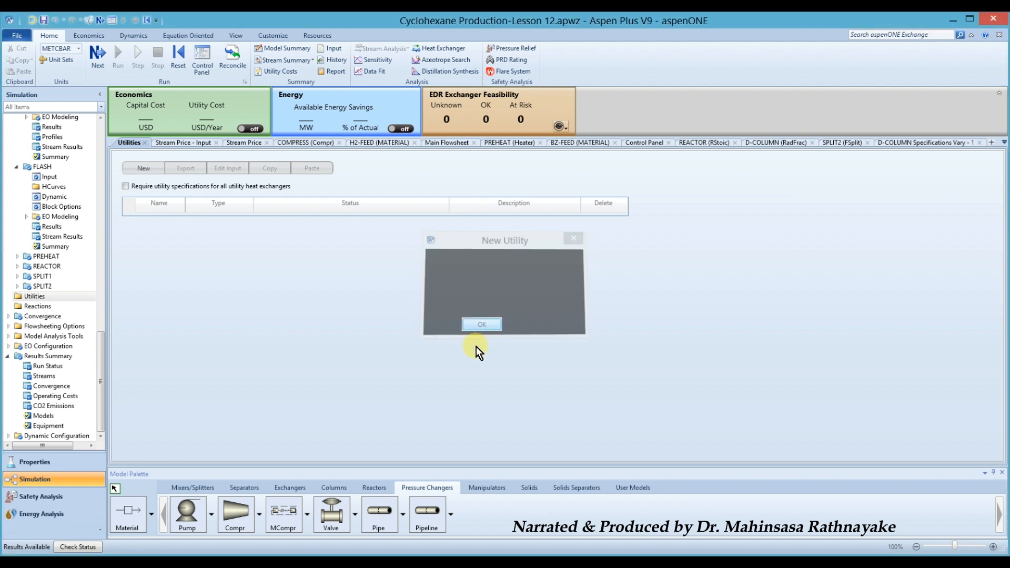
left_click(481, 324)
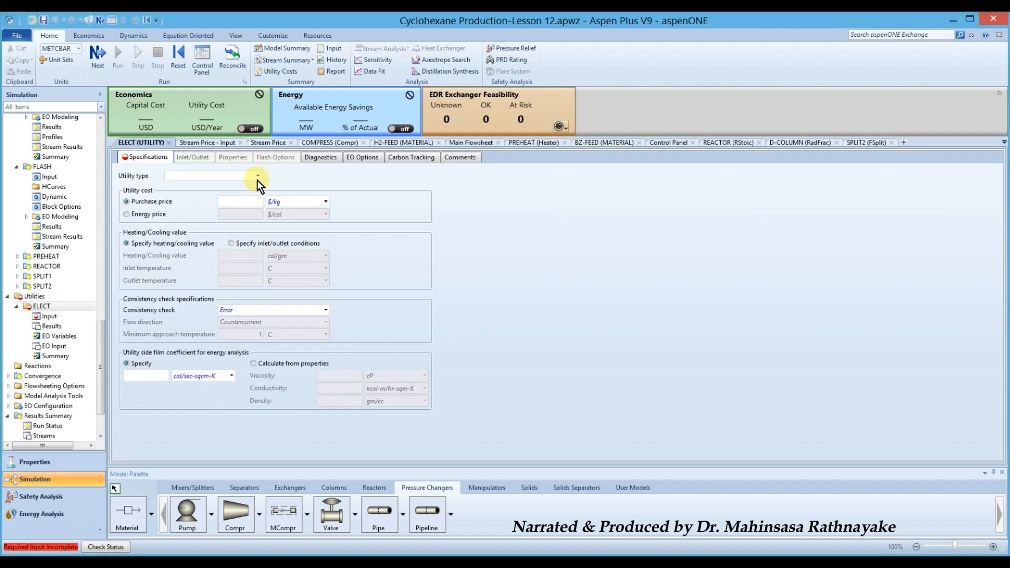
left_click(257, 176)
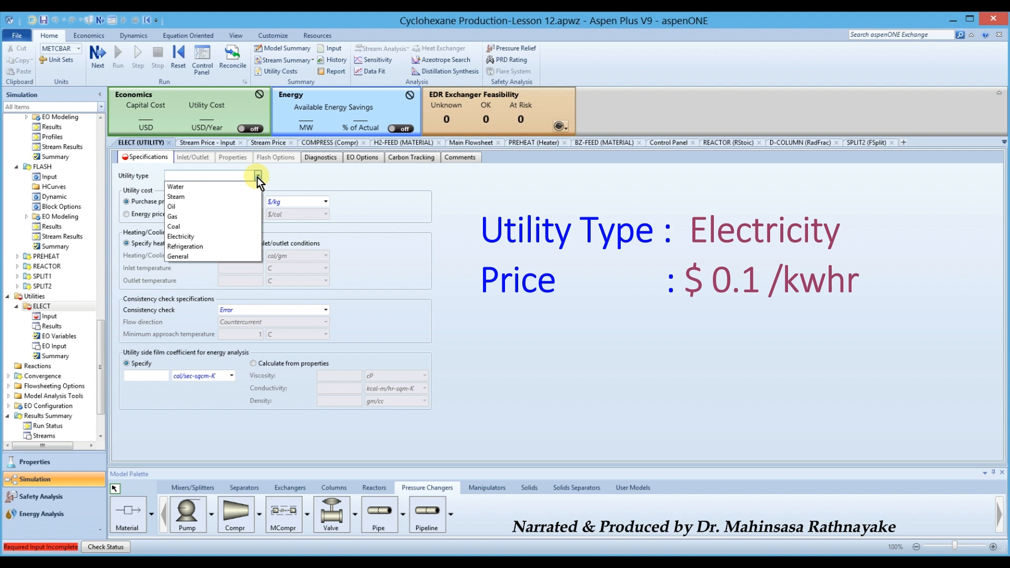
left_click(257, 176)
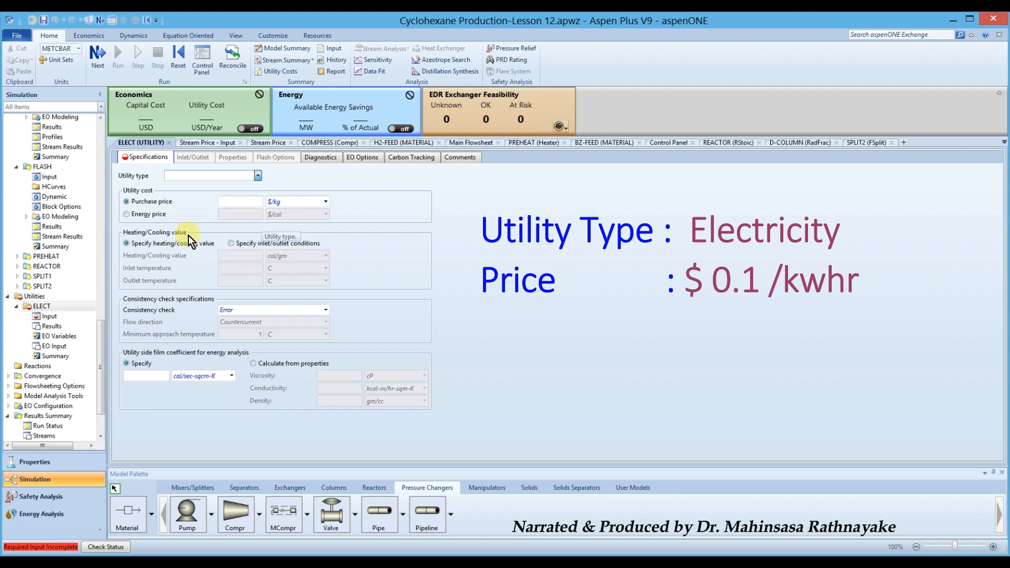
left_click(210, 176)
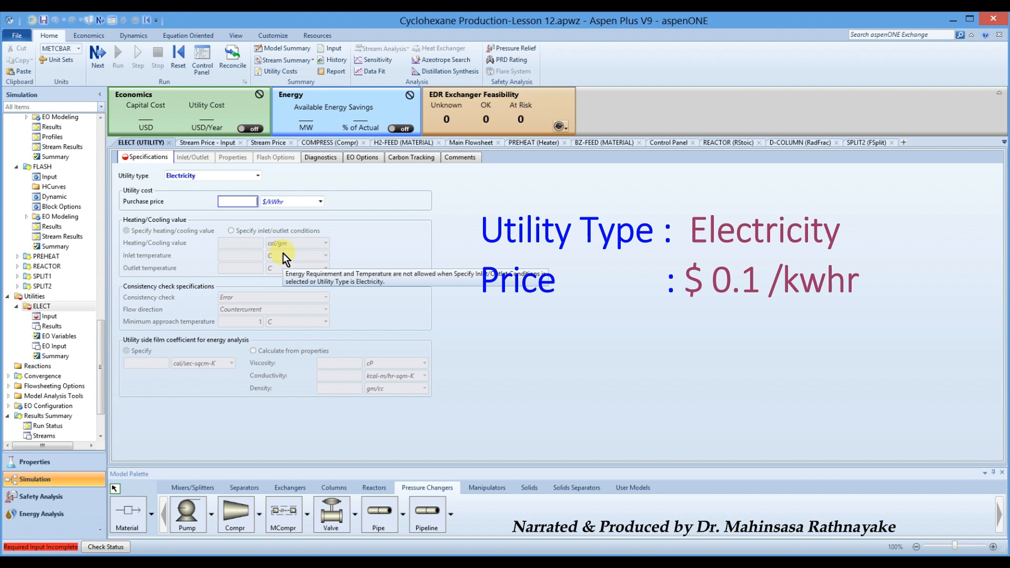
type("0.1")
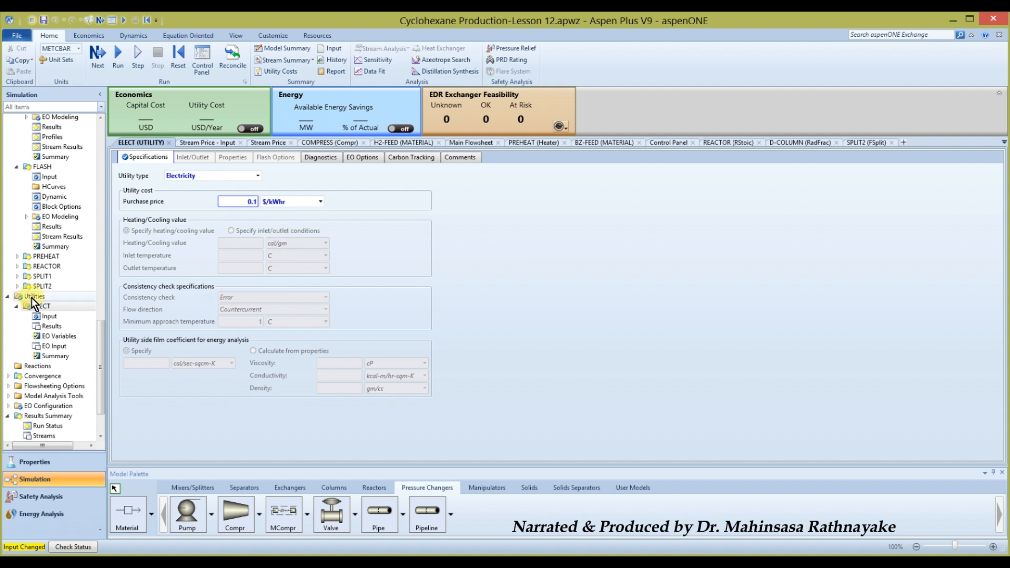
left_click(34, 296)
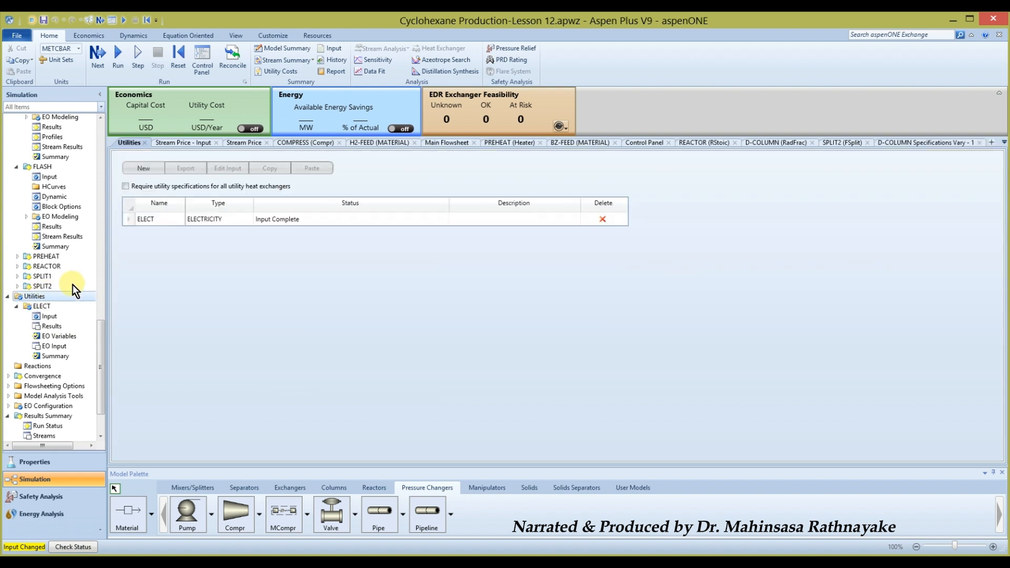
Create a new utility named WATER of type Water.
left_click(143, 168)
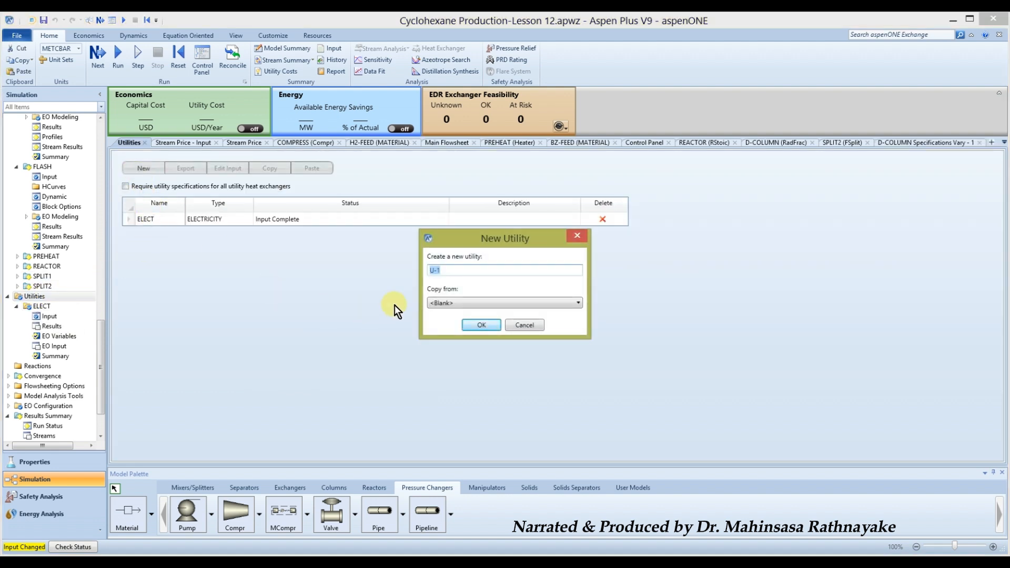
type("WATER")
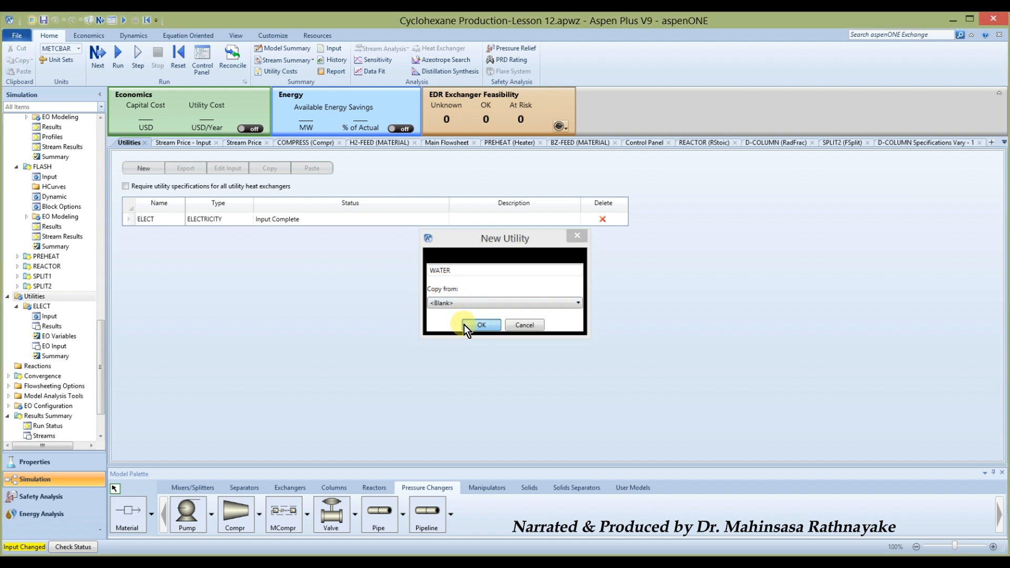
left_click(481, 325)
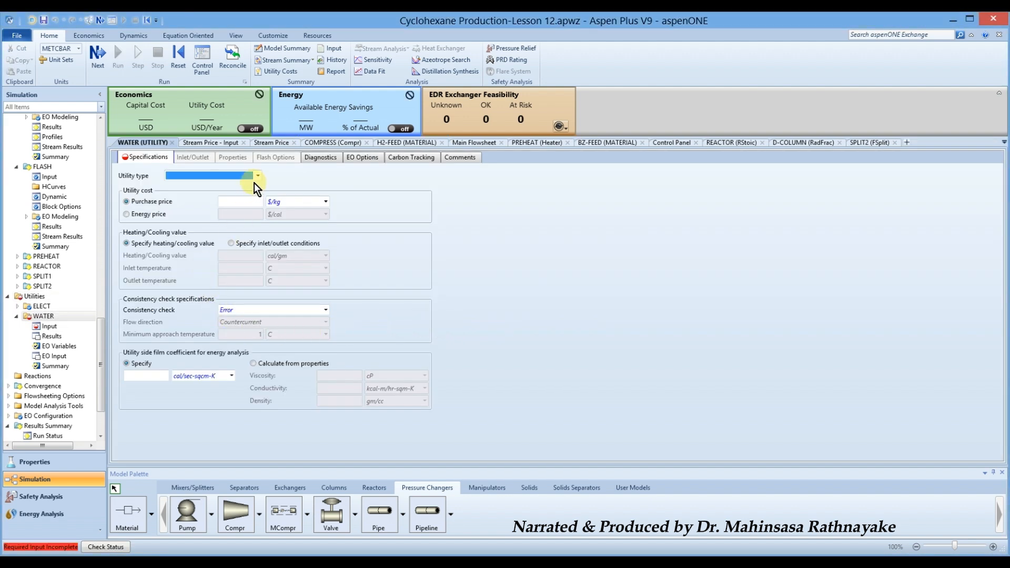
left_click(212, 175)
type("Water")
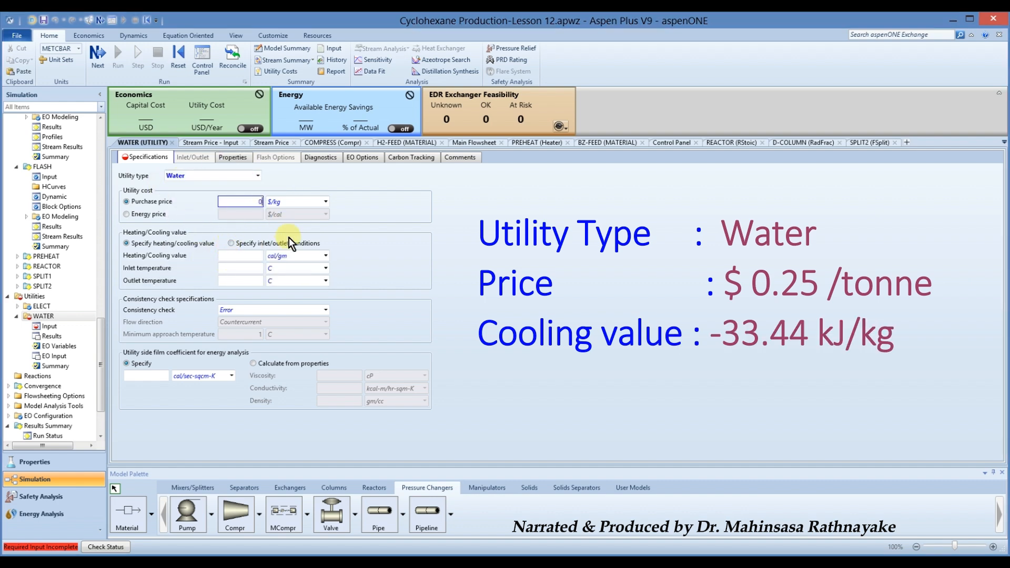
Price WATER at 0.025 $/tonne with a heating/cooling value of -33.44 kJ/kg.
type("0.025")
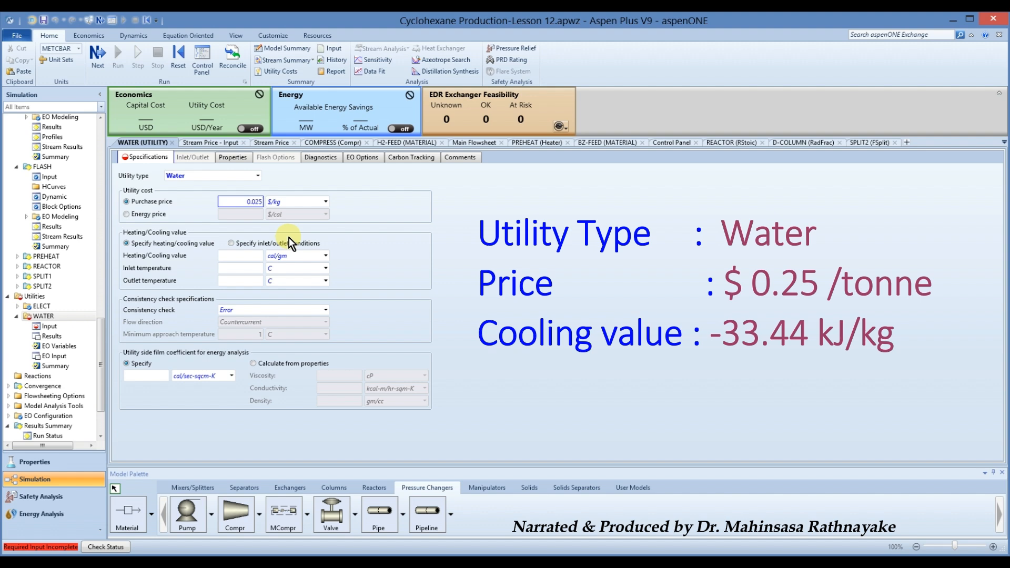
left_click(326, 201)
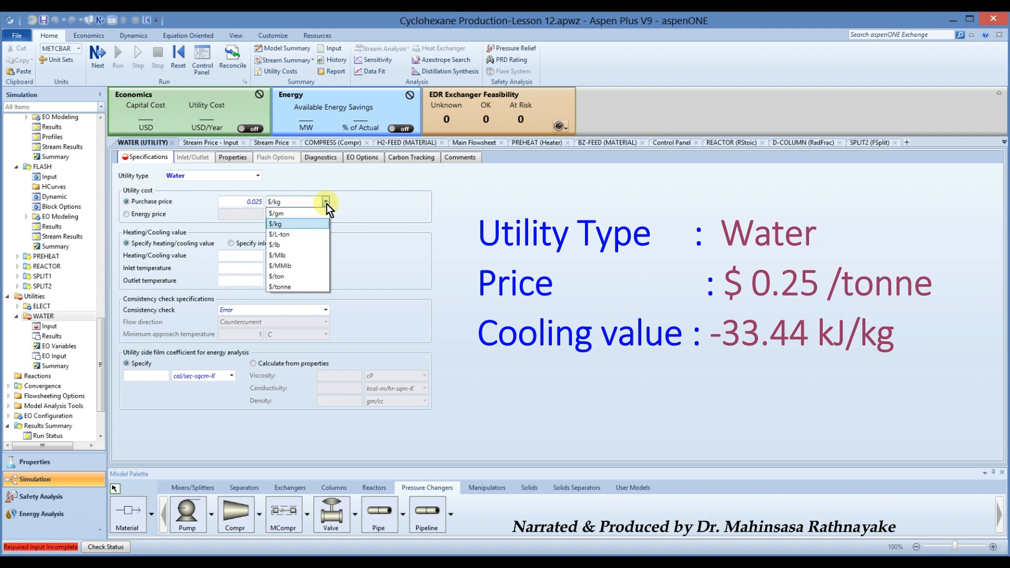
left_click(325, 202)
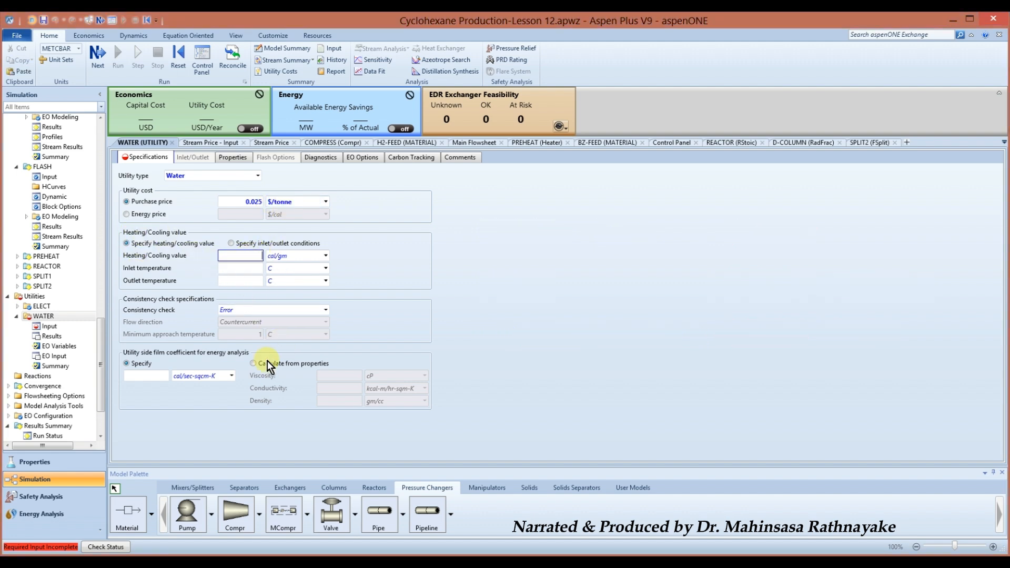
type("-33.44")
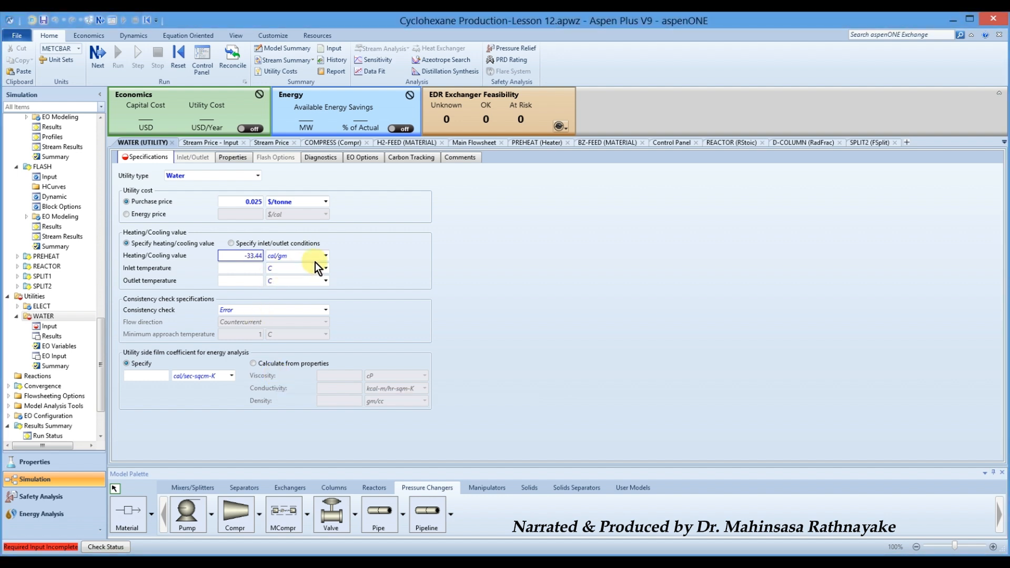
left_click(325, 255)
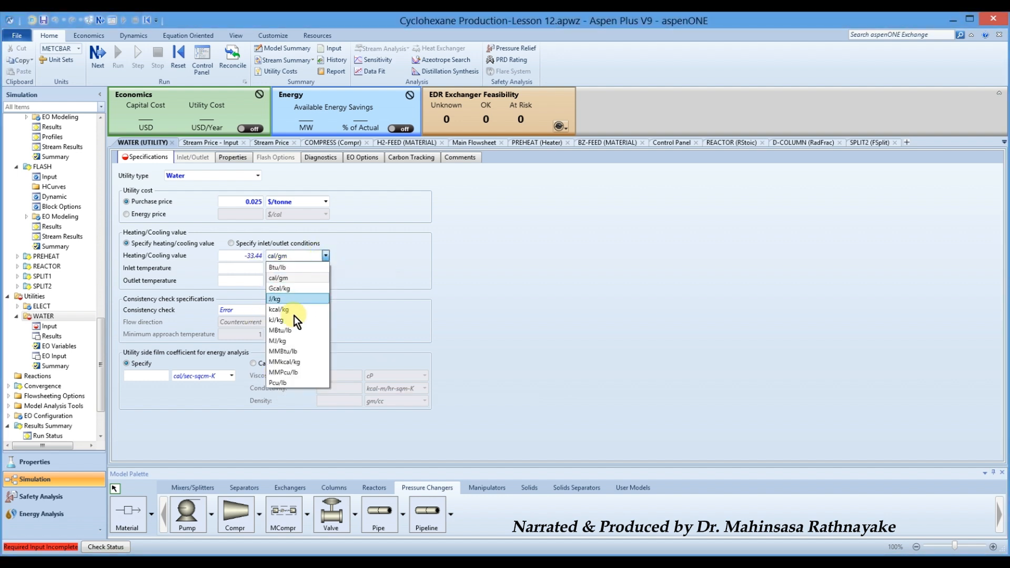
left_click(276, 319)
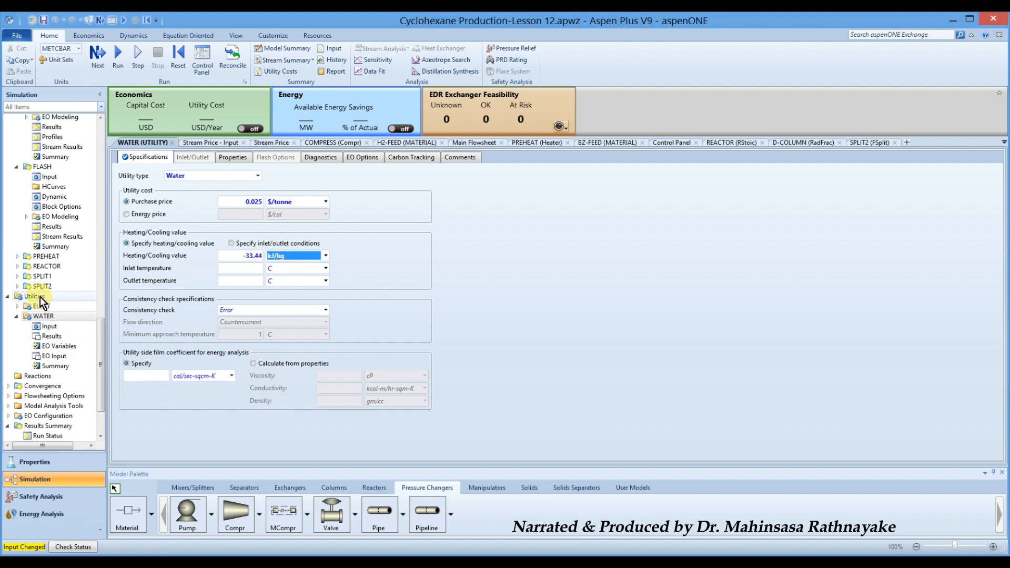
left_click(34, 296)
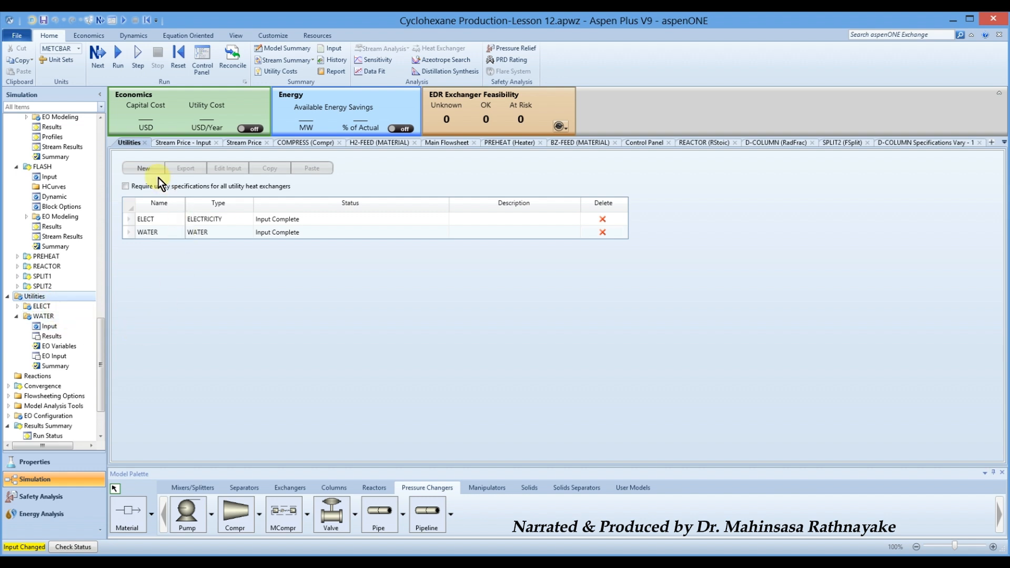
Create utility N-GAS of type Gas, priced by energy content.
left_click(144, 168)
type("N-GAS")
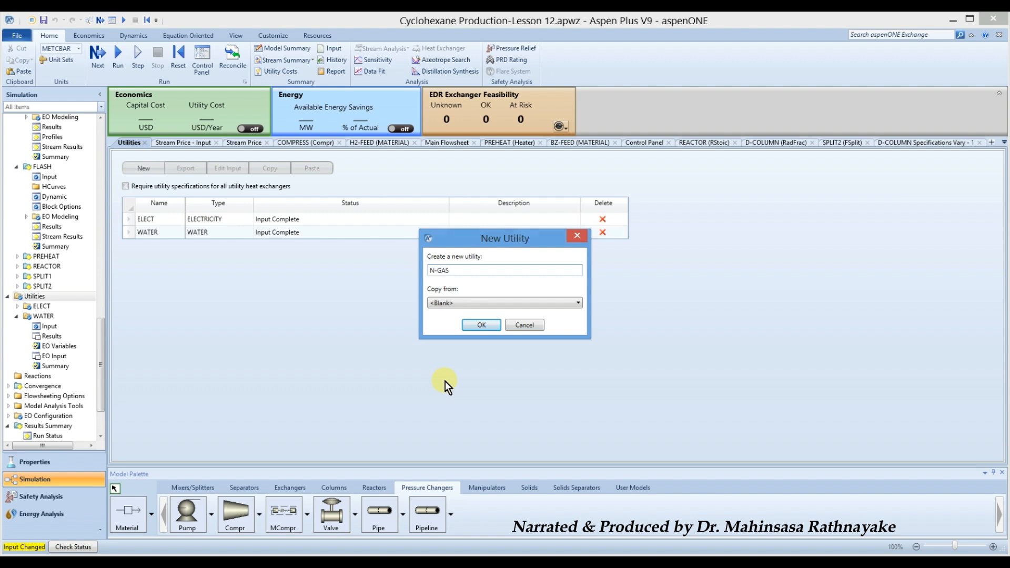
left_click(524, 324)
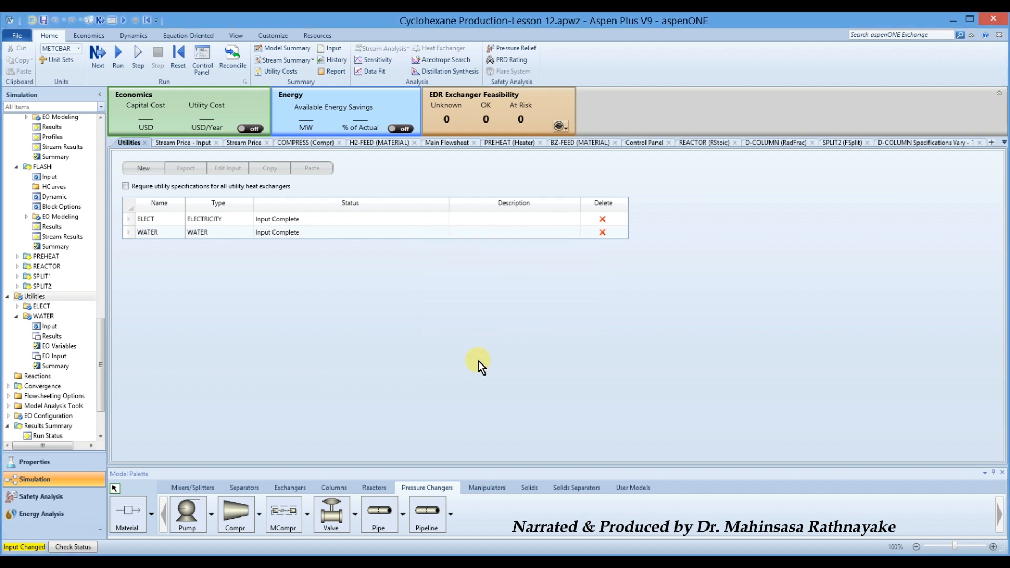
left_click(257, 176)
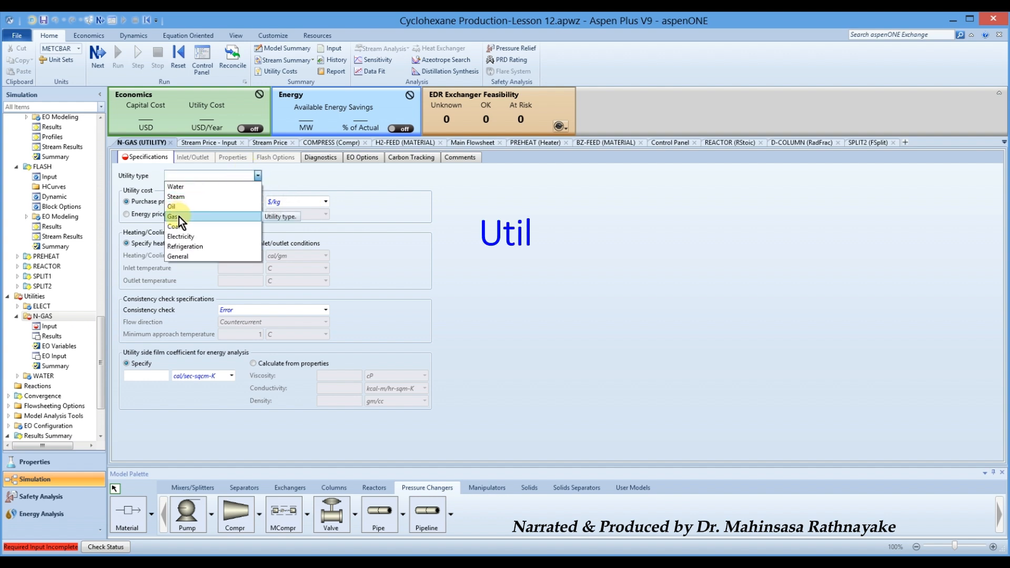
left_click(174, 216)
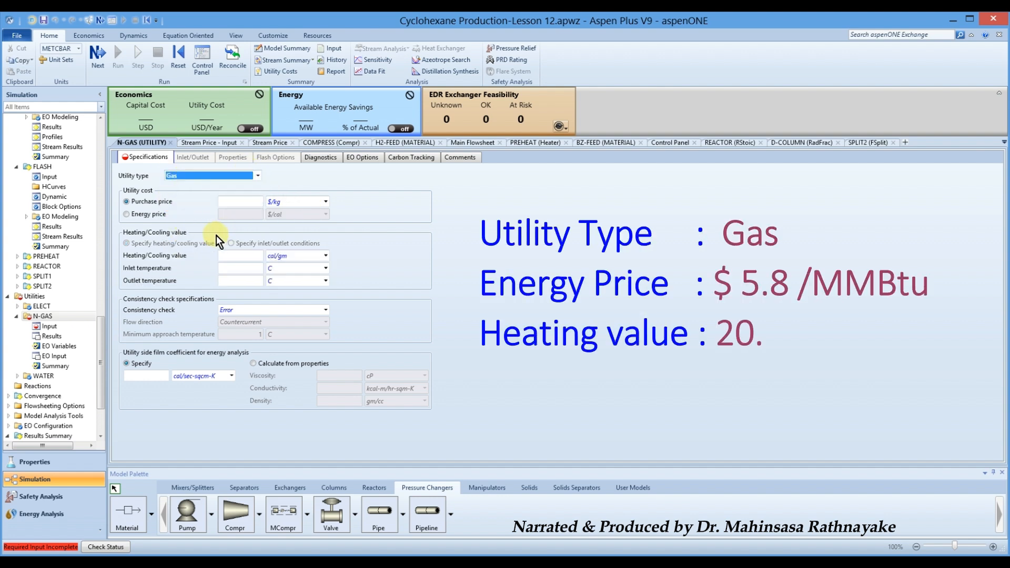
left_click(128, 214)
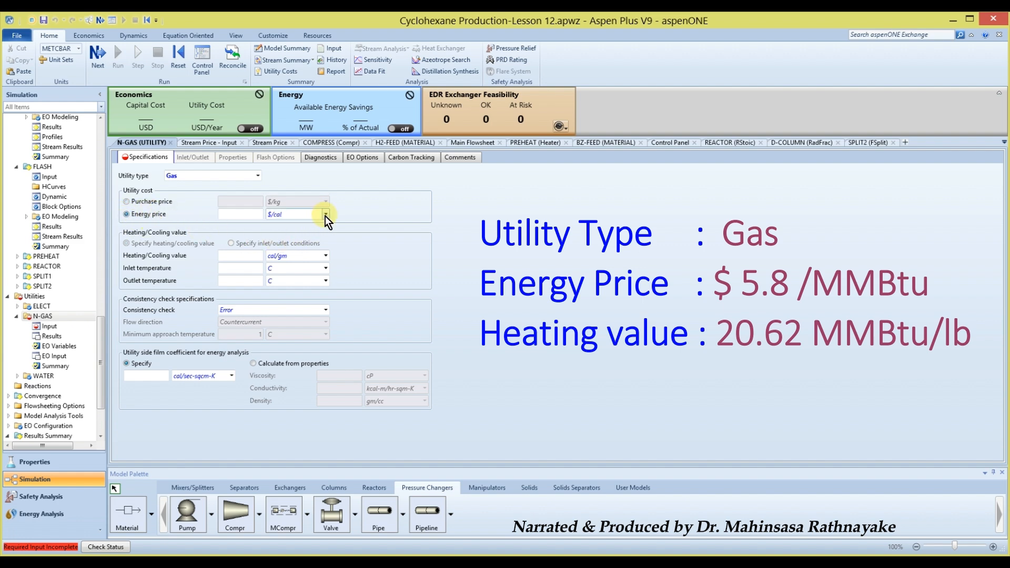
Set the N-GAS energy price to 5.8 $/MMBtu and its heating value in MMBtu/lb.
left_click(325, 214)
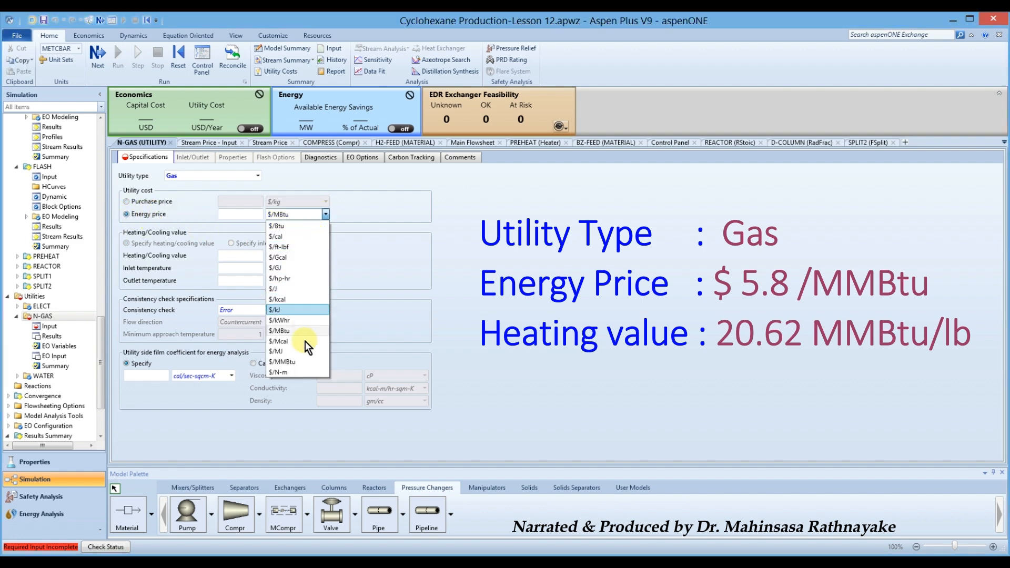
mouse_move(297, 361)
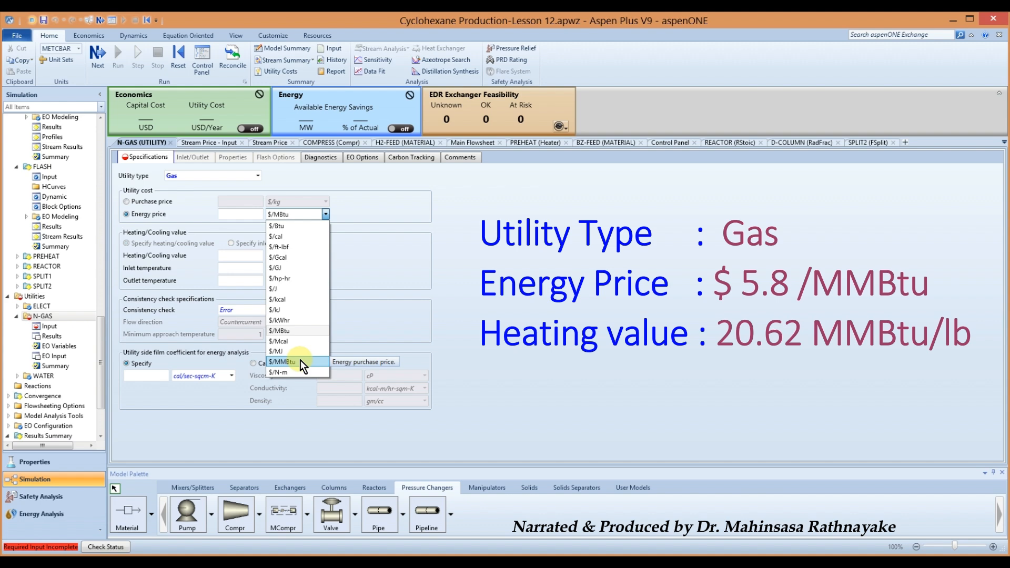
left_click(282, 361)
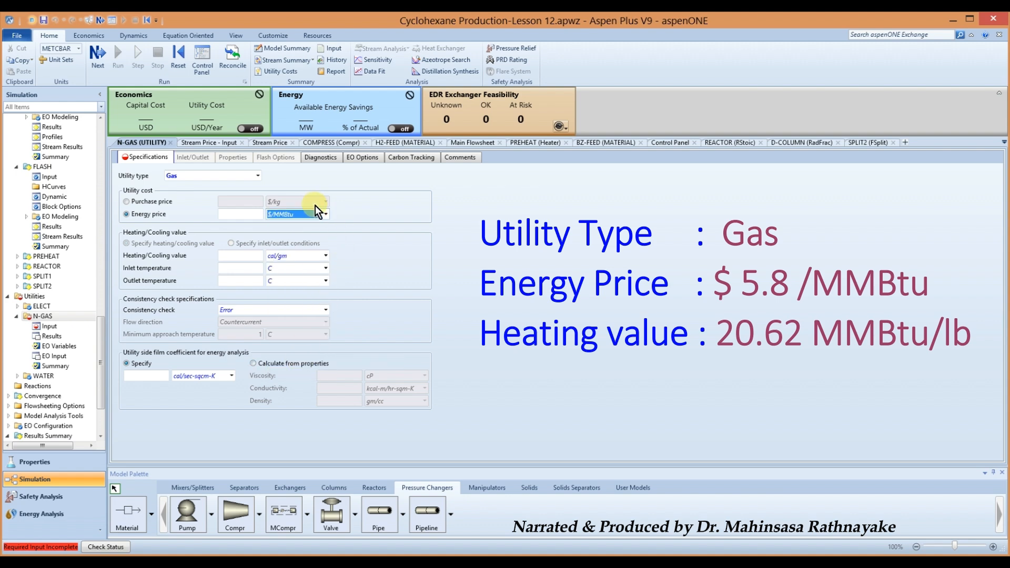
left_click(240, 214)
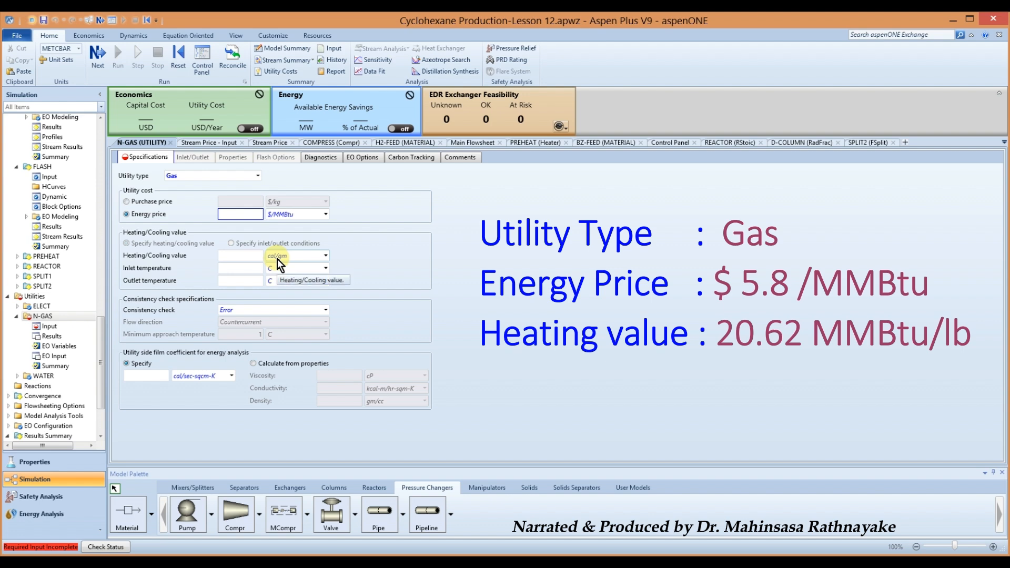
type("5.8")
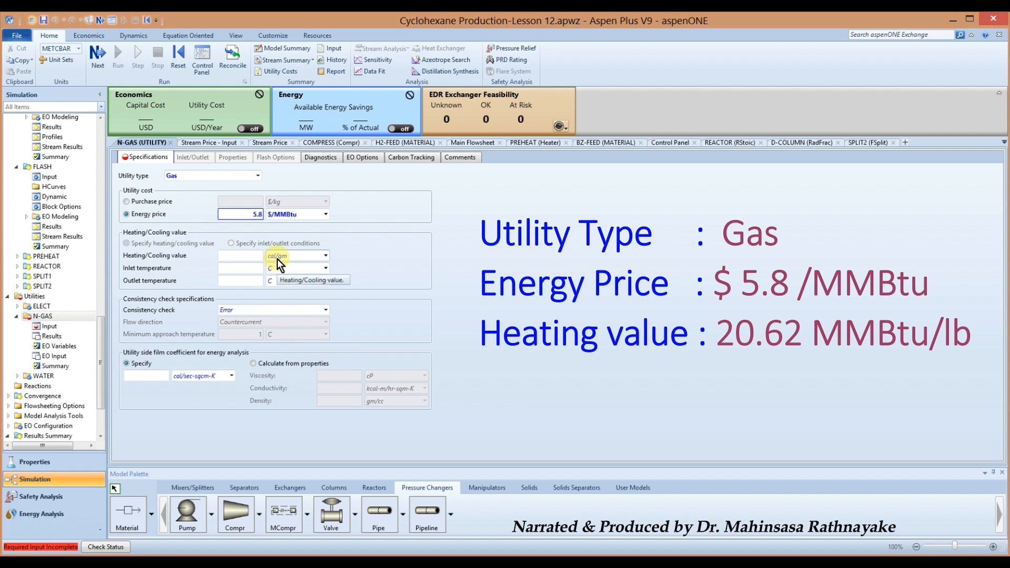
left_click(242, 213)
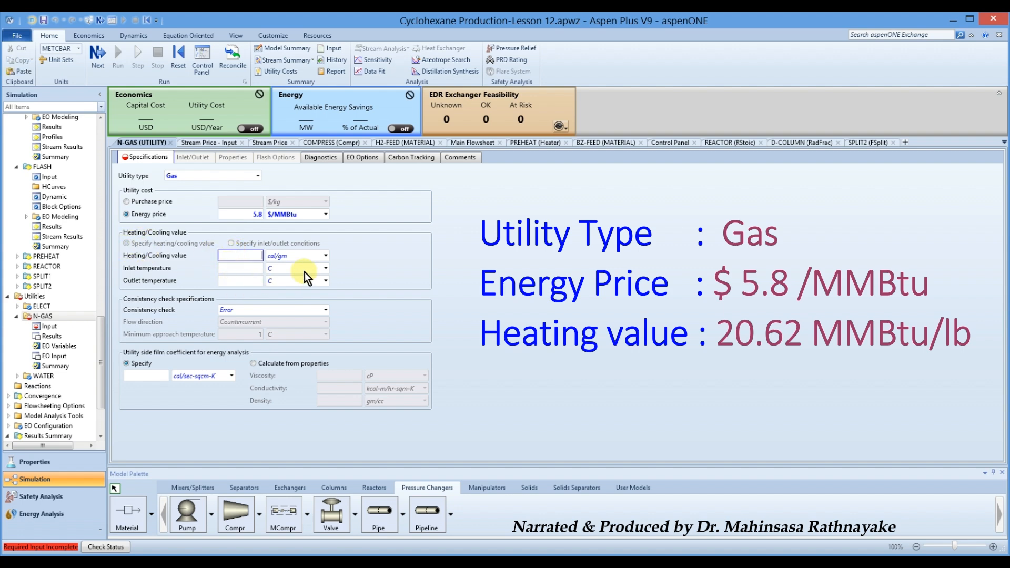
left_click(325, 256)
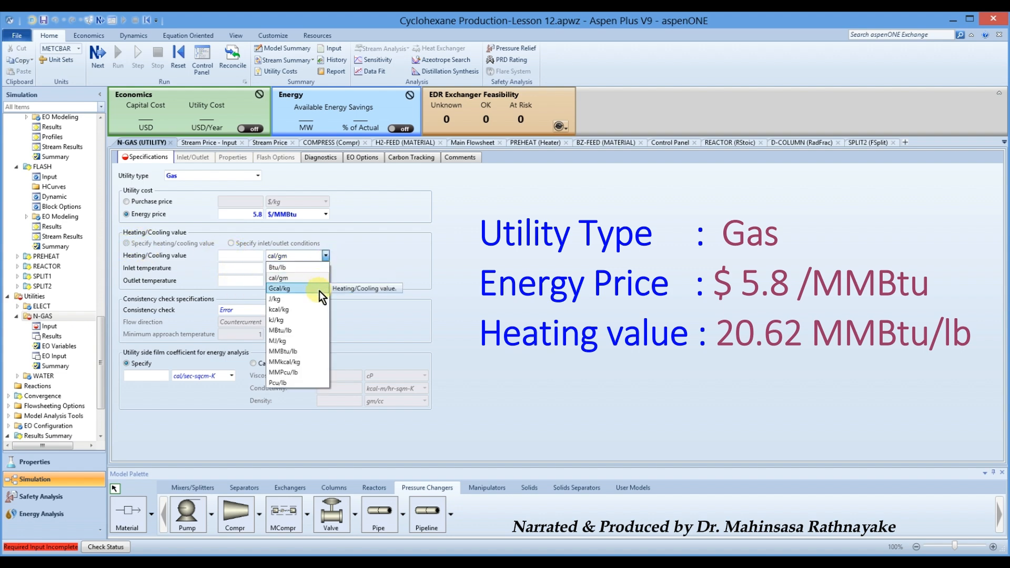
left_click(283, 352)
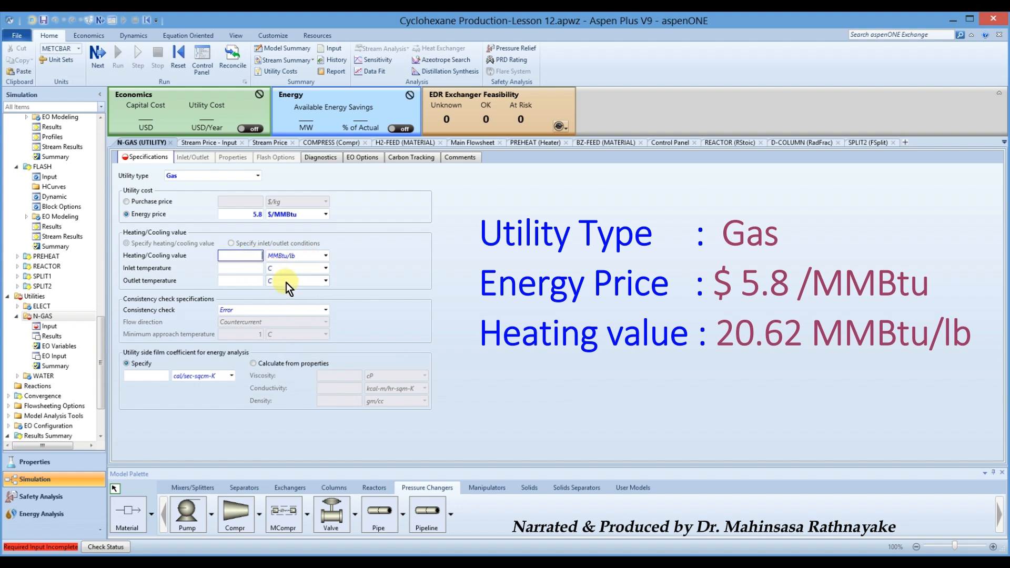
type("20")
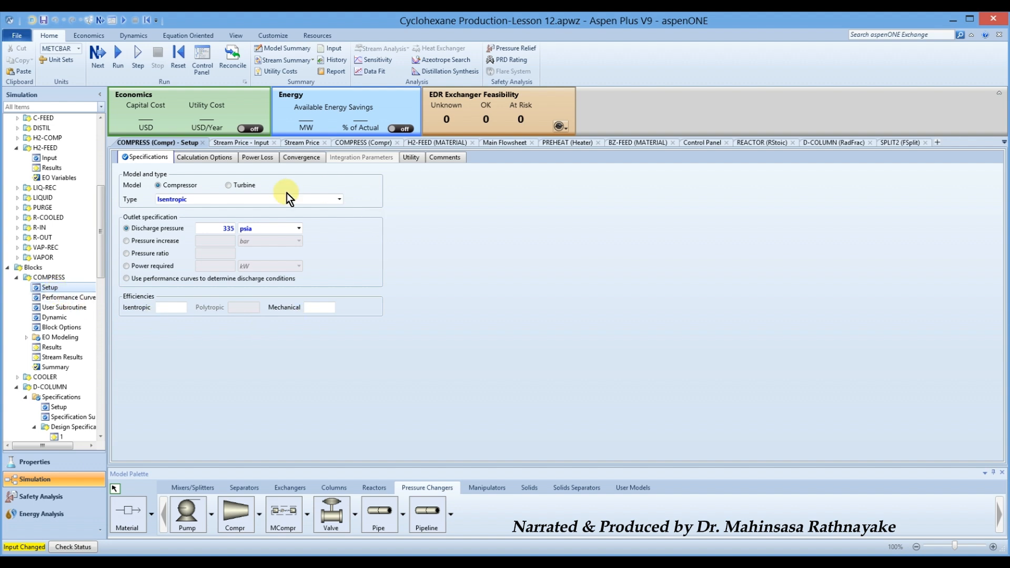
mouse_move(410, 157)
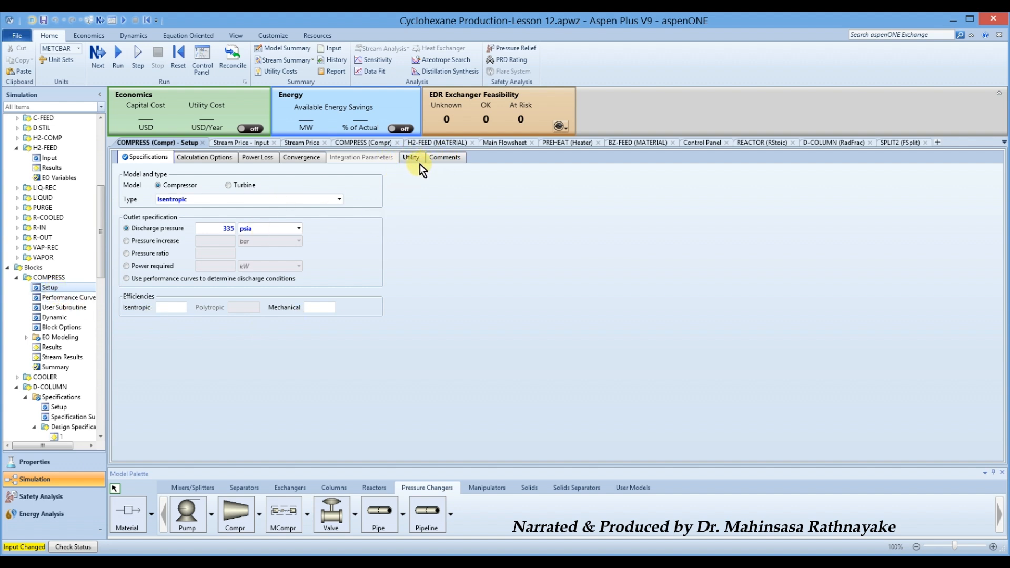
Assign the ELECT utility to COMPRESS and the WATER utility to COOLER.
left_click(411, 156)
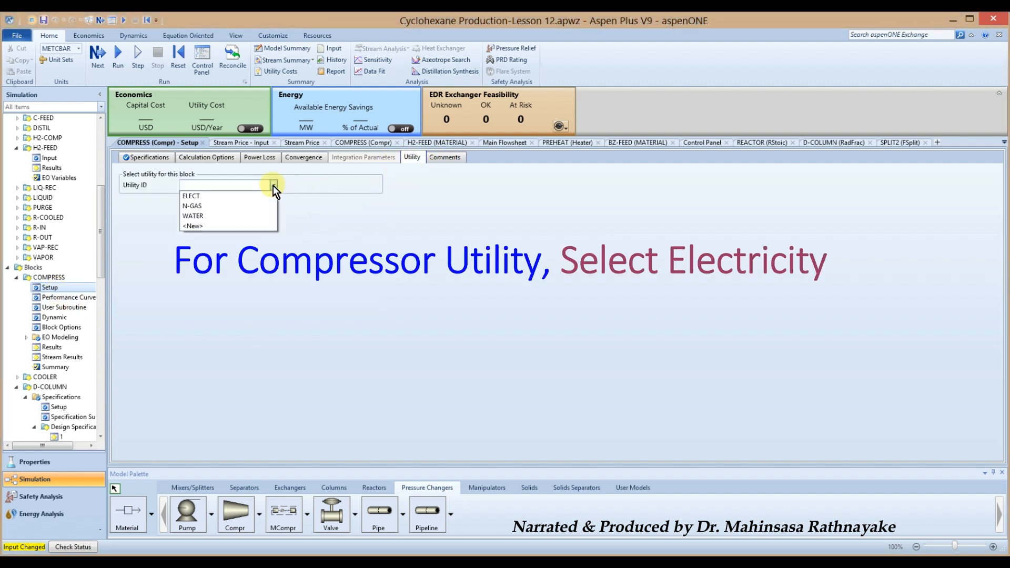
left_click(190, 196)
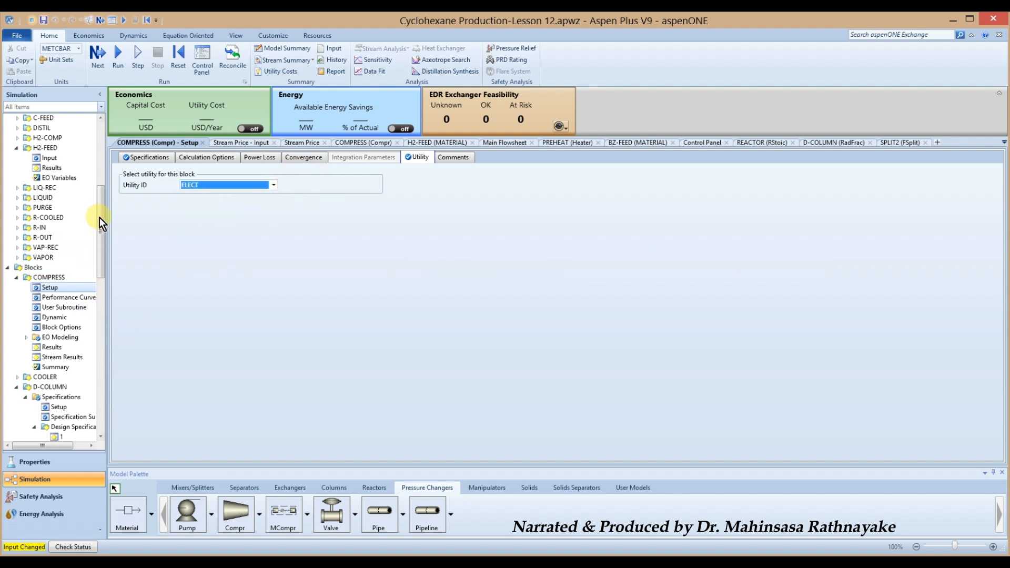
scroll("down", 3)
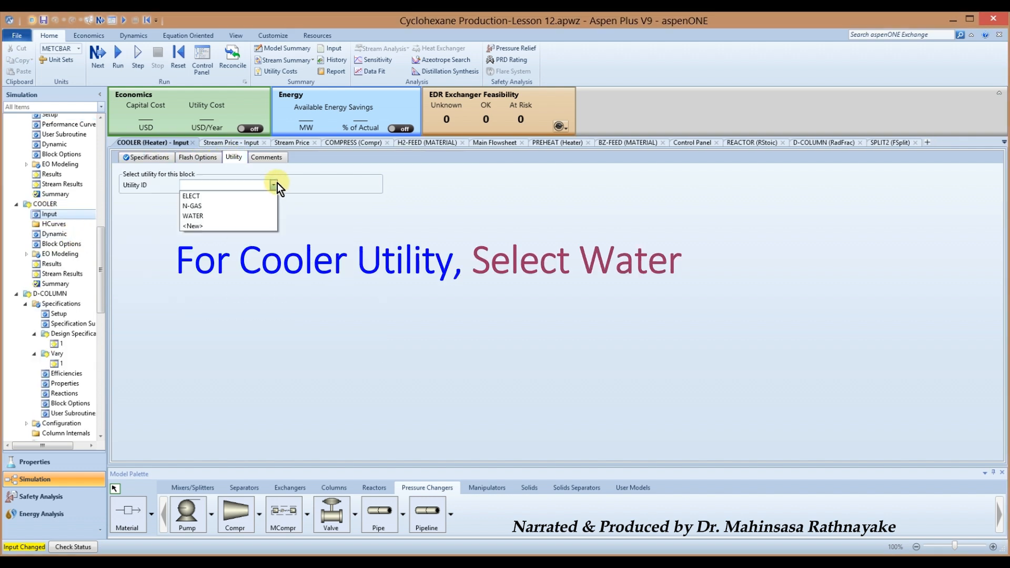
left_click(192, 214)
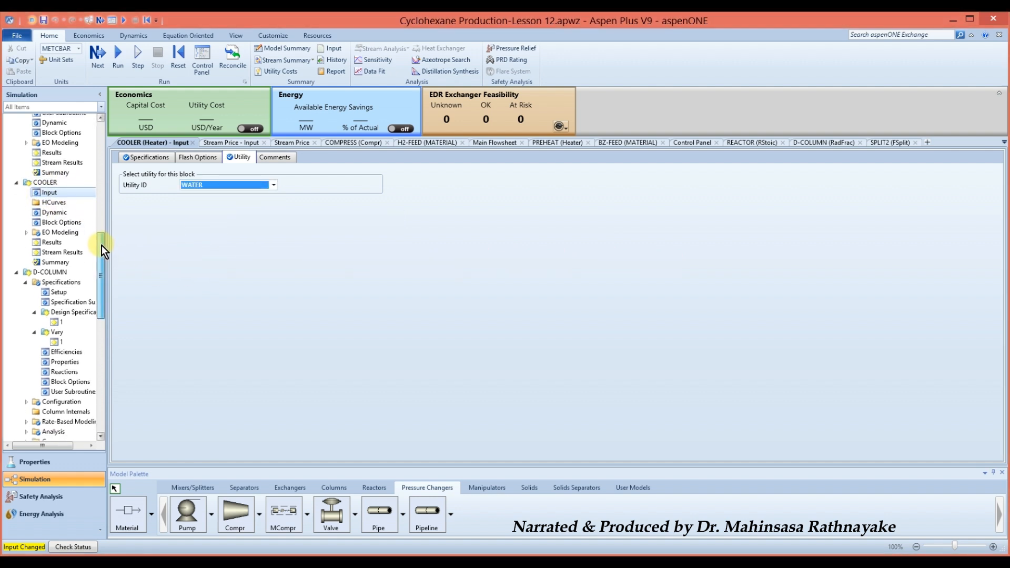
scroll("down", 3)
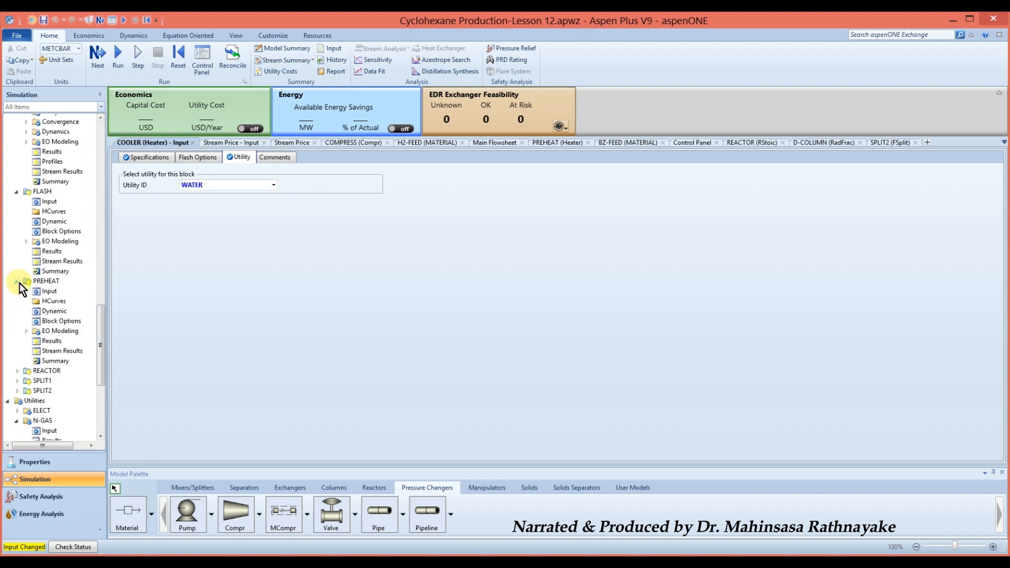
Assign the N-GAS utility to the PREHEAT block.
left_click(50, 291)
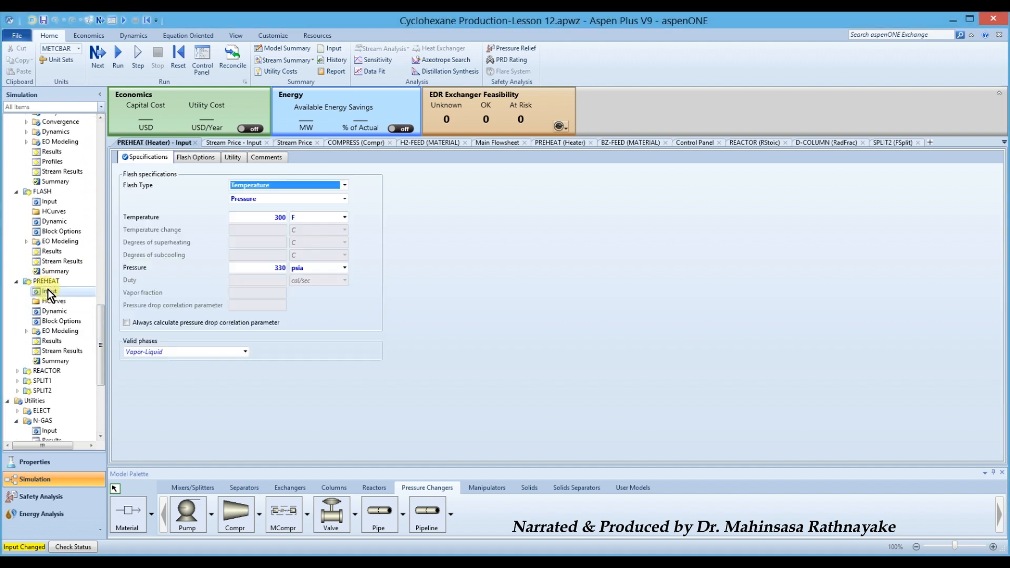
left_click(233, 157)
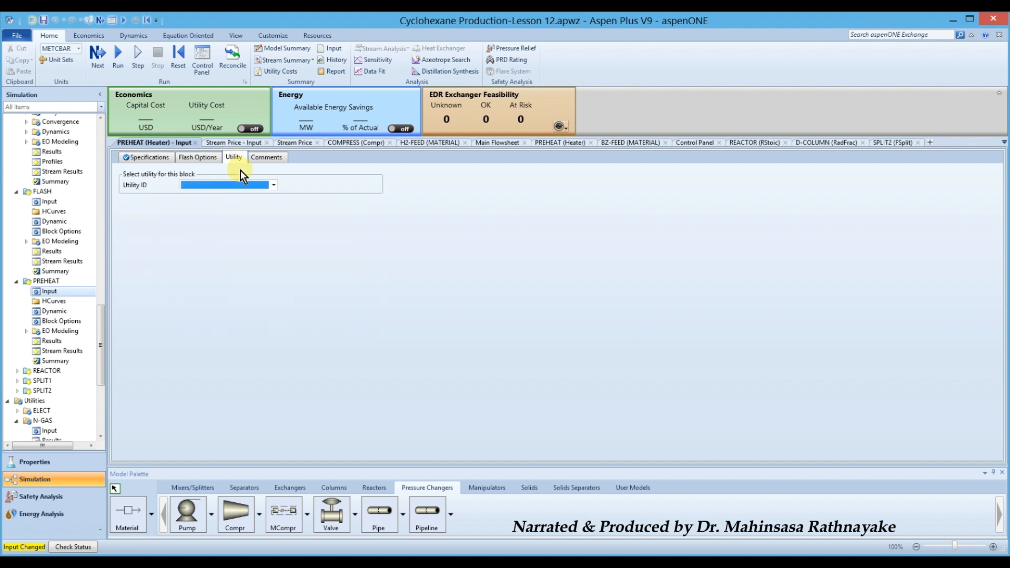
left_click(272, 185)
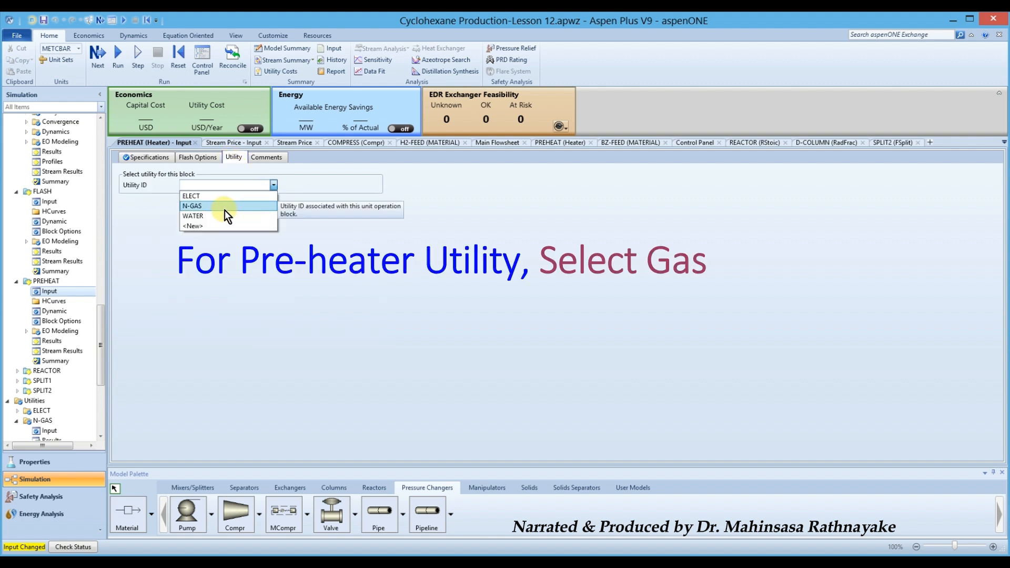
left_click(191, 206)
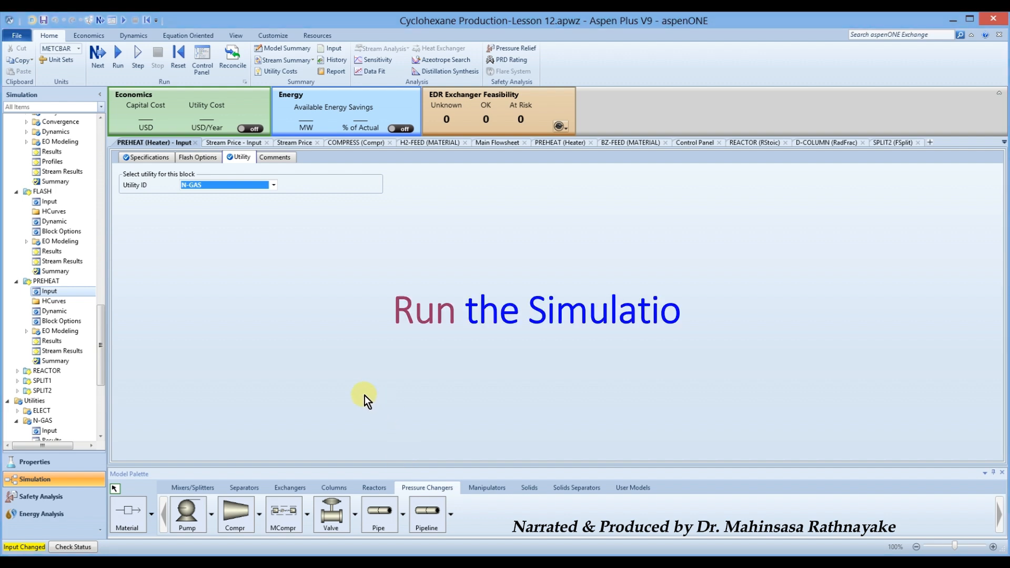
Run the simulation with the utilities assigned, completing without errors or warnings.
left_click(116, 58)
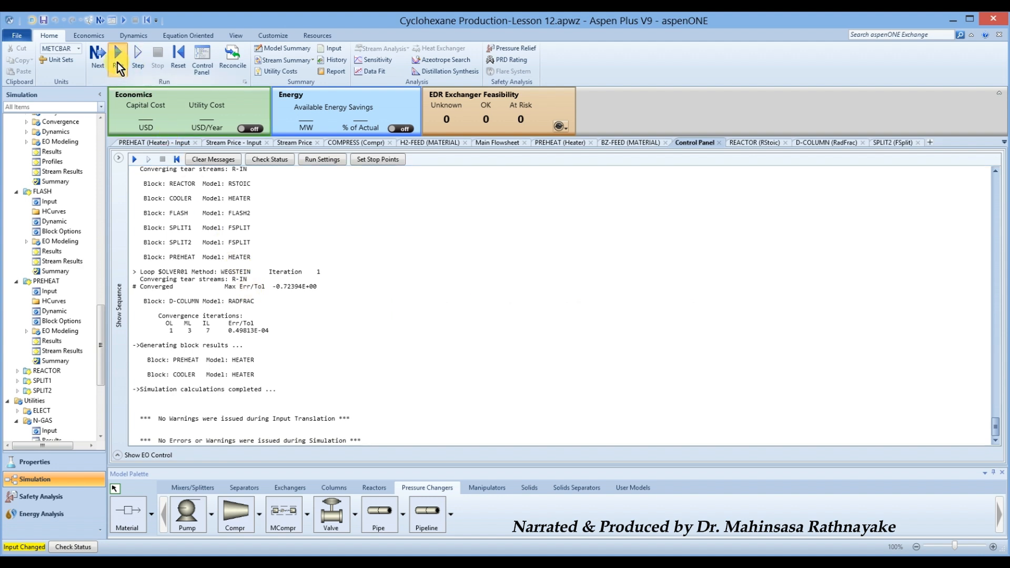
left_click(118, 58)
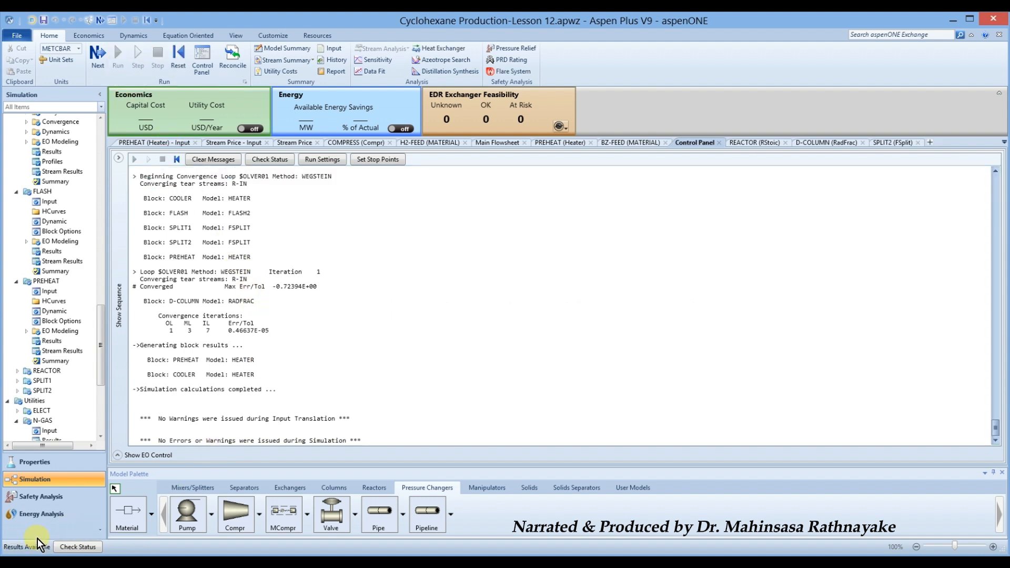
scroll("down", 3)
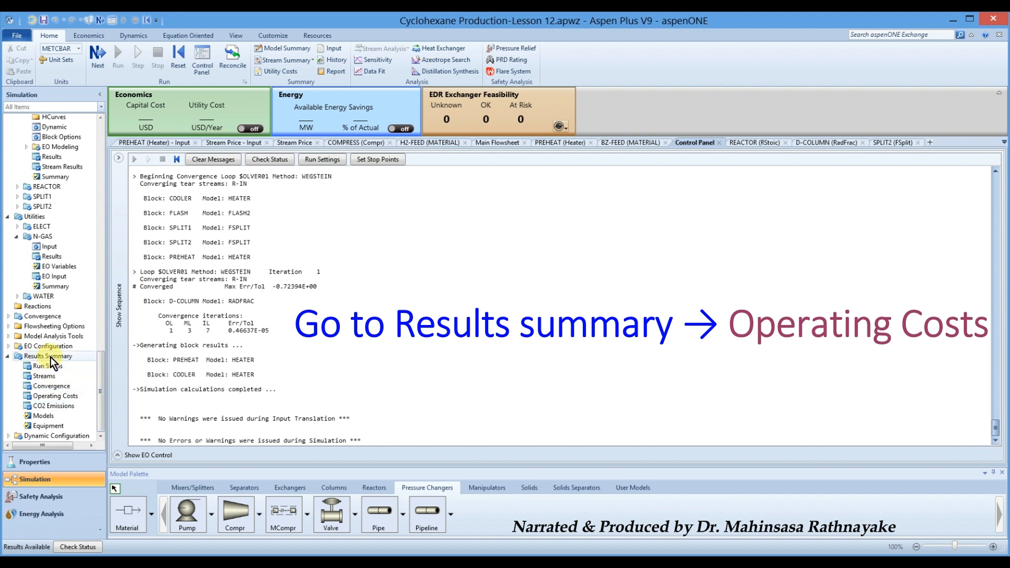
Show the Operating Costs summary with total utility cost 50.7116 $/hr.
left_click(54, 395)
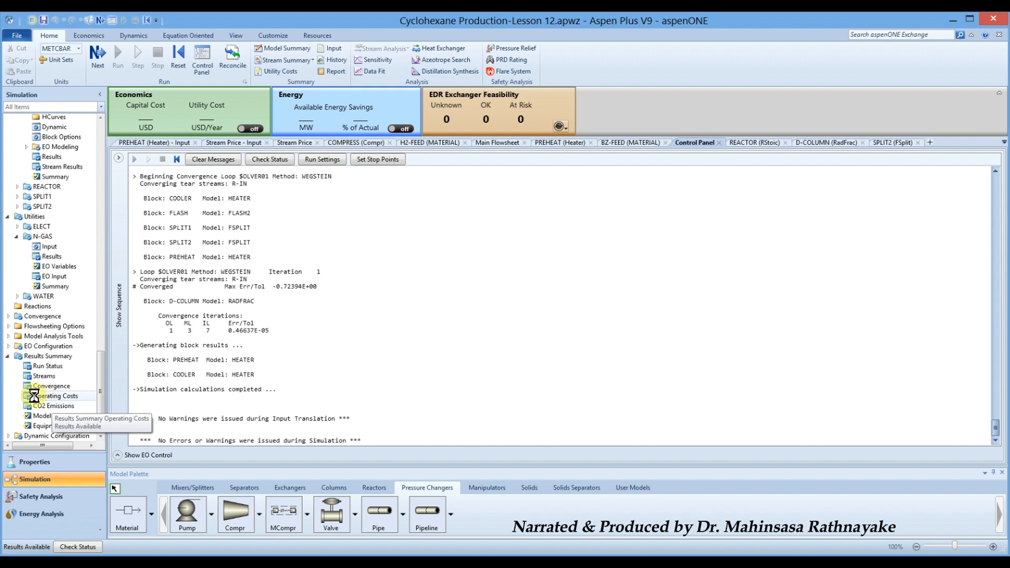
left_click(56, 397)
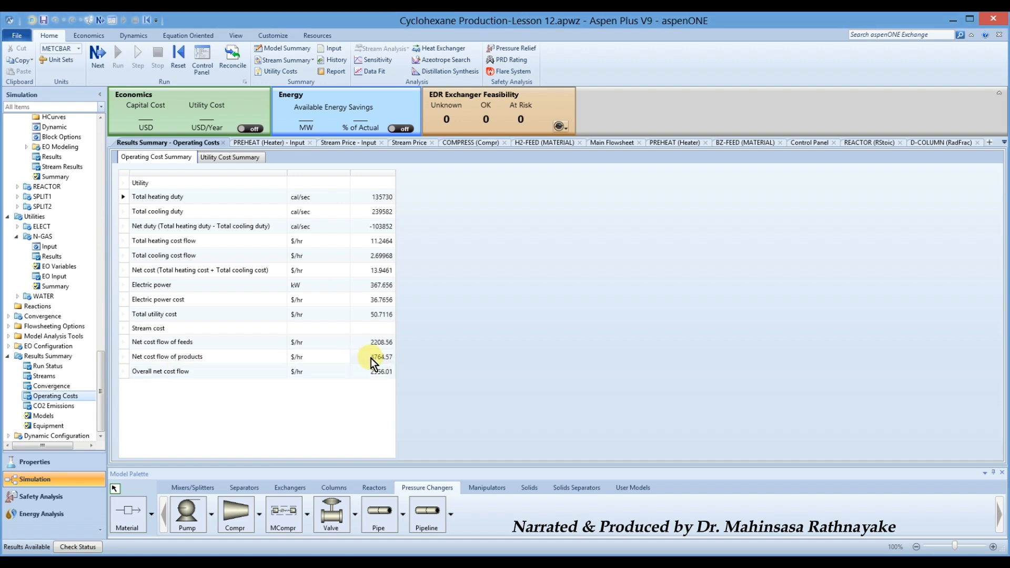
mouse_move(351, 360)
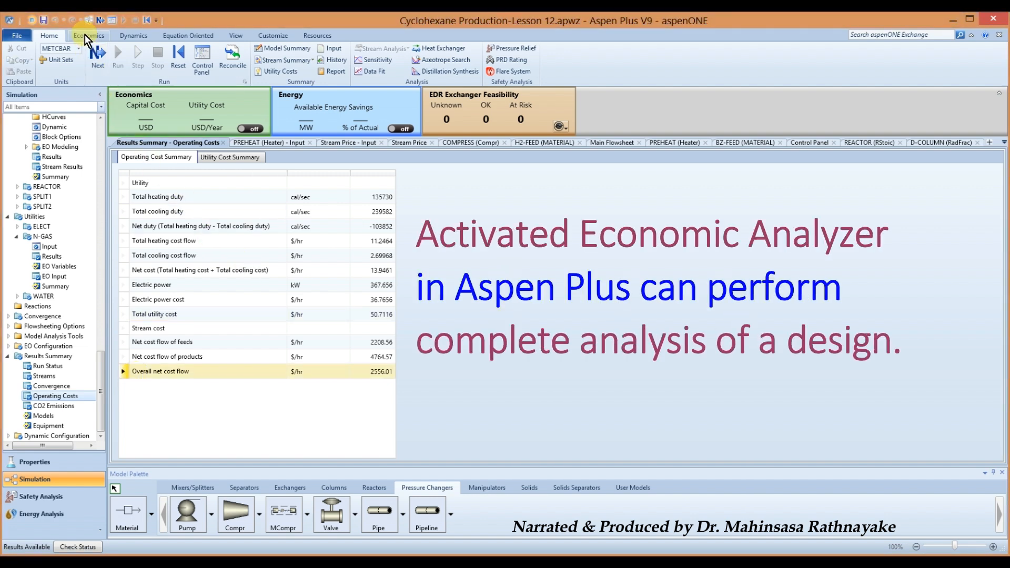
Switch to the Economics ribbon alongside the Operating Costs summary.
left_click(88, 36)
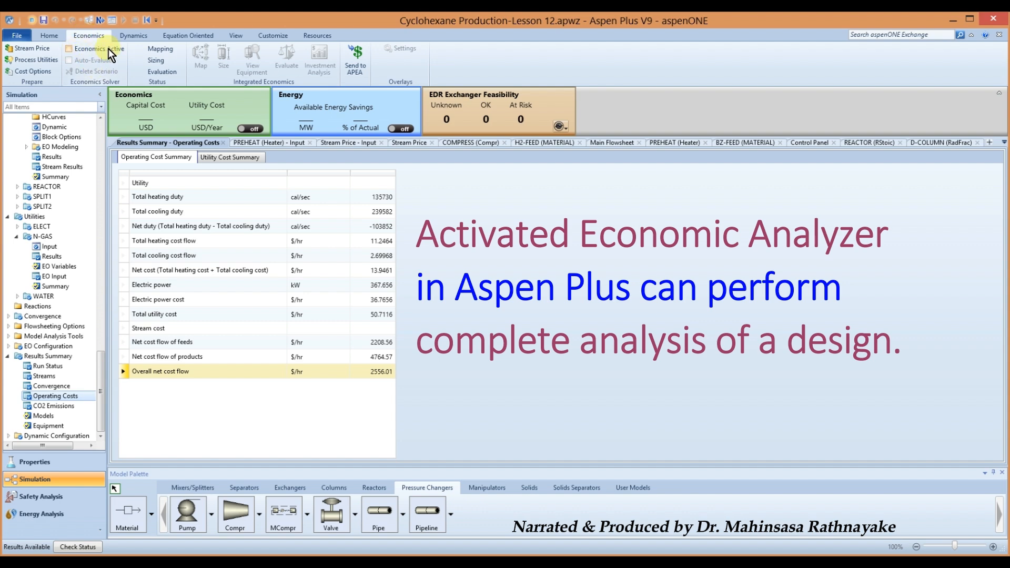
mouse_move(103, 49)
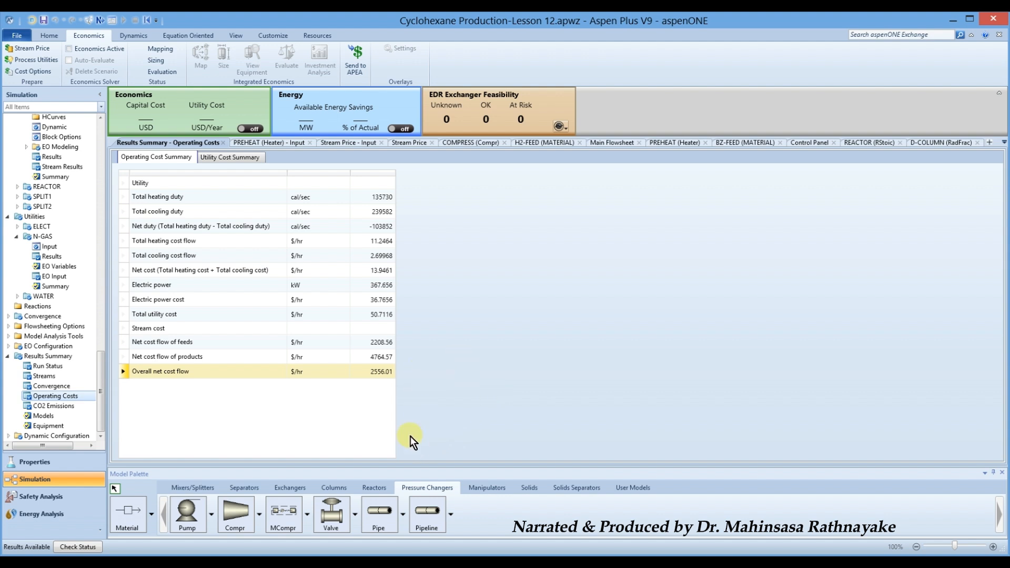
mouse_move(361, 398)
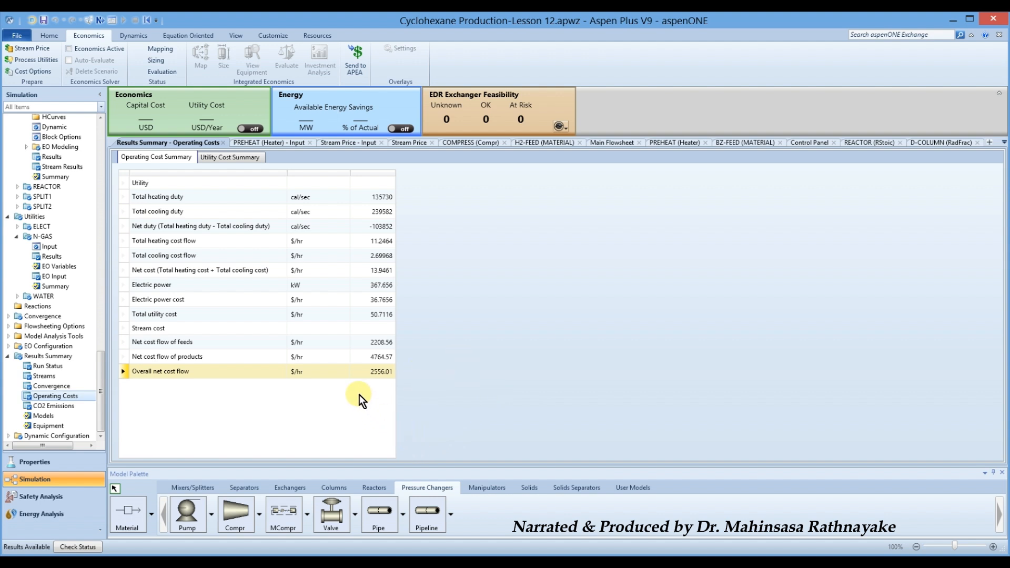